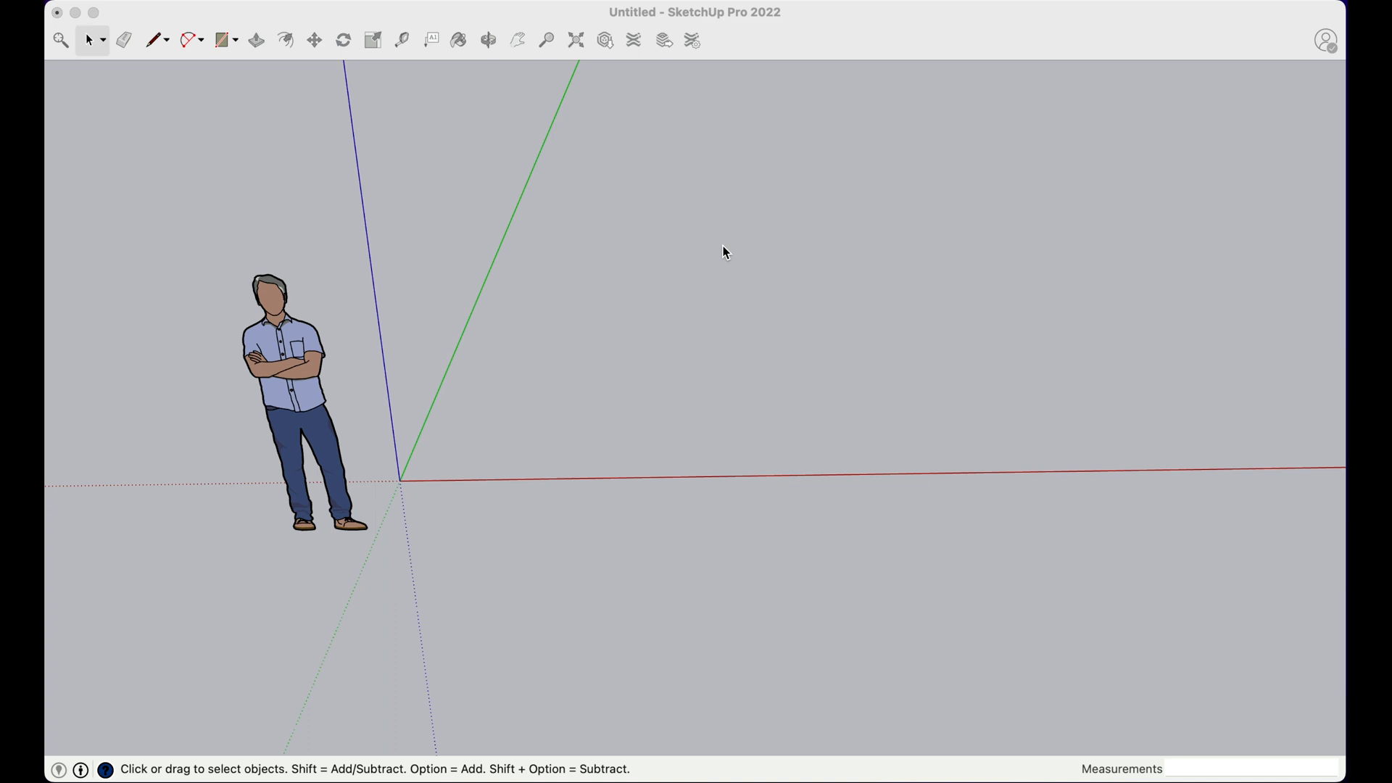
{"action": "mouse_move", "coordinate": [596, 289]}
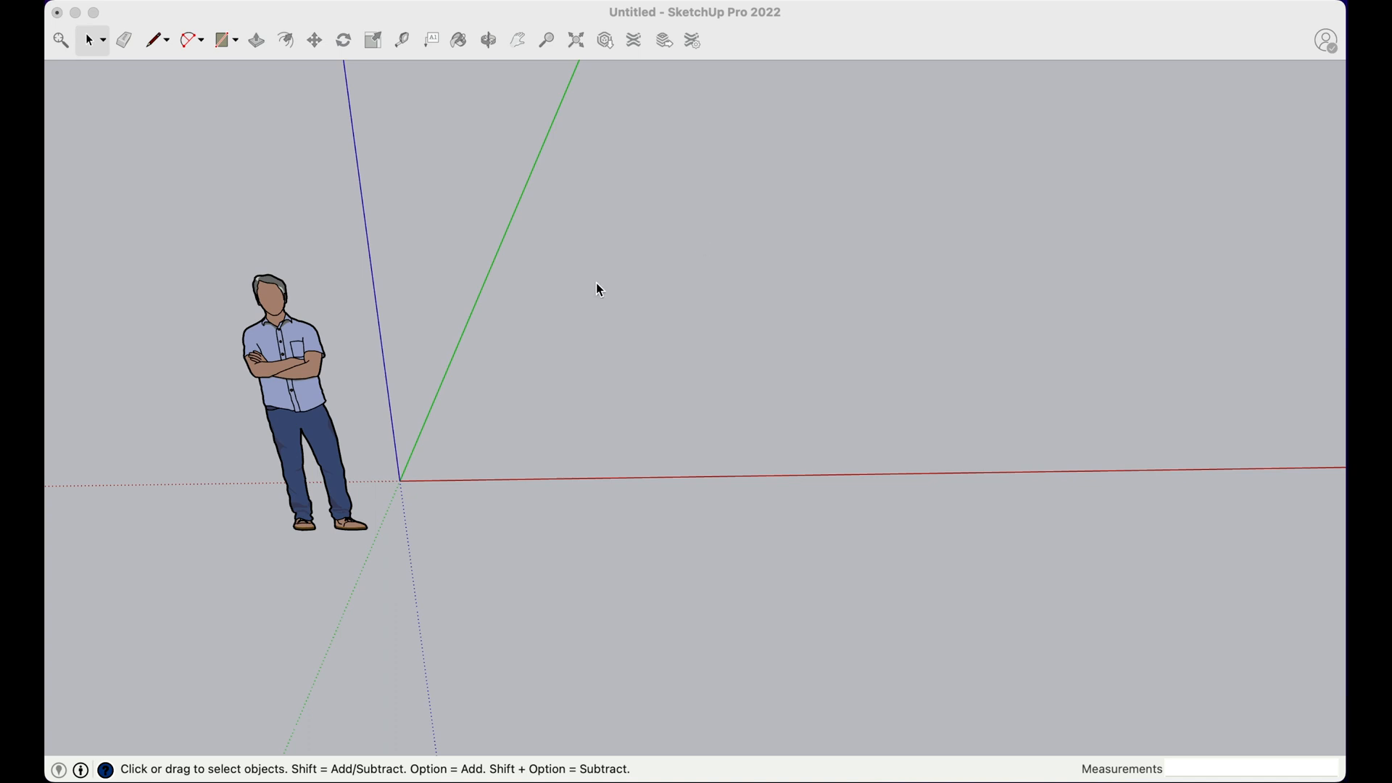
{"action": "mouse_move", "coordinate": [544, 343]}
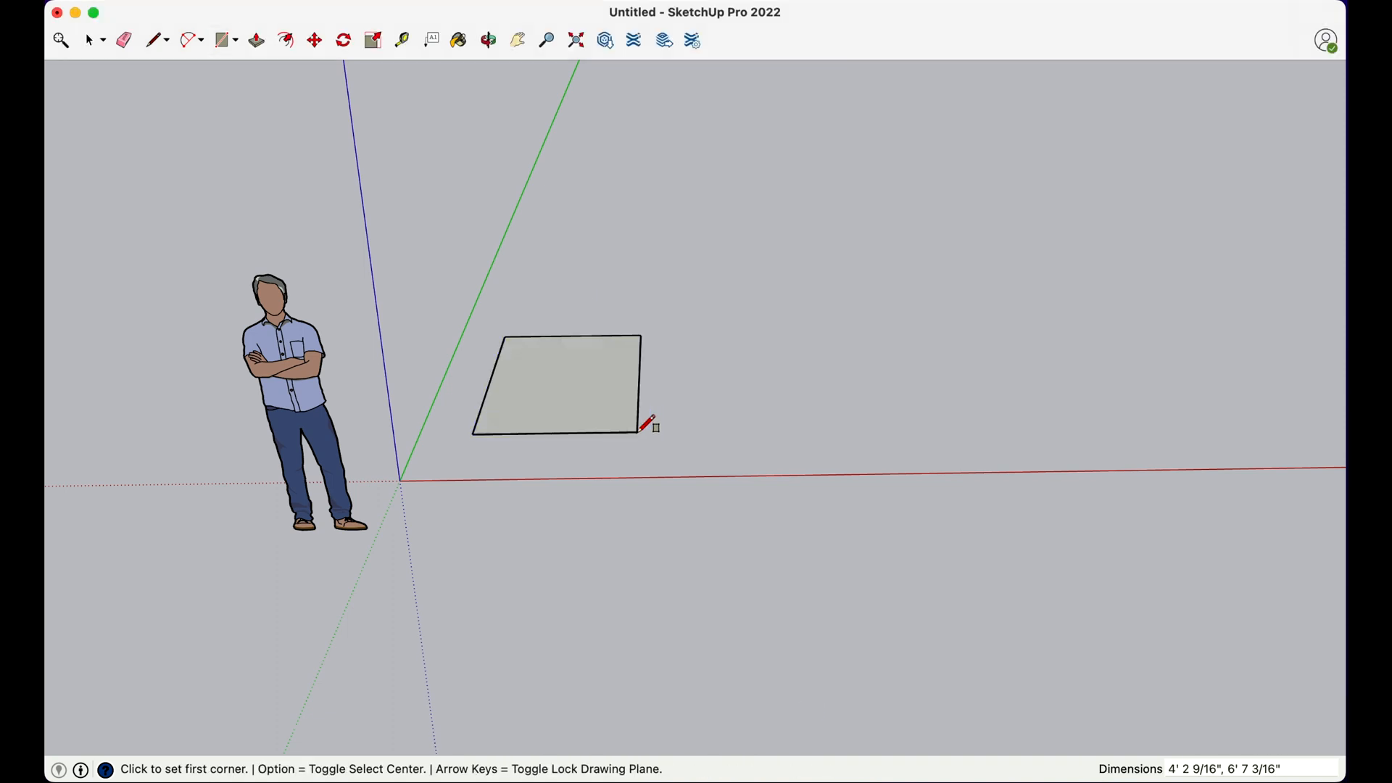
{"action": "mouse_move", "coordinate": [606, 388]}
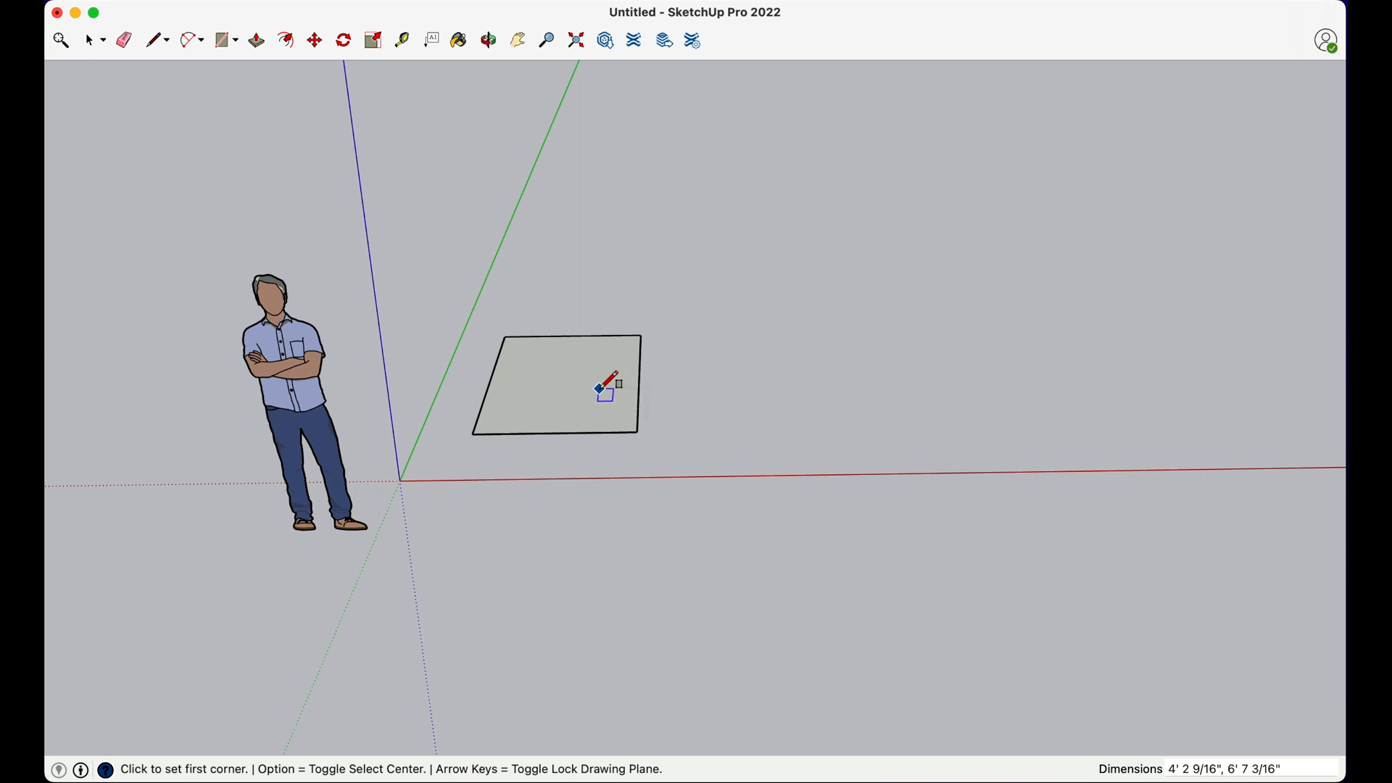
Make the drawn square a group via its context menu.
{"action": "right_click", "coordinate": [606, 383]}
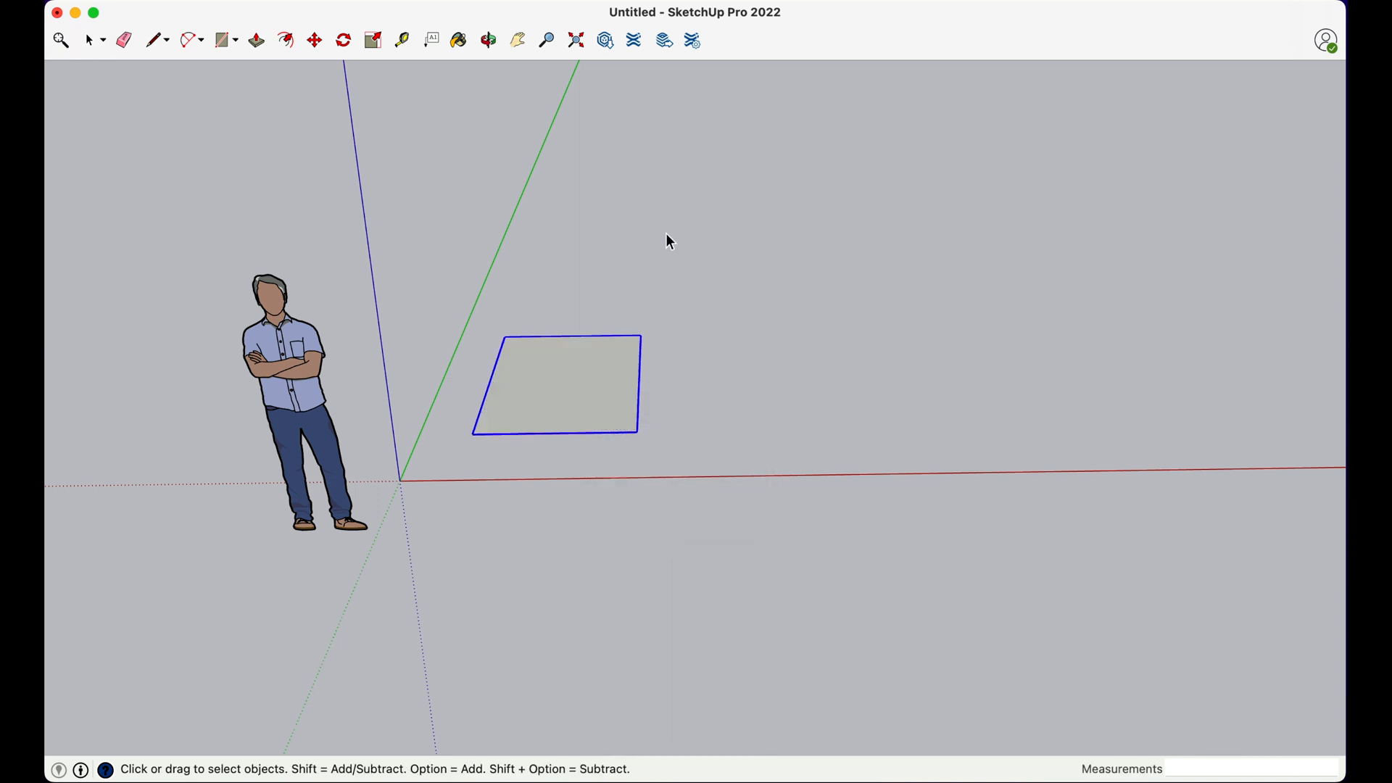
{"action": "left_click", "coordinate": [314, 40]}
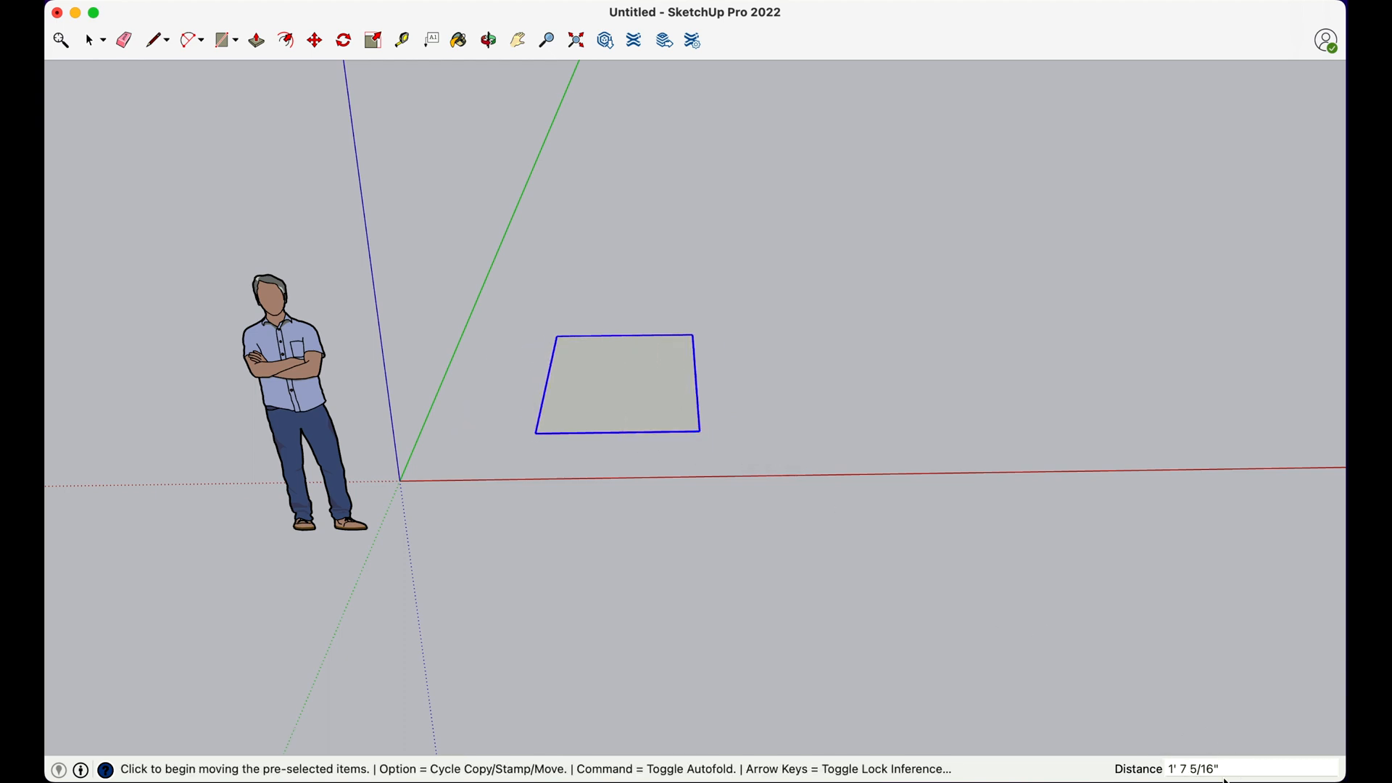
{"action": "mouse_move", "coordinate": [1149, 754]}
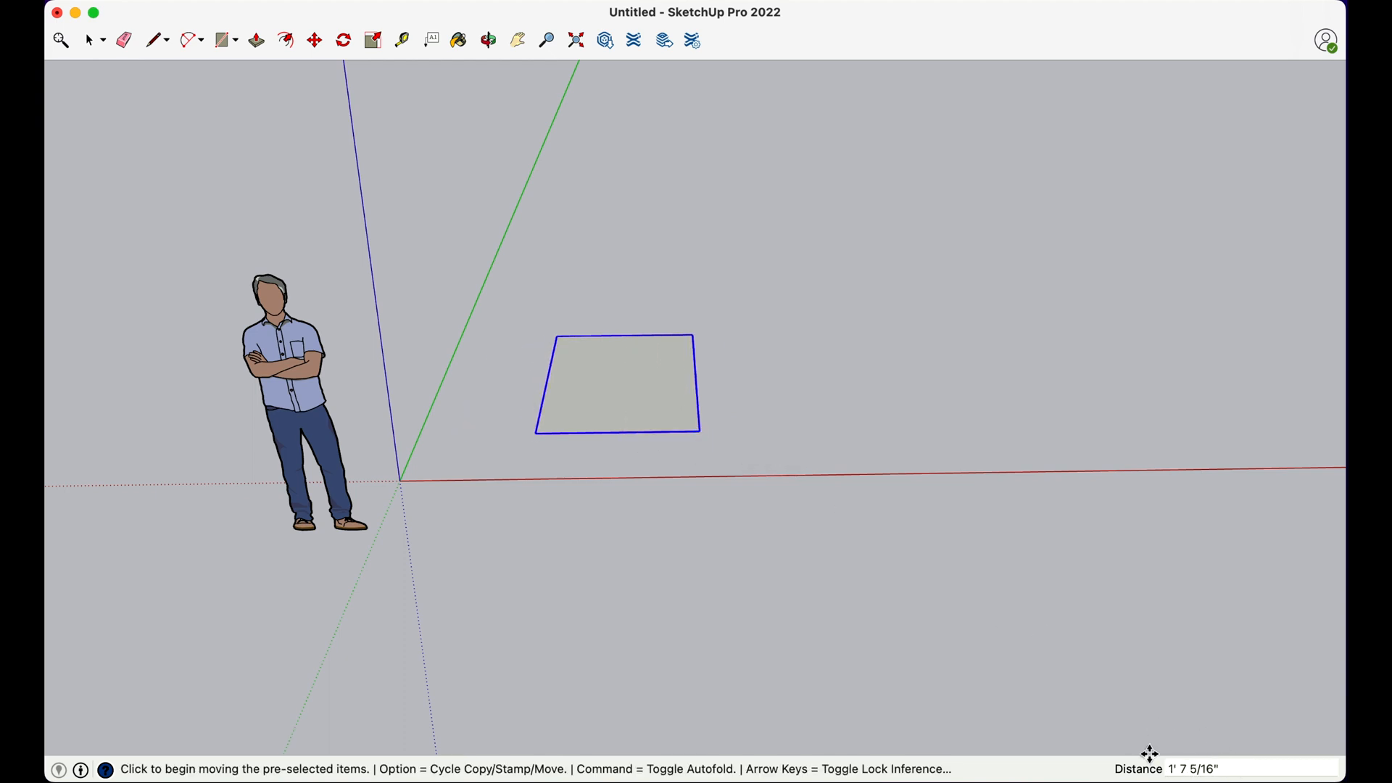
{"action": "mouse_move", "coordinate": [701, 431]}
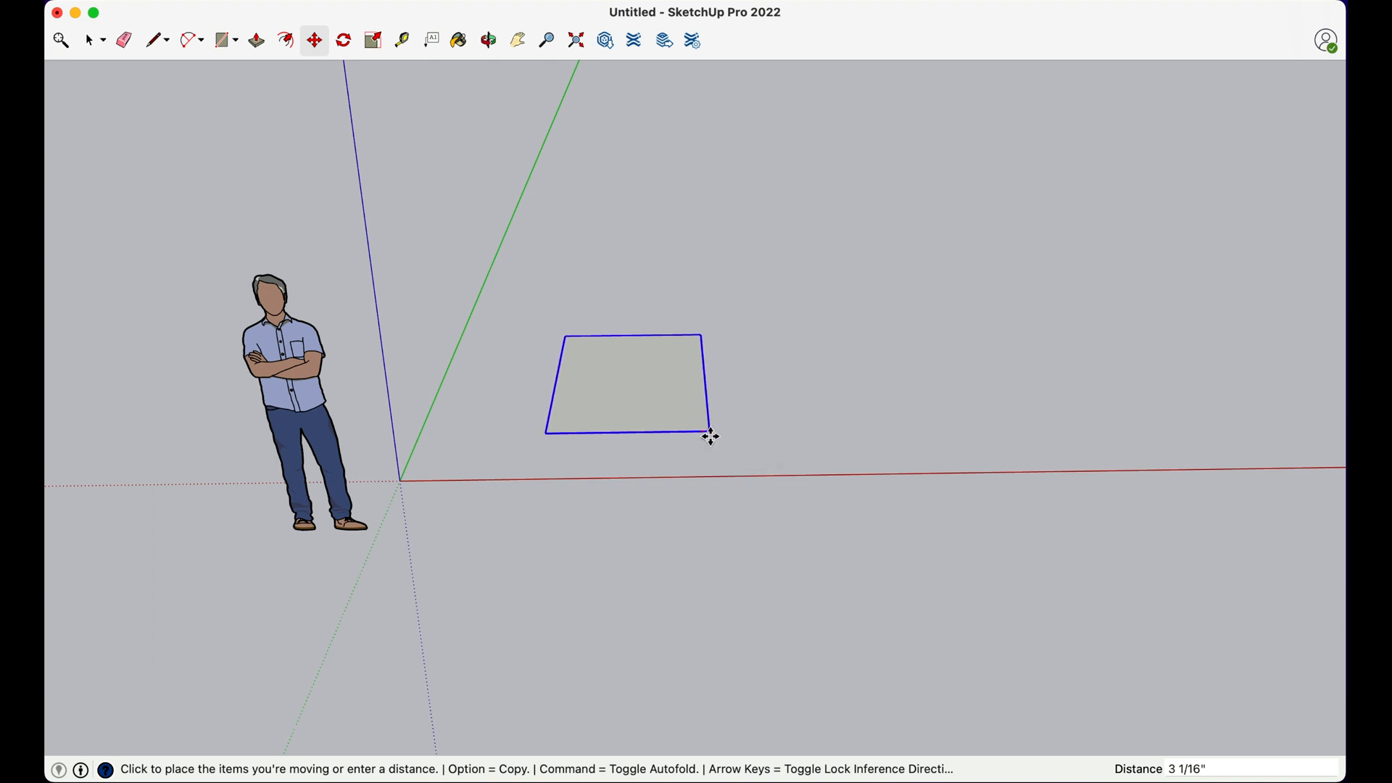
{"action": "mouse_move", "coordinate": [710, 437]}
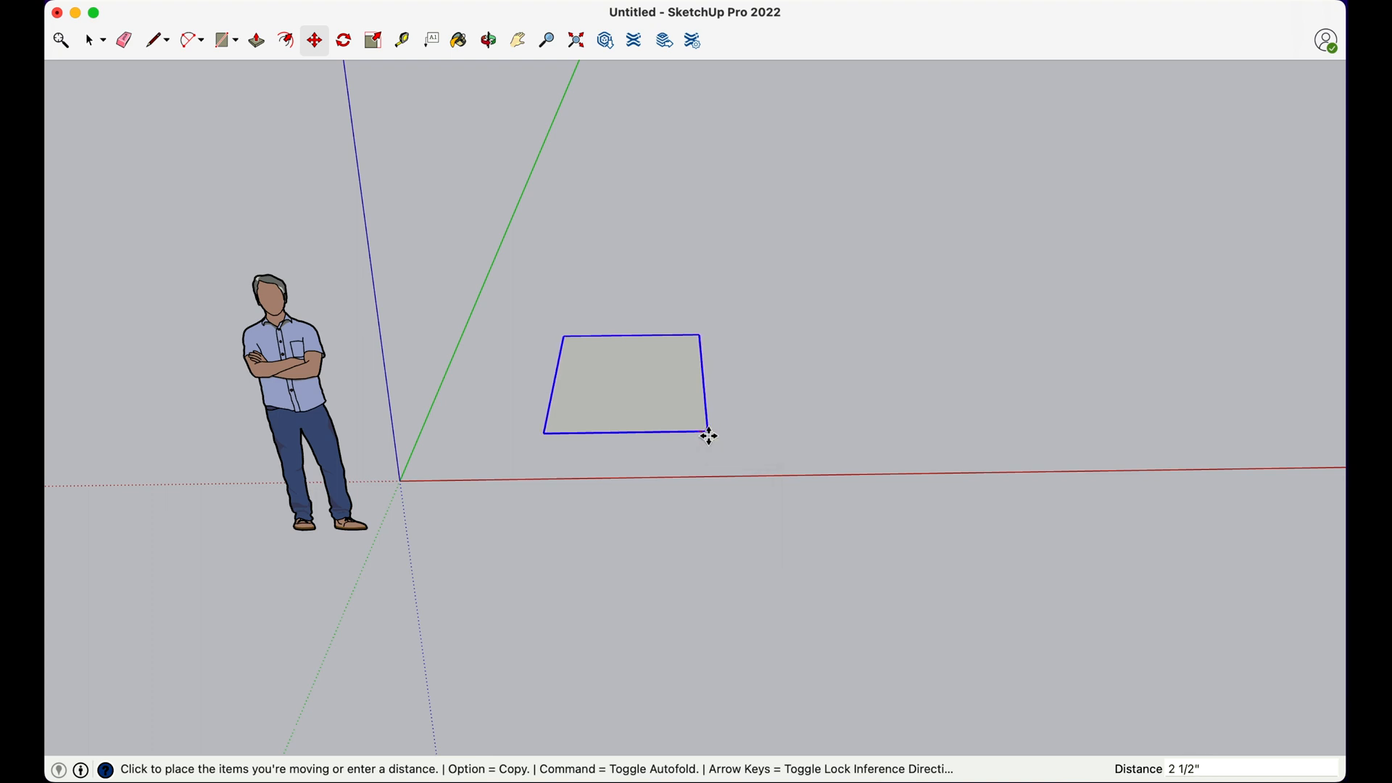
{"action": "mouse_move", "coordinate": [709, 437]}
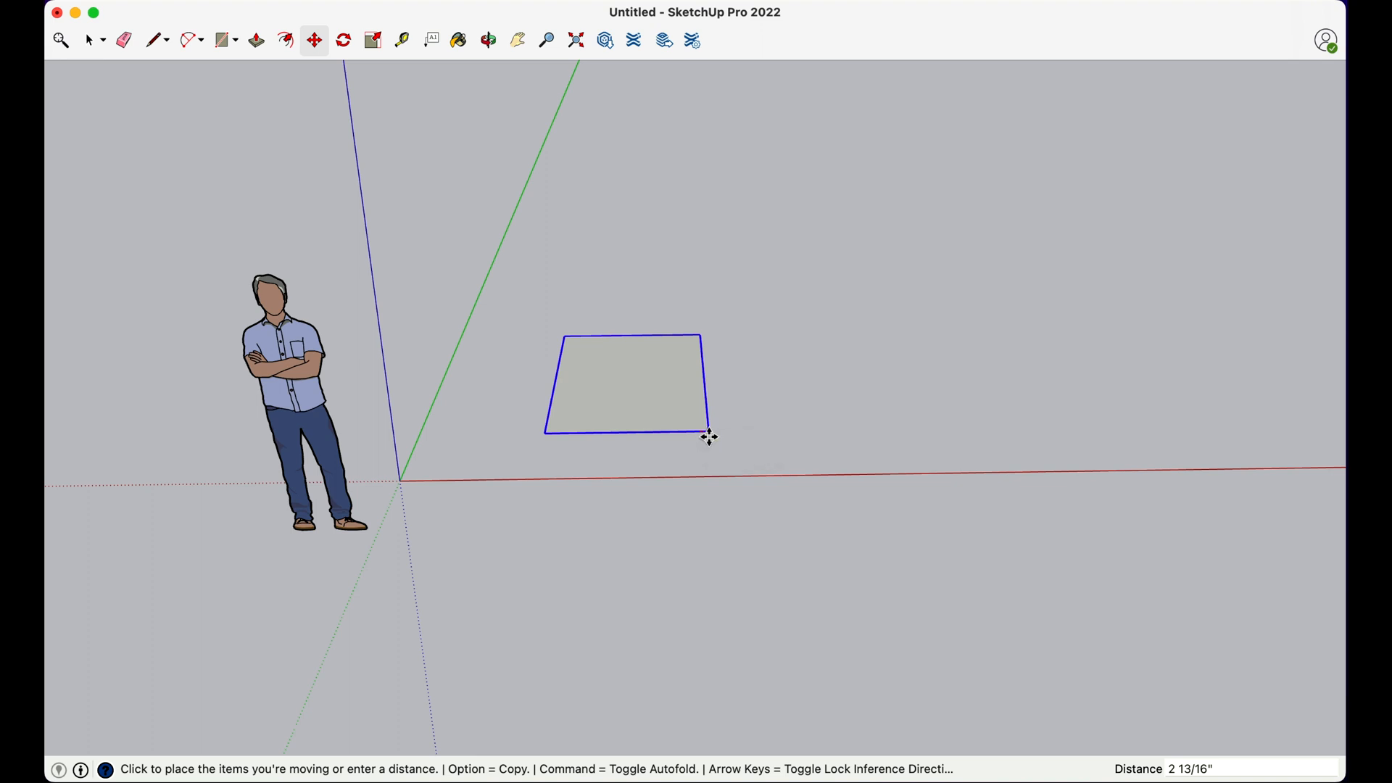
{"action": "mouse_move", "coordinate": [707, 437]}
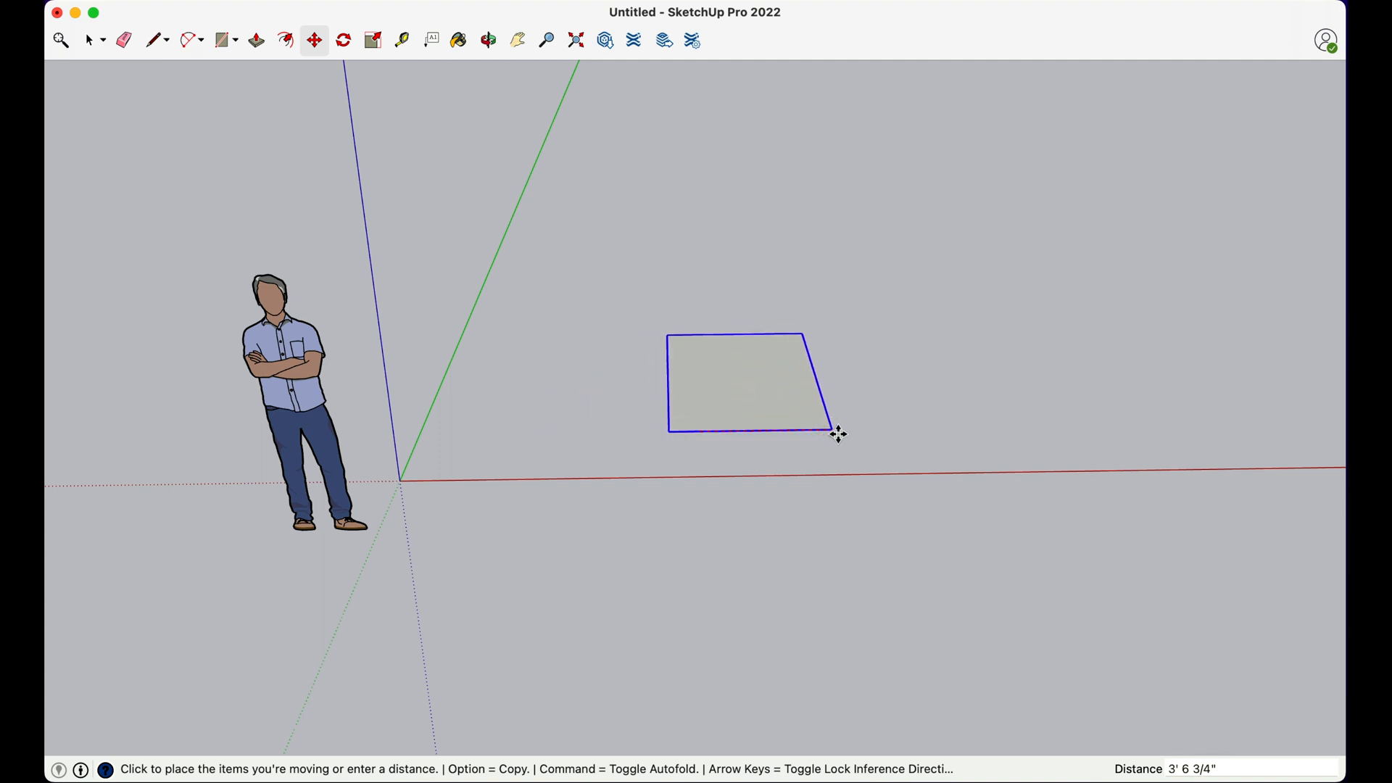
{"action": "mouse_move", "coordinate": [835, 435]}
{"action": "type", "text": "3"}
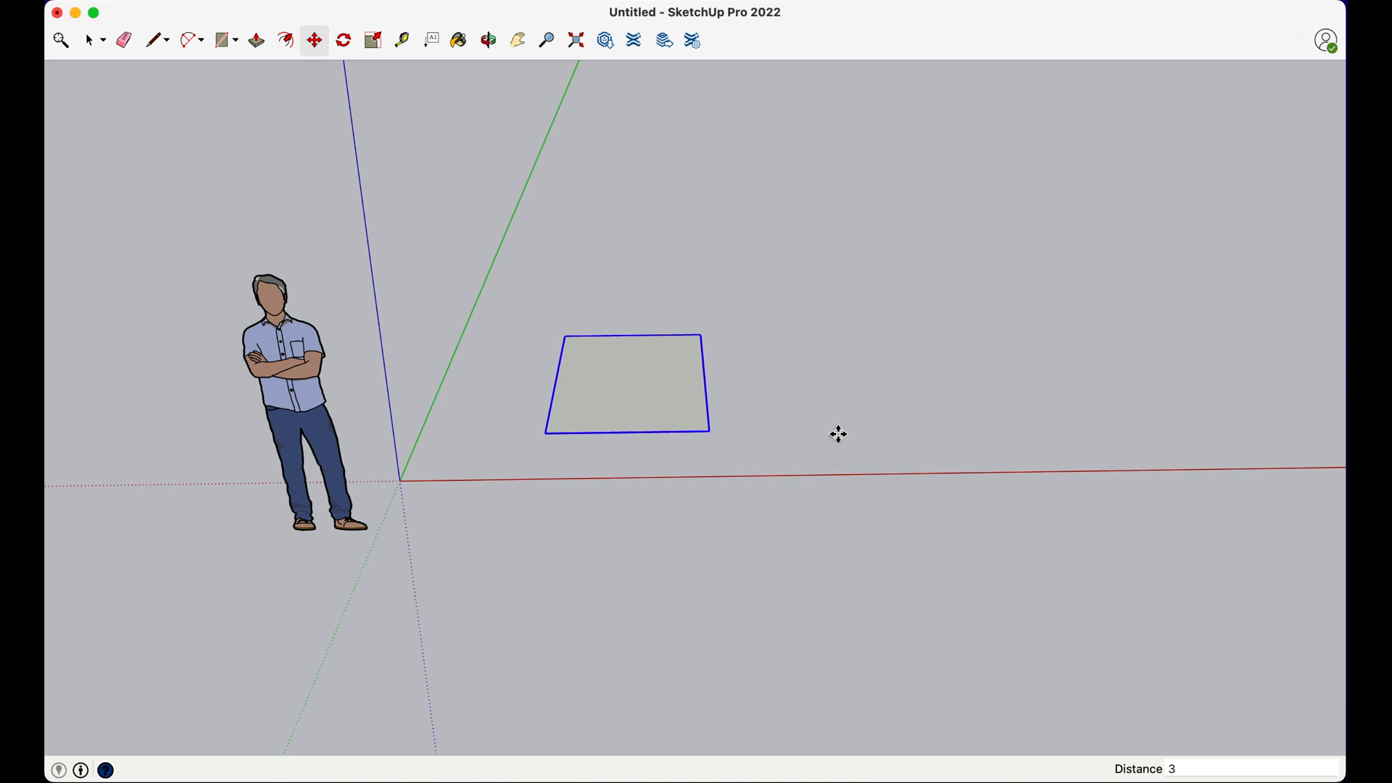
Try move distances 5, 10 and 1 in Measurements, then set the group down to the right.
{"action": "type", "text": "5"}
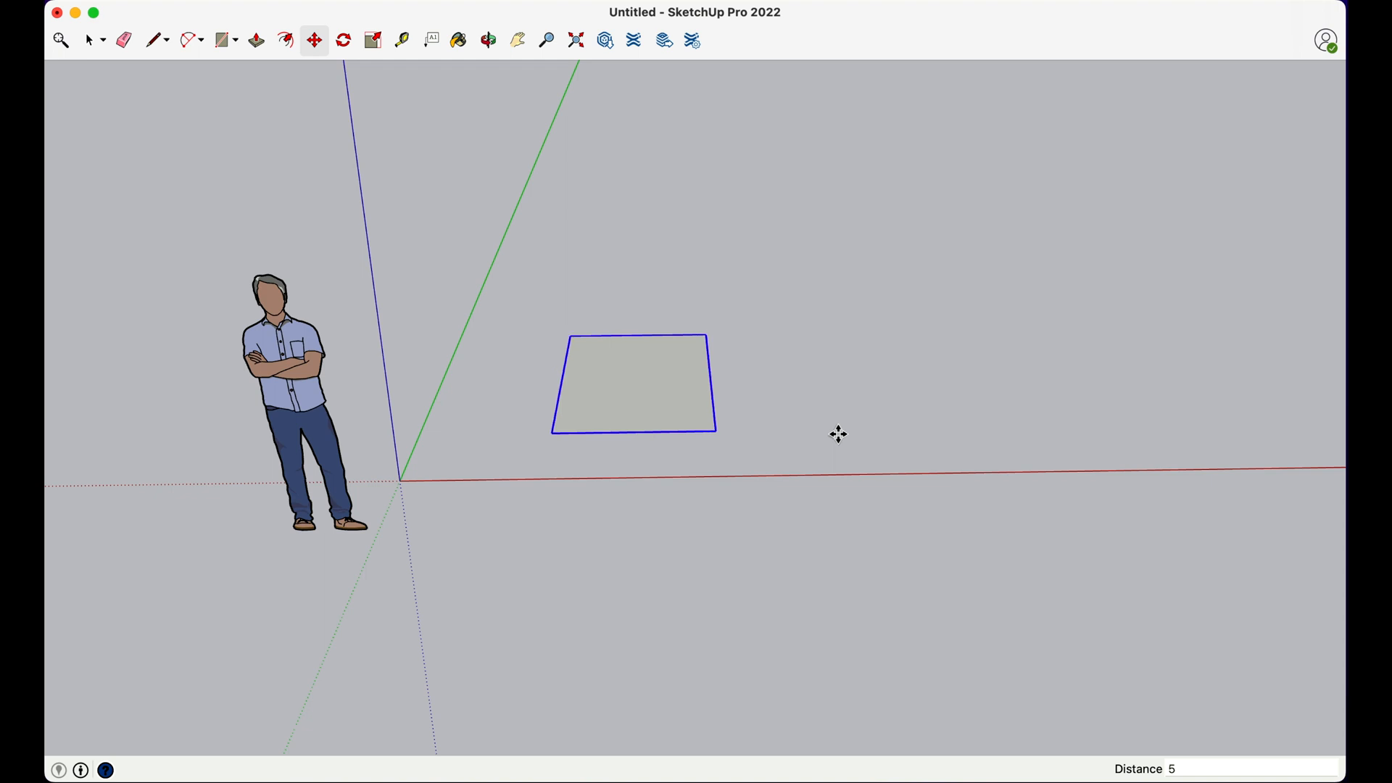
{"action": "type", "text": "10"}
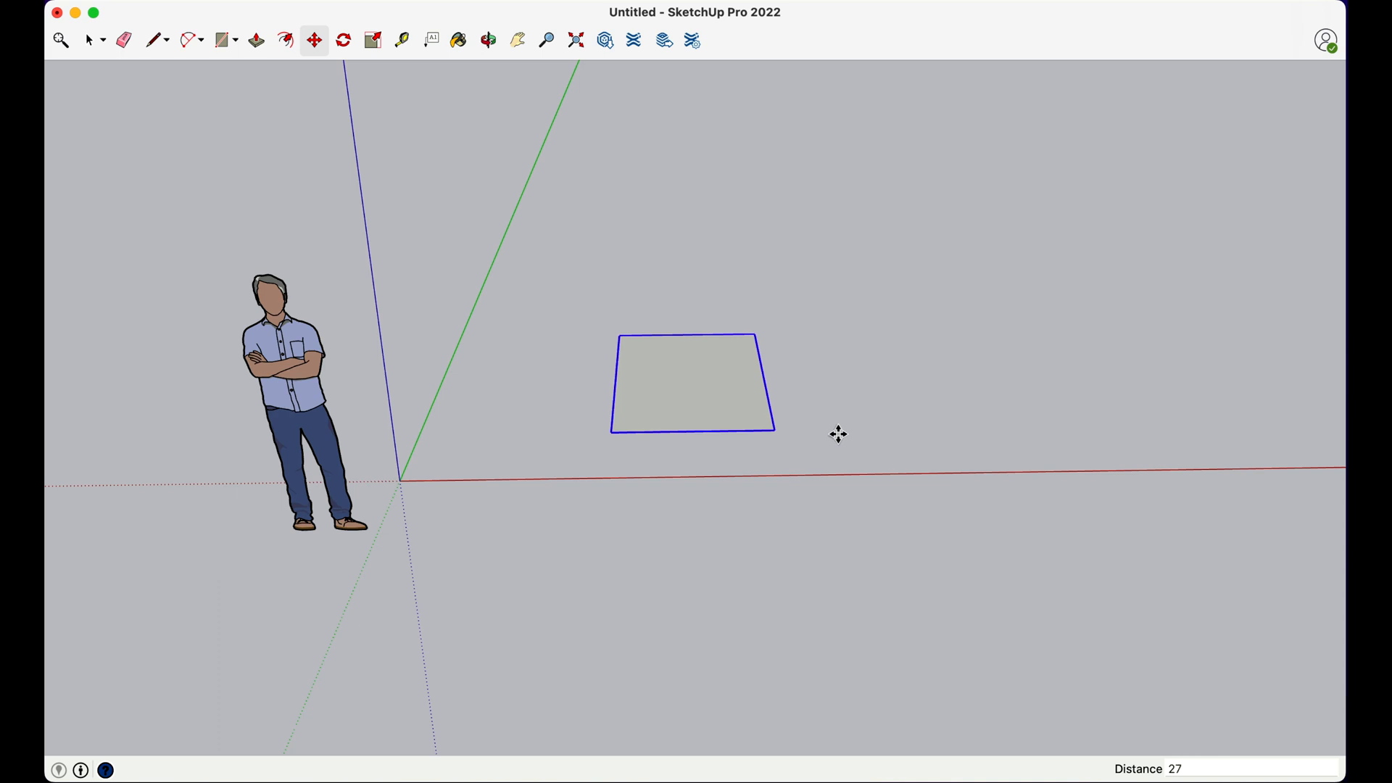
{"action": "type", "text": "1"}
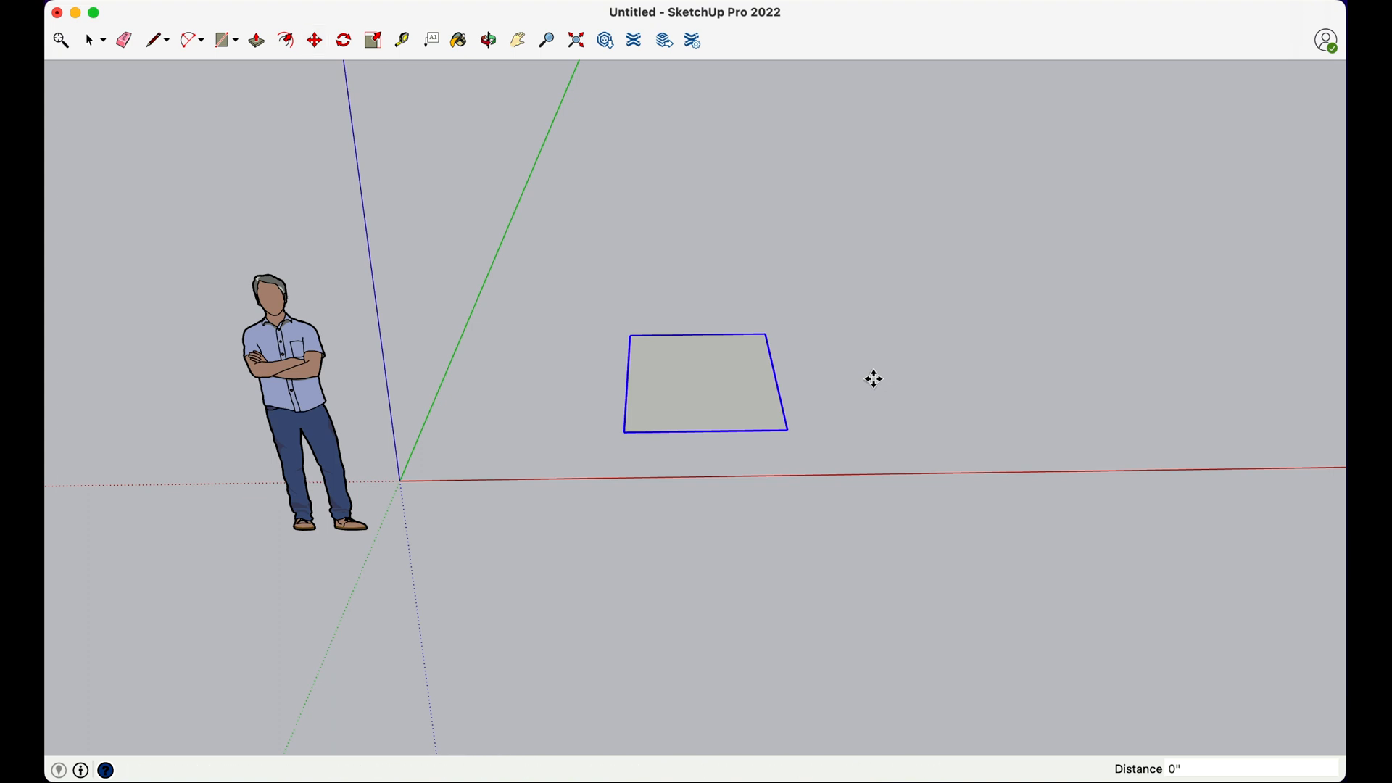
{"action": "left_click", "coordinate": [875, 386]}
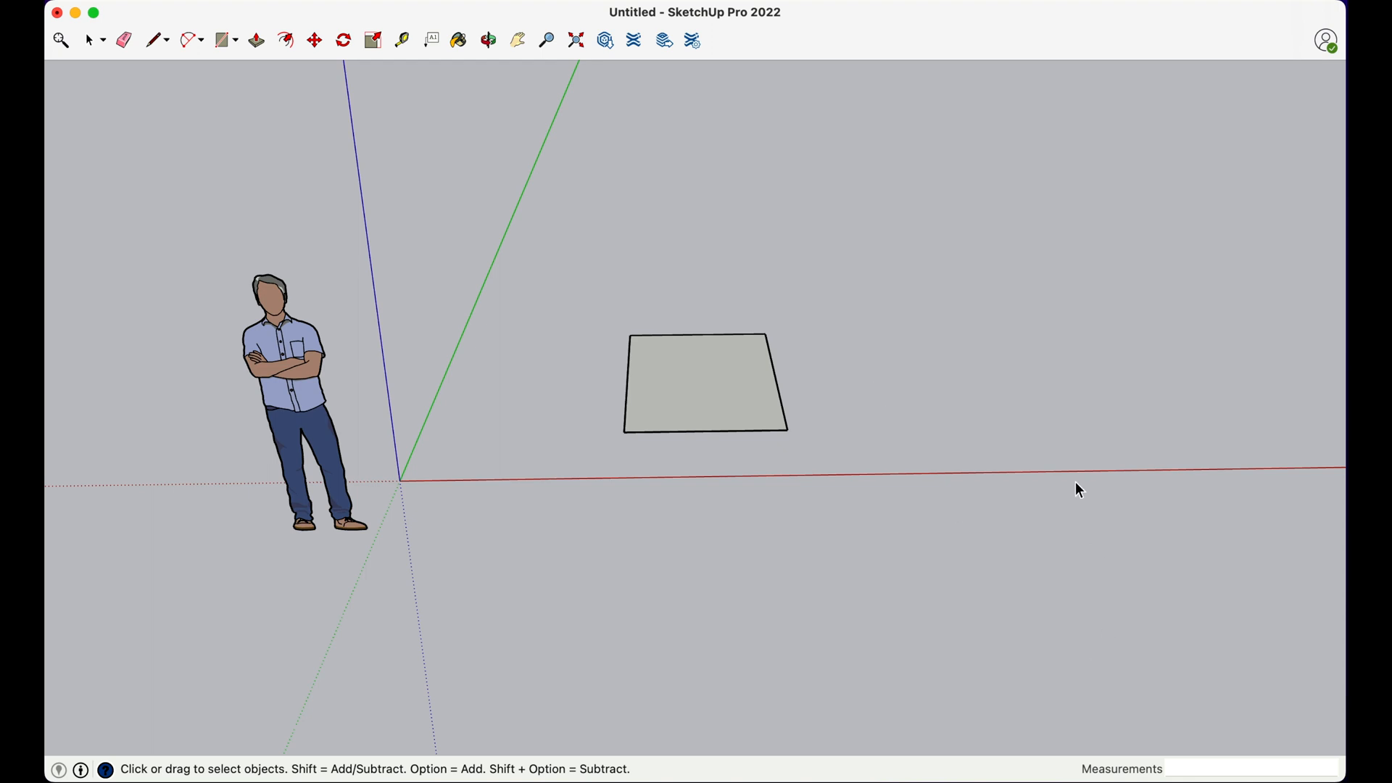
{"action": "mouse_move", "coordinate": [895, 215]}
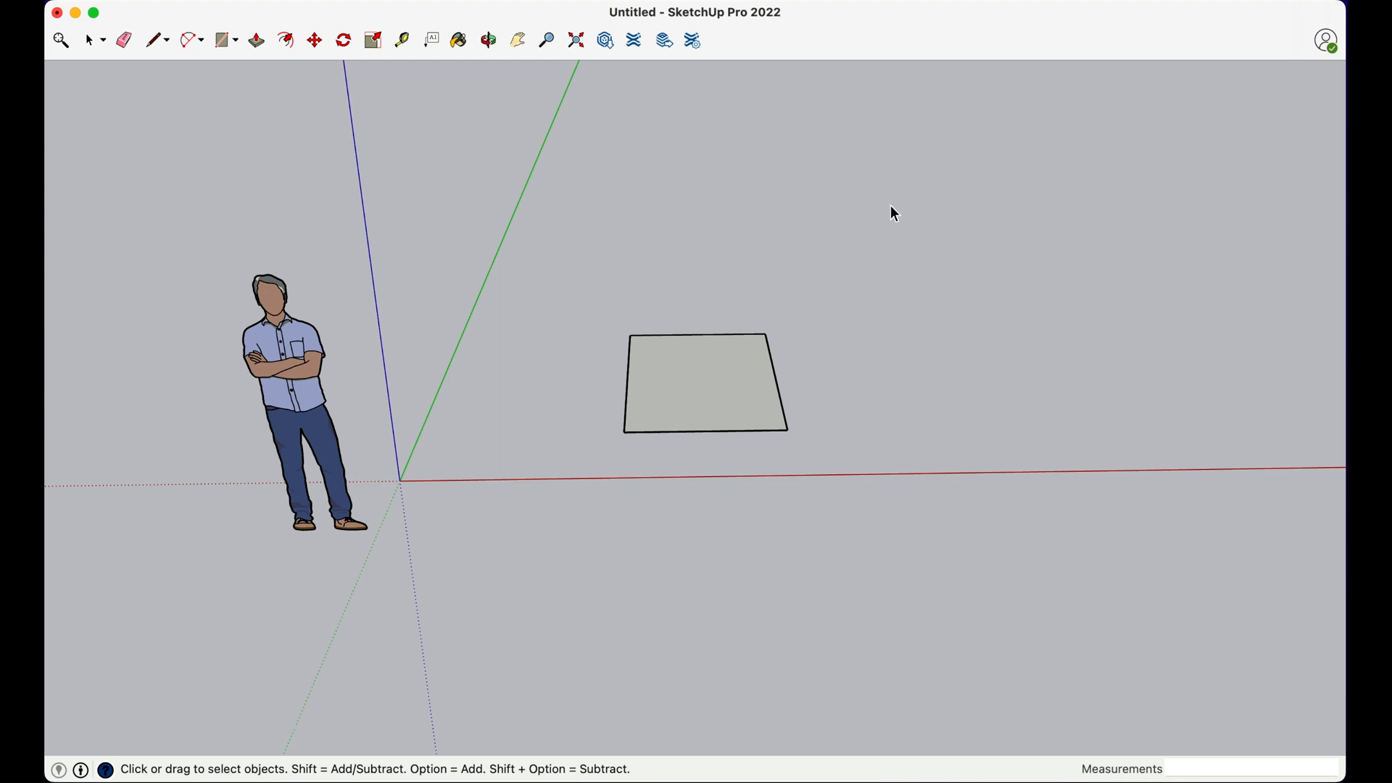
{"action": "mouse_move", "coordinate": [857, 191]}
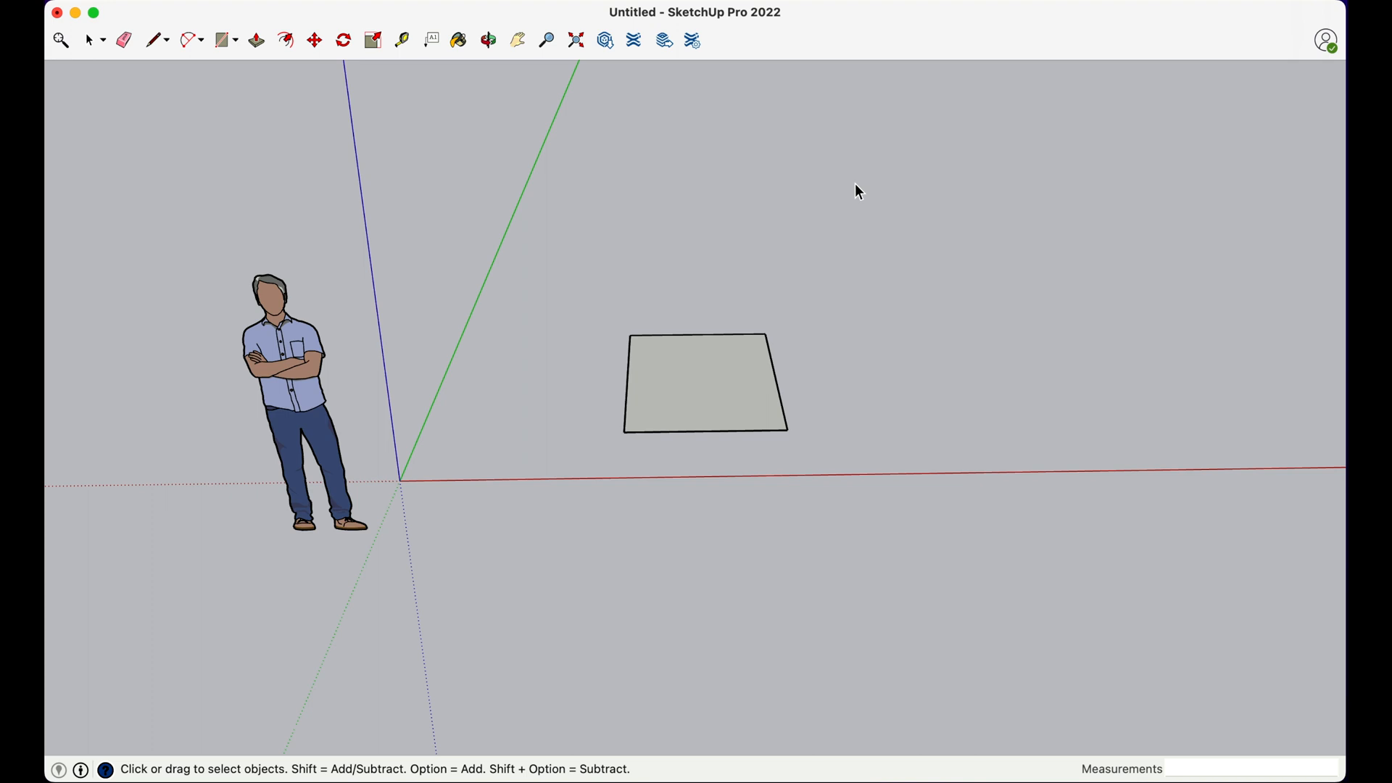
{"action": "mouse_move", "coordinate": [791, 283]}
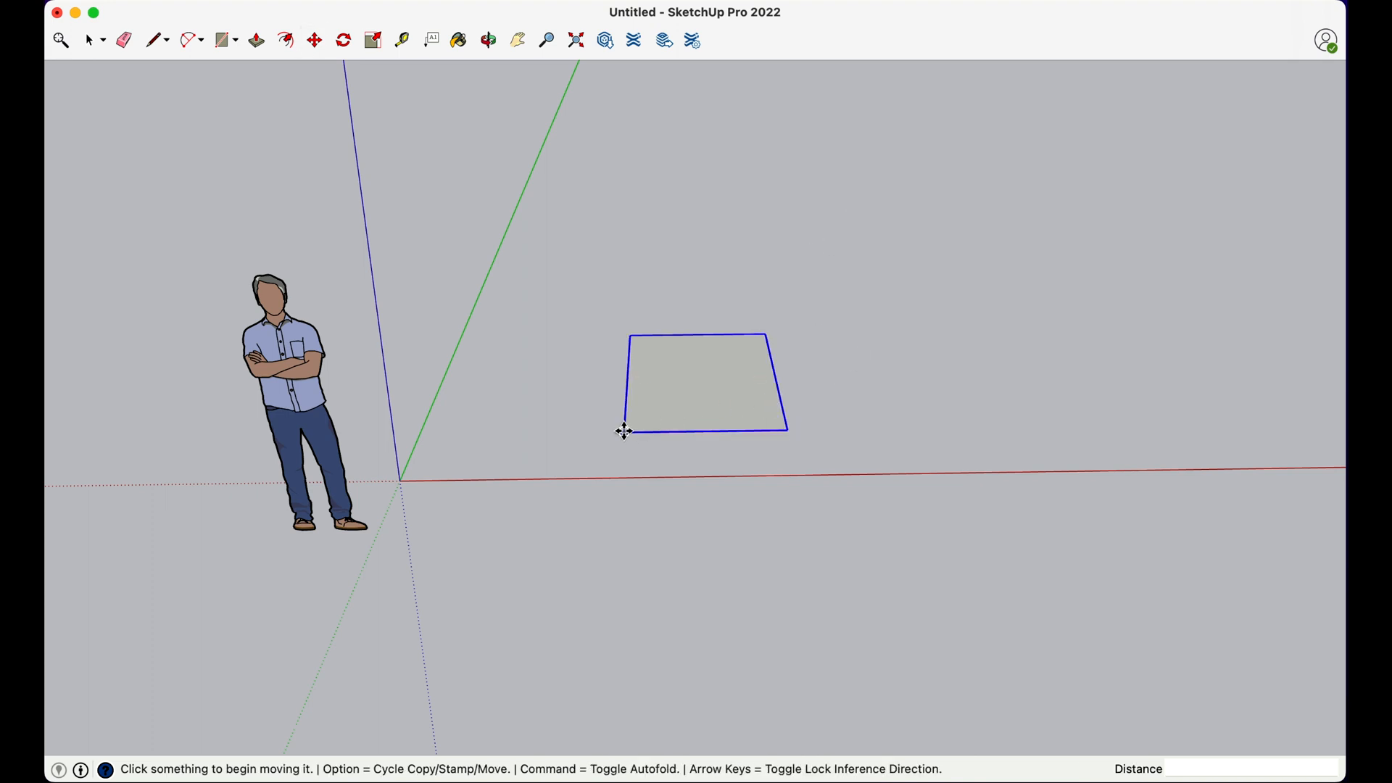
{"action": "mouse_move", "coordinate": [493, 435]}
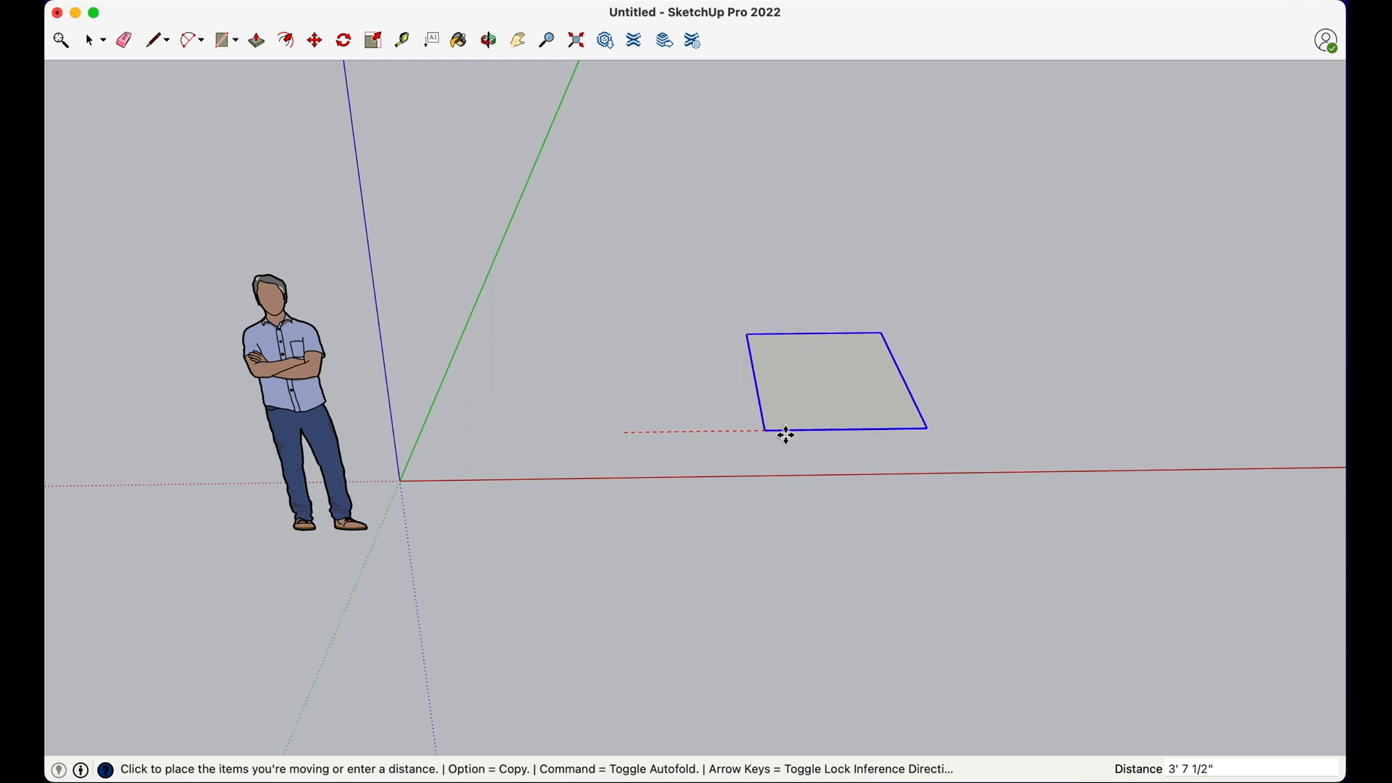
{"action": "mouse_move", "coordinate": [803, 432]}
{"action": "type", "text": "23'"}
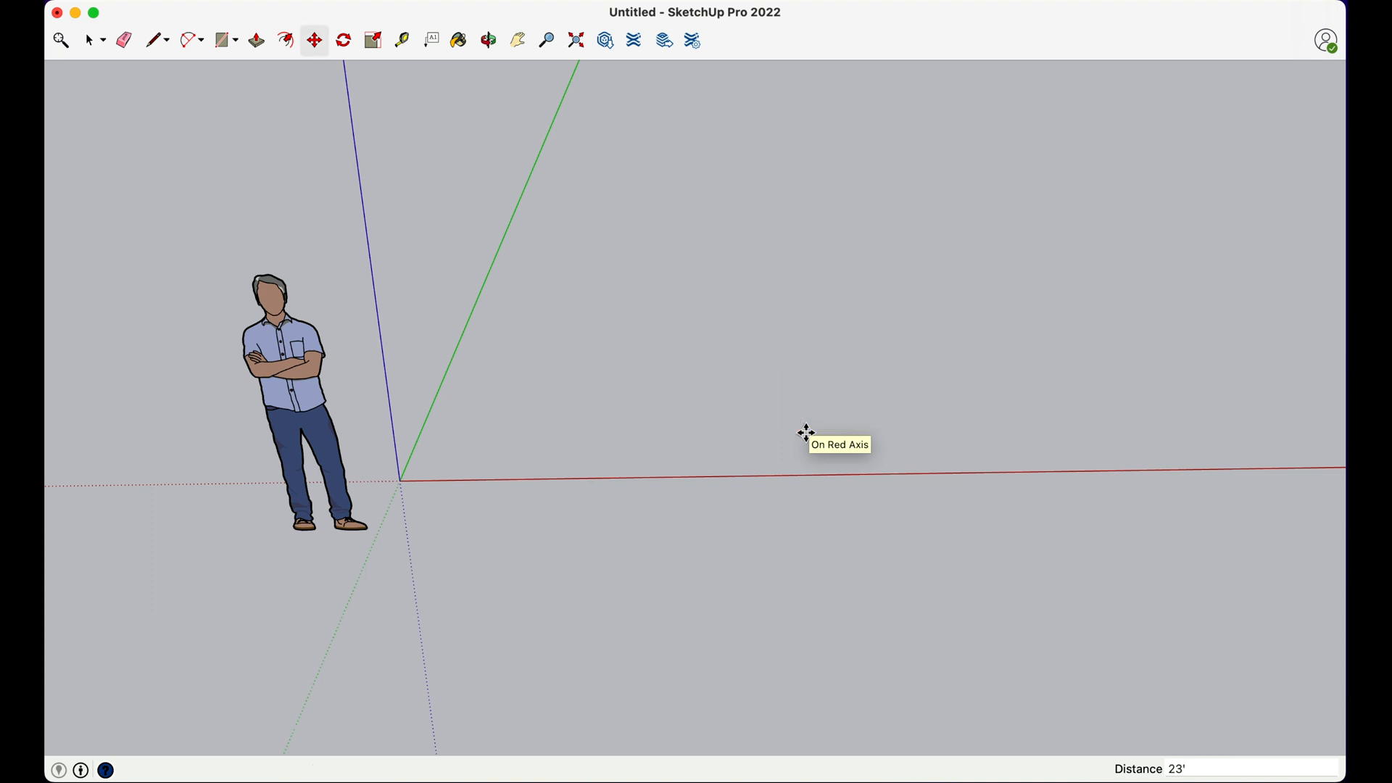
{"action": "mouse_move", "coordinate": [805, 434]}
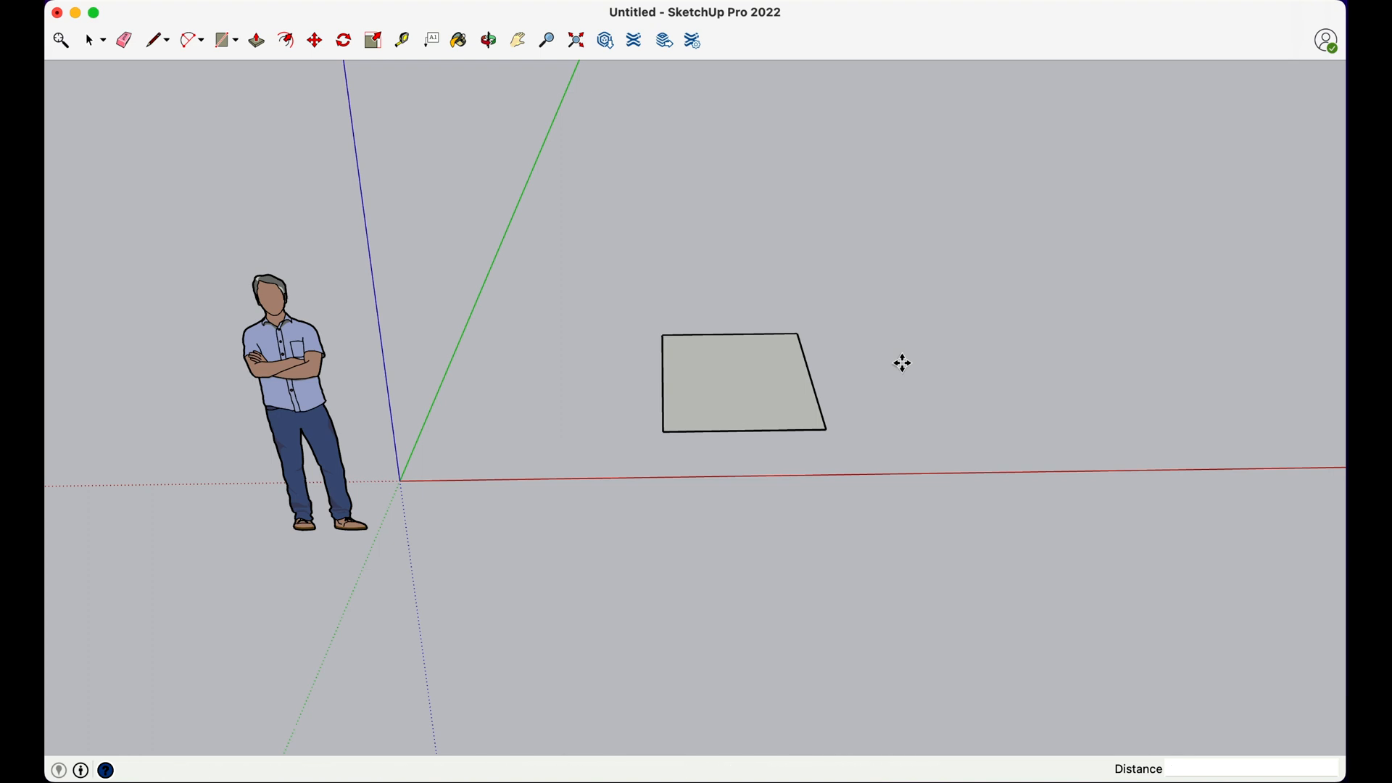
{"action": "mouse_move", "coordinate": [860, 404]}
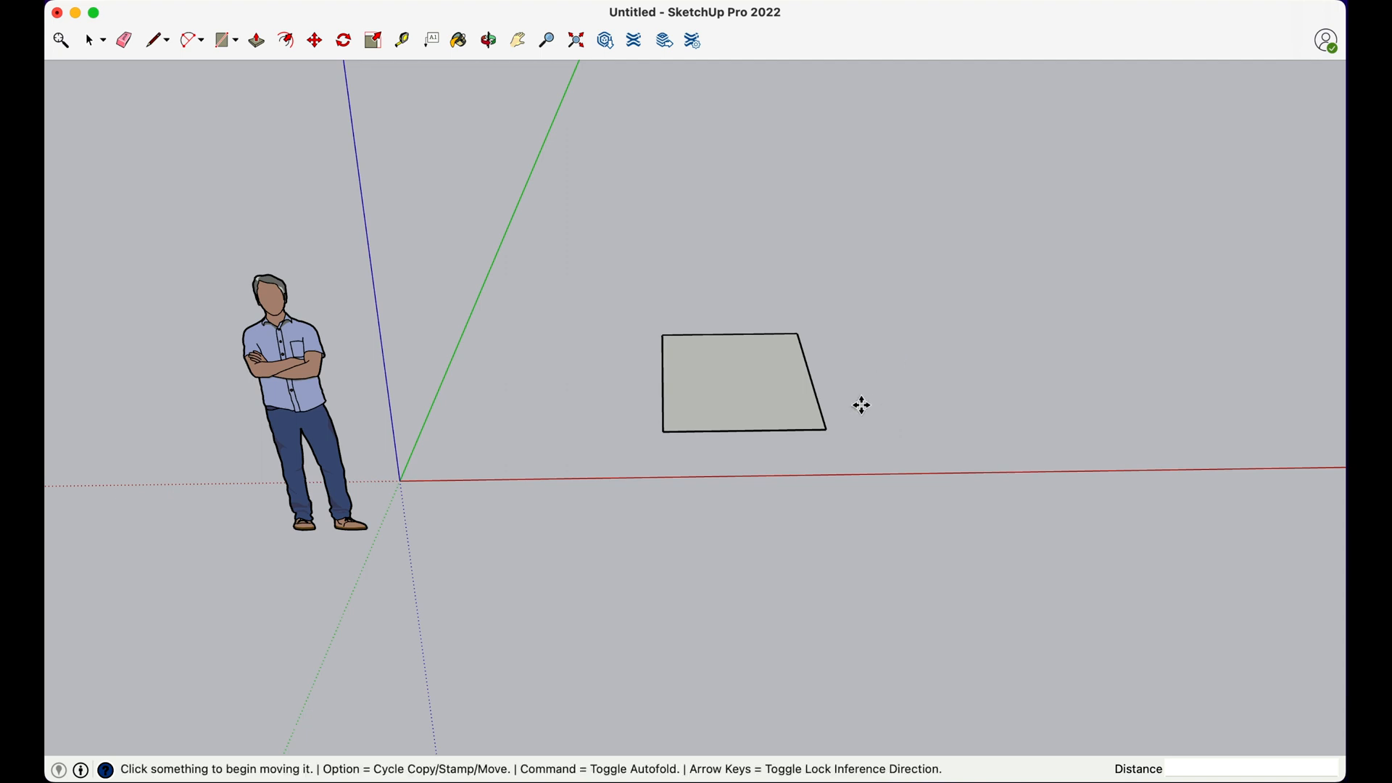
{"action": "mouse_move", "coordinate": [816, 423]}
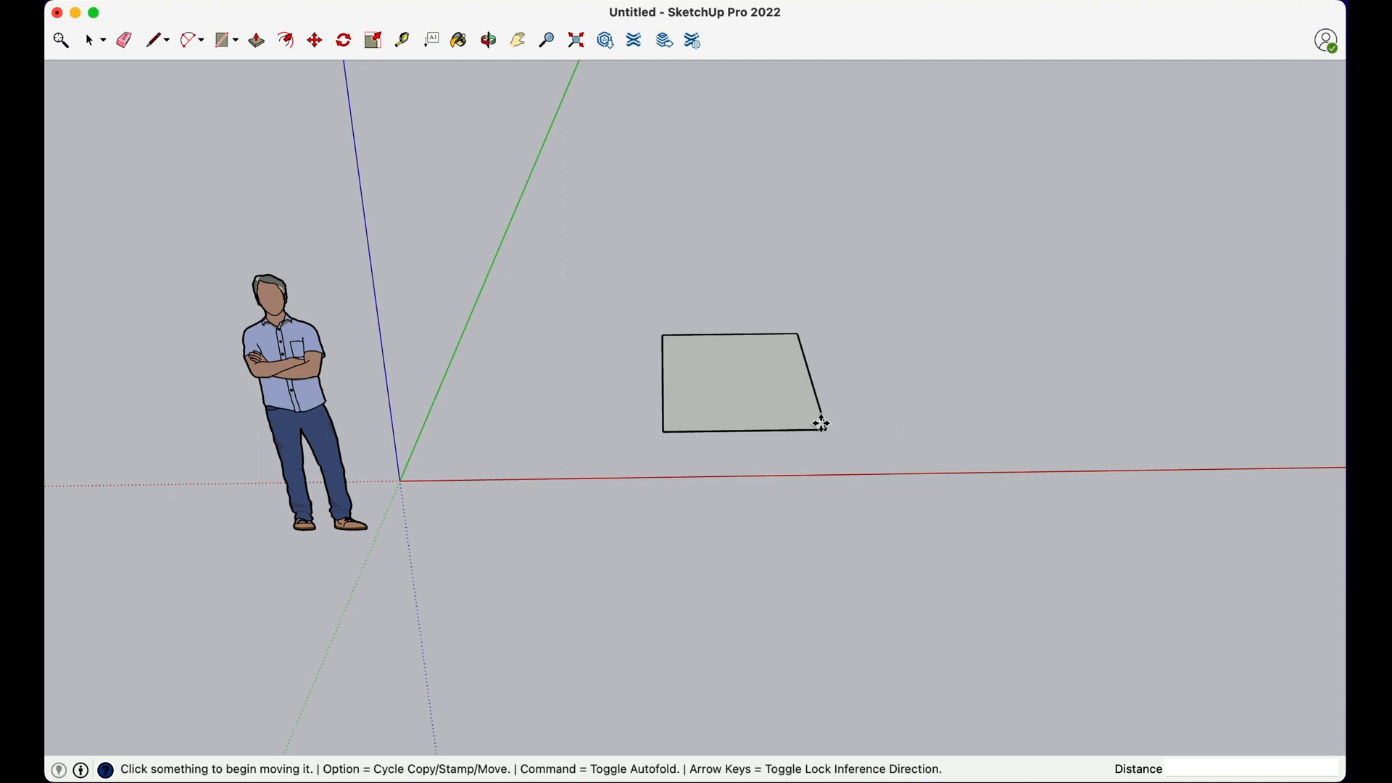
Pick the square up by its corner and drop it at a new spot on the red axis.
{"action": "left_click", "coordinate": [742, 382]}
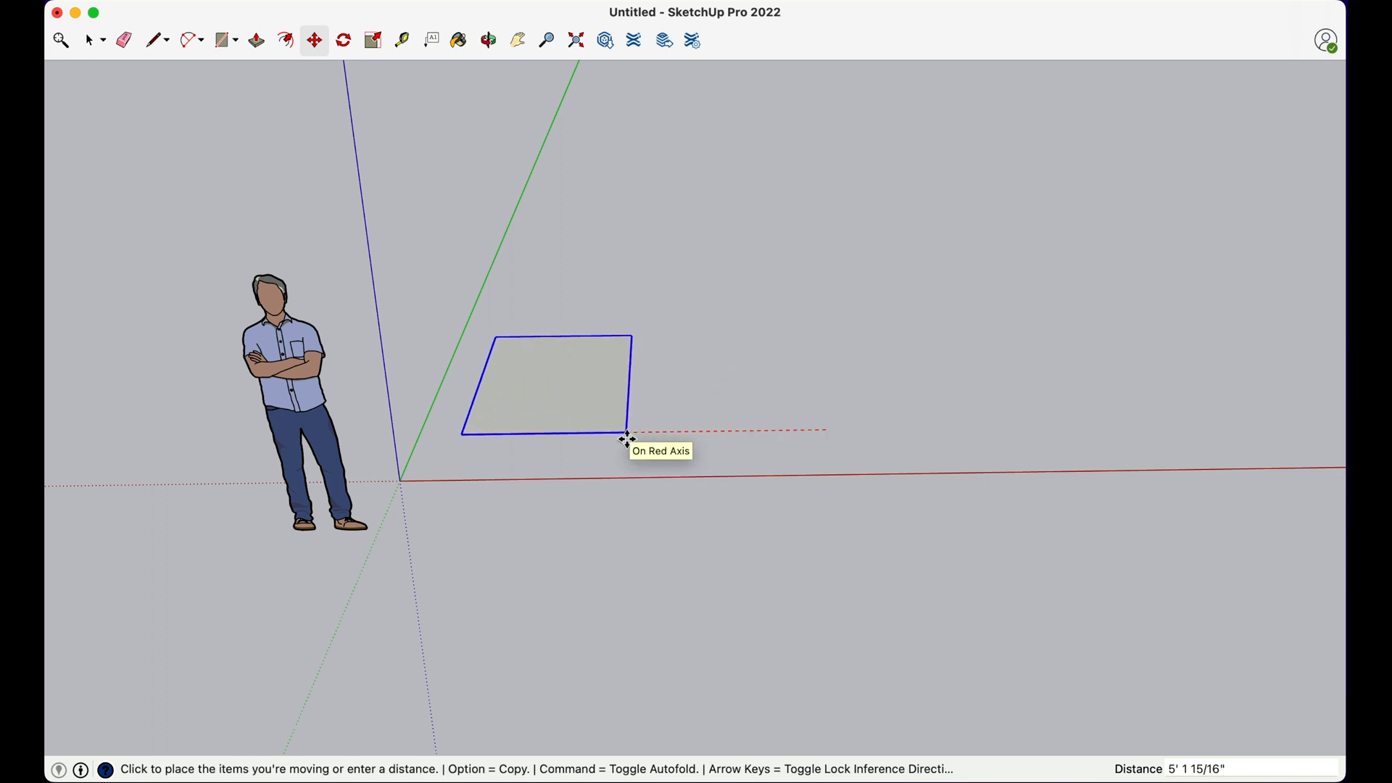
{"action": "left_click", "coordinate": [629, 439]}
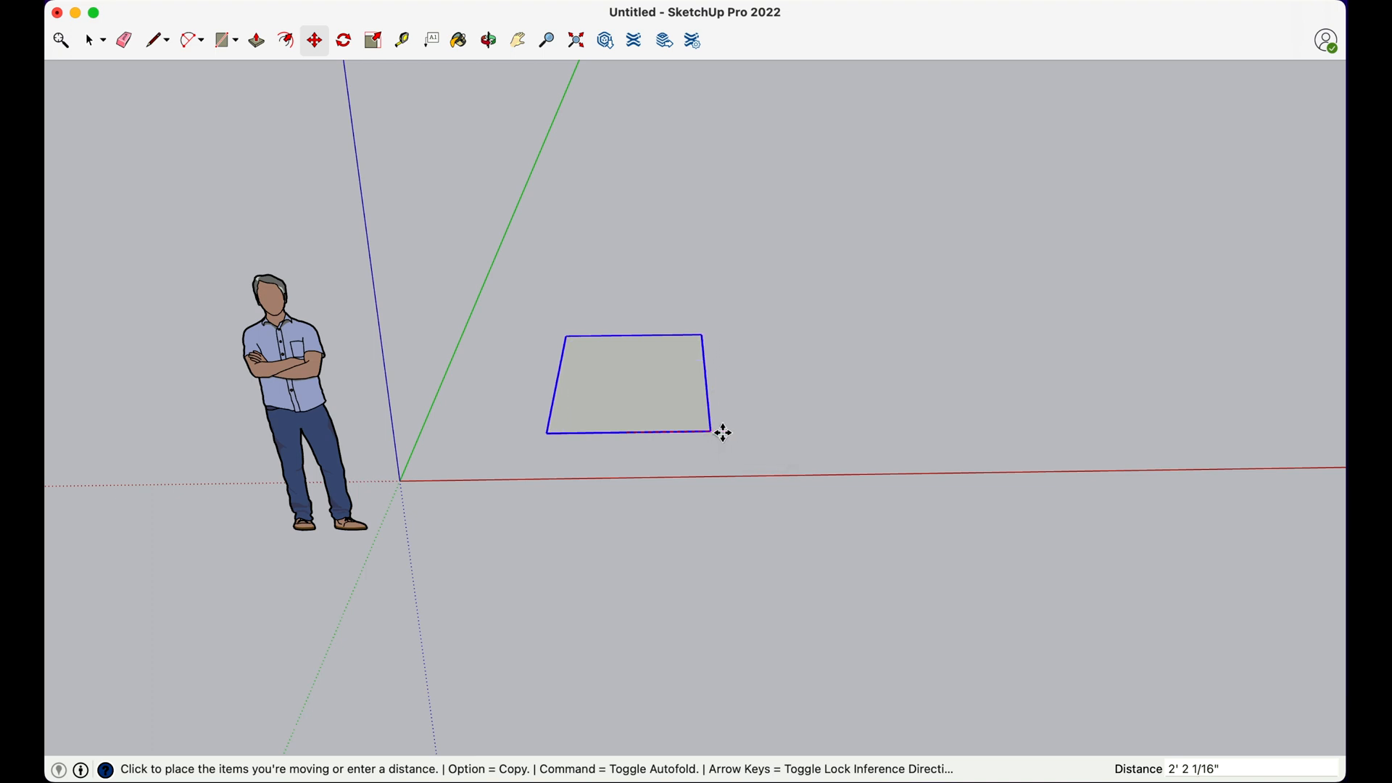
{"action": "mouse_move", "coordinate": [661, 435]}
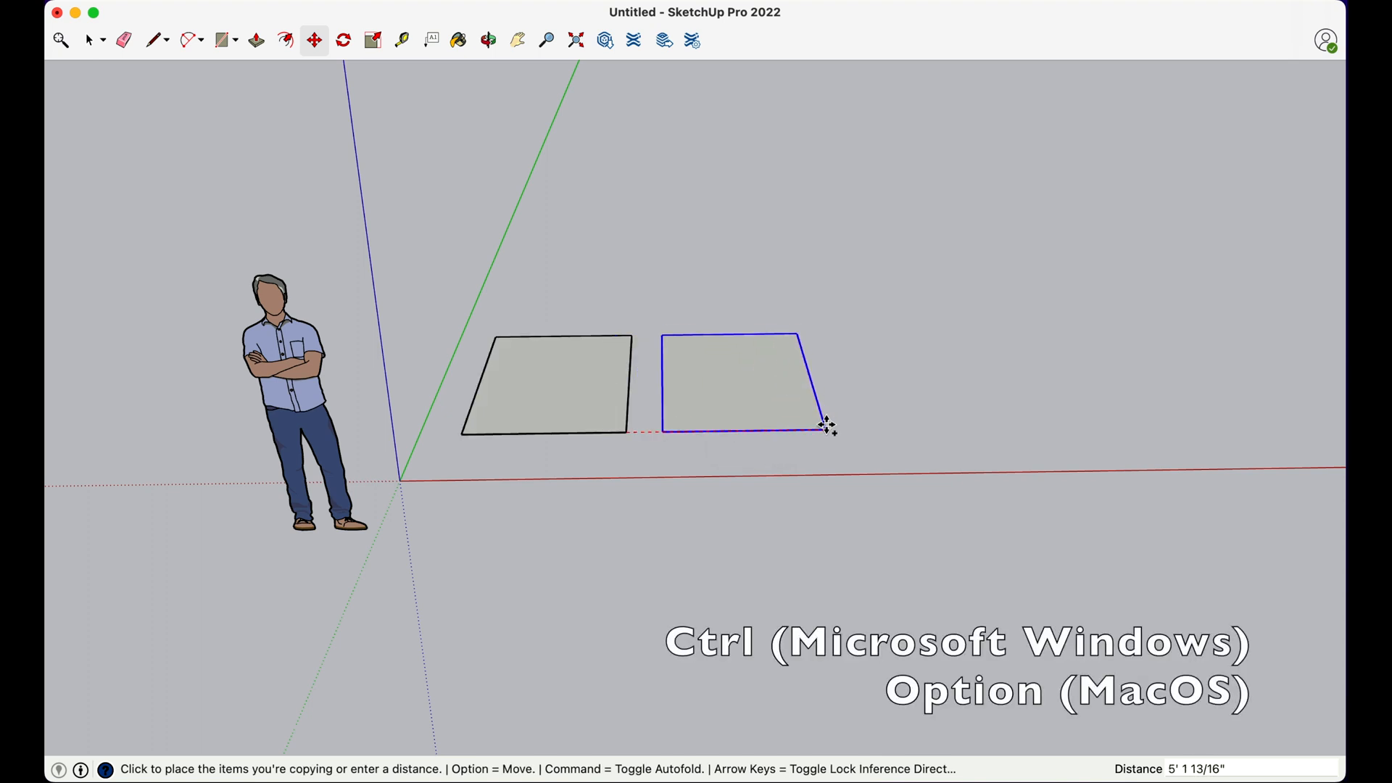
{"action": "mouse_move", "coordinate": [829, 424]}
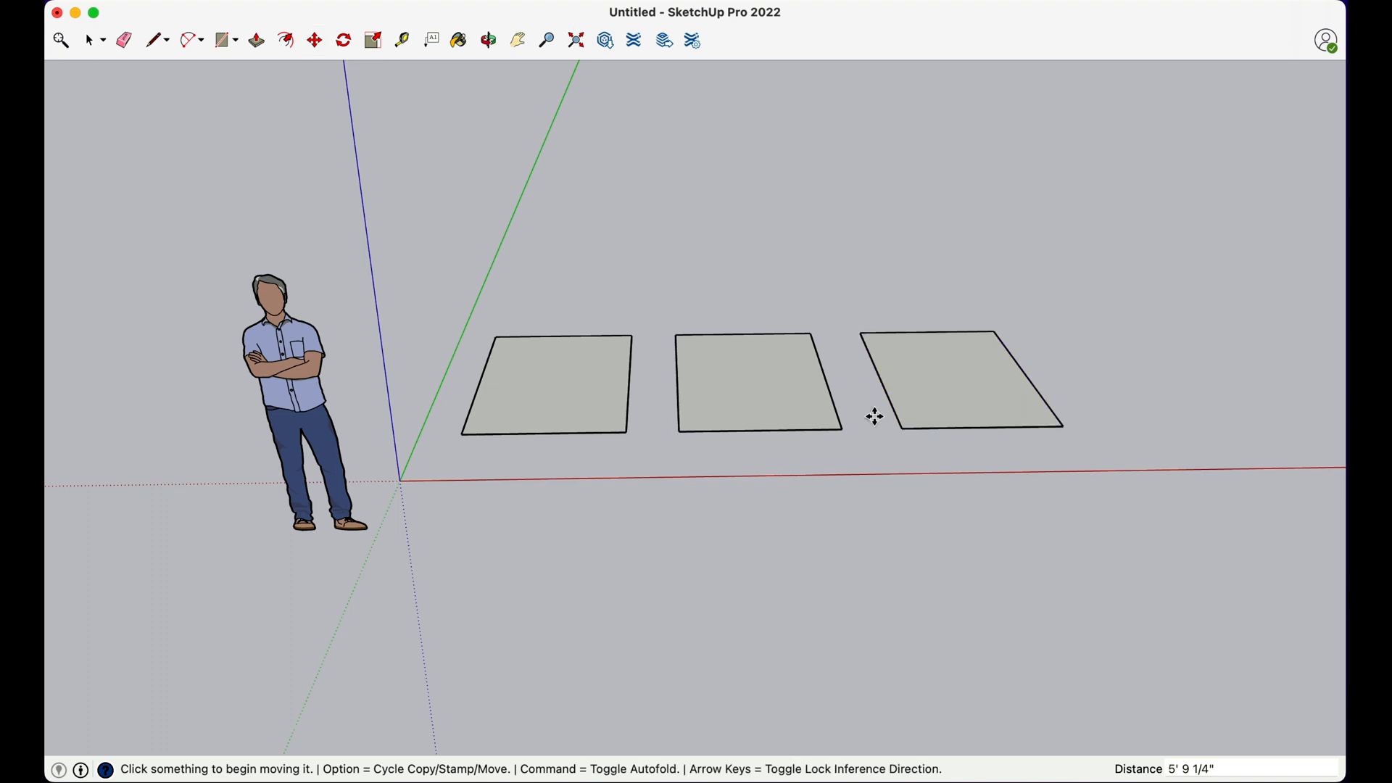
{"action": "mouse_move", "coordinate": [397, 46]}
{"action": "type", "text": "12"}
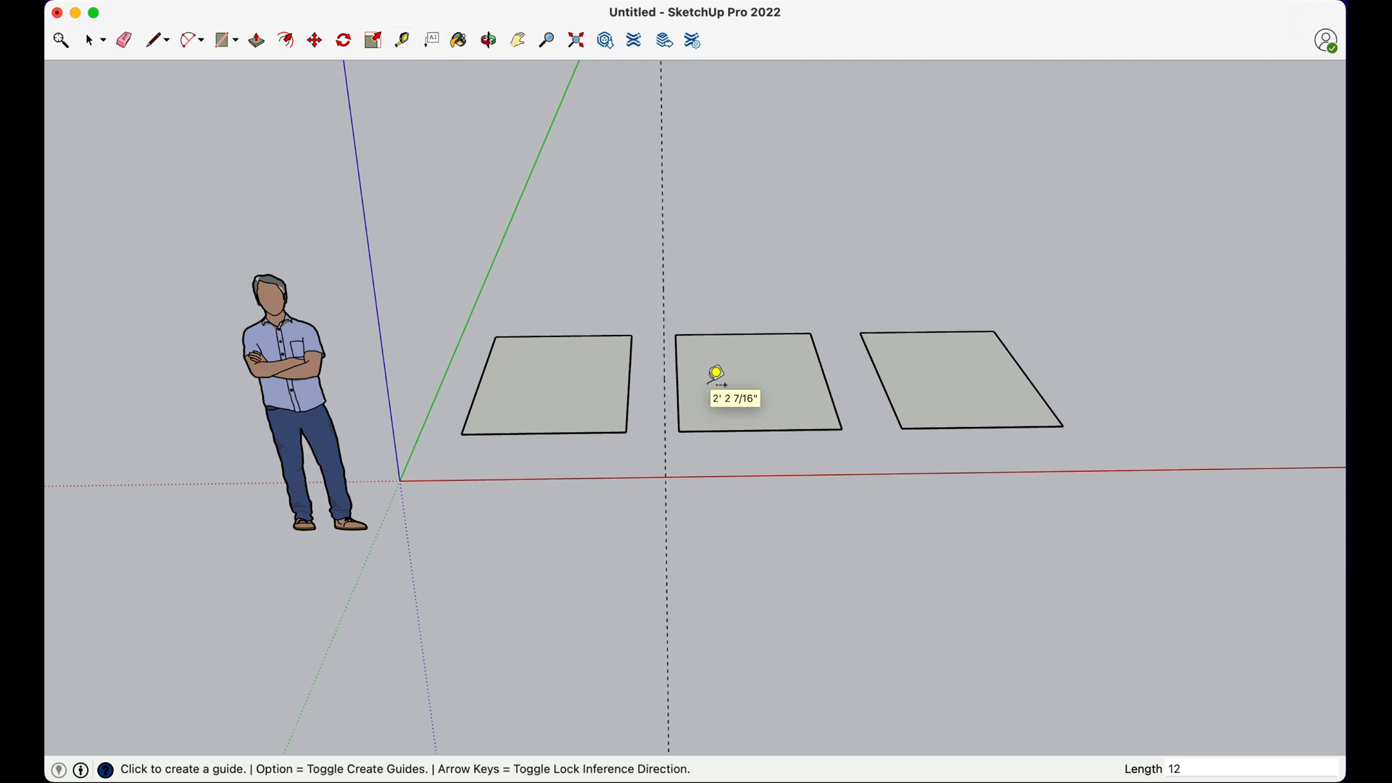
Place a guide line and slide the middle square up against it.
{"action": "left_click", "coordinate": [757, 381]}
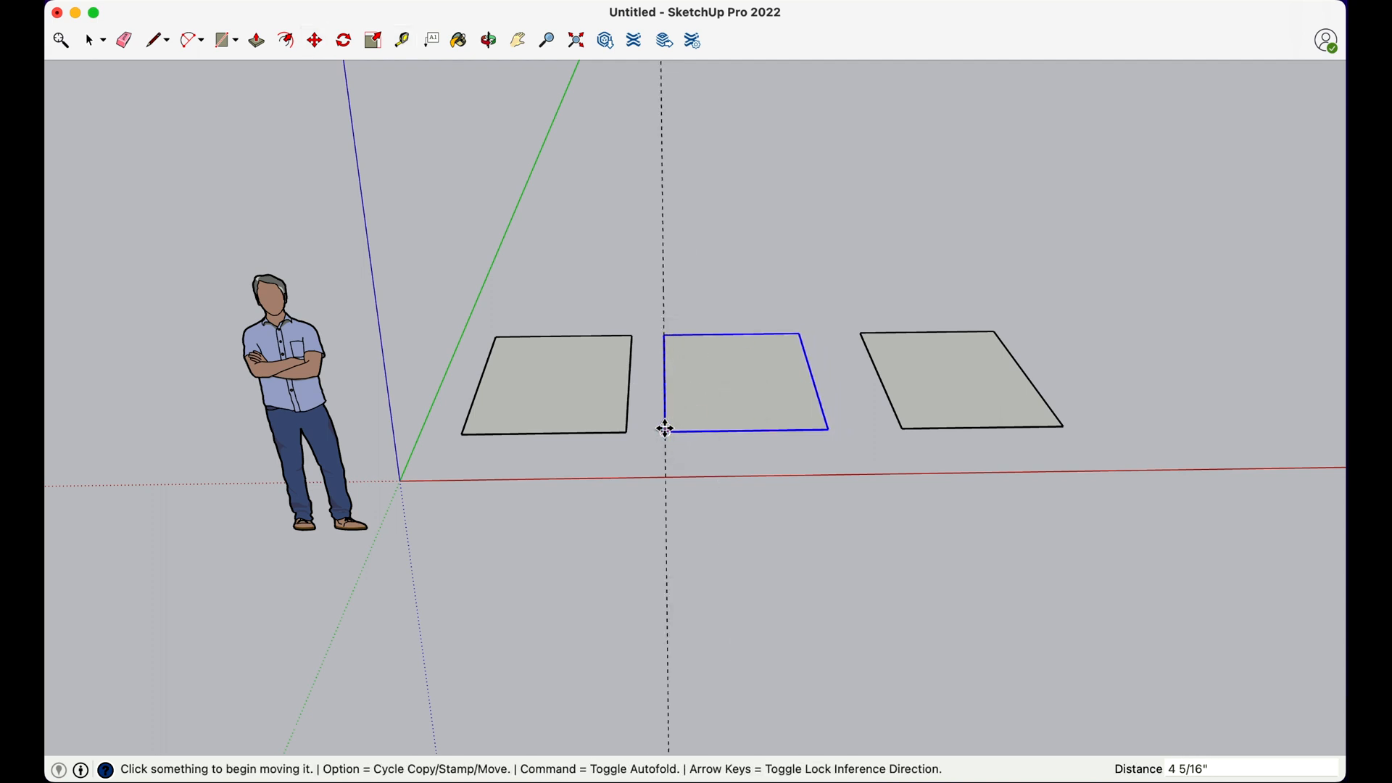
{"action": "left_click", "coordinate": [402, 40]}
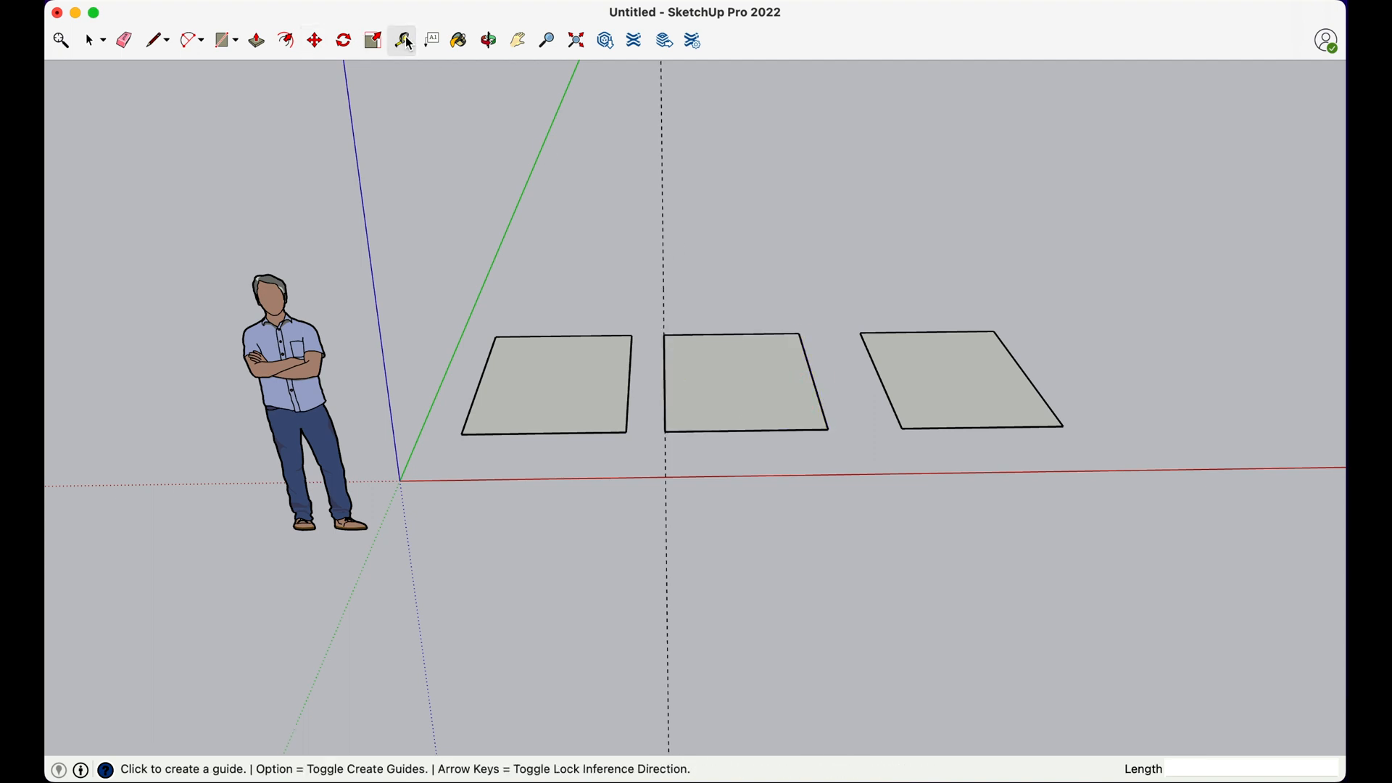
{"action": "left_click", "coordinate": [809, 377]}
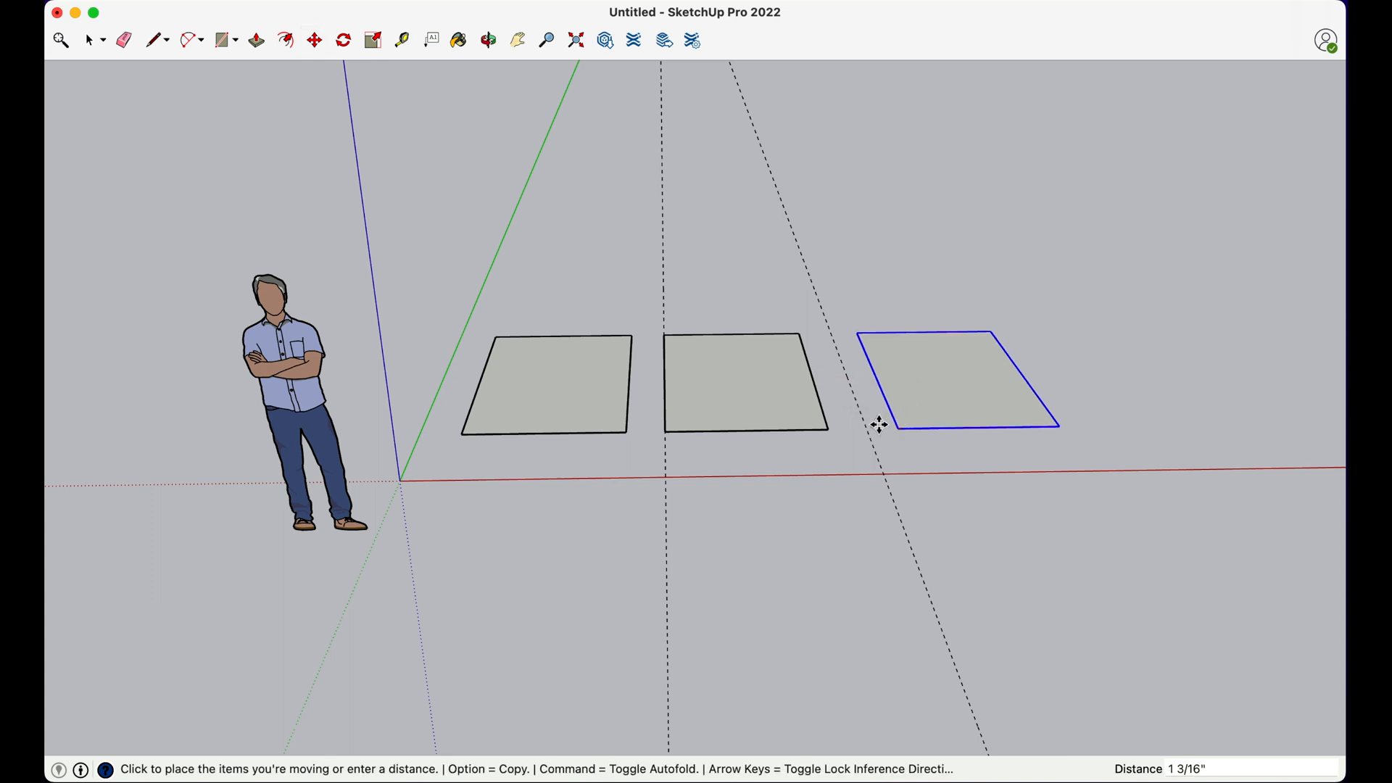
Move the third square so it rests against the second guide.
{"action": "left_click", "coordinate": [867, 425]}
{"action": "type", "text": "11"}
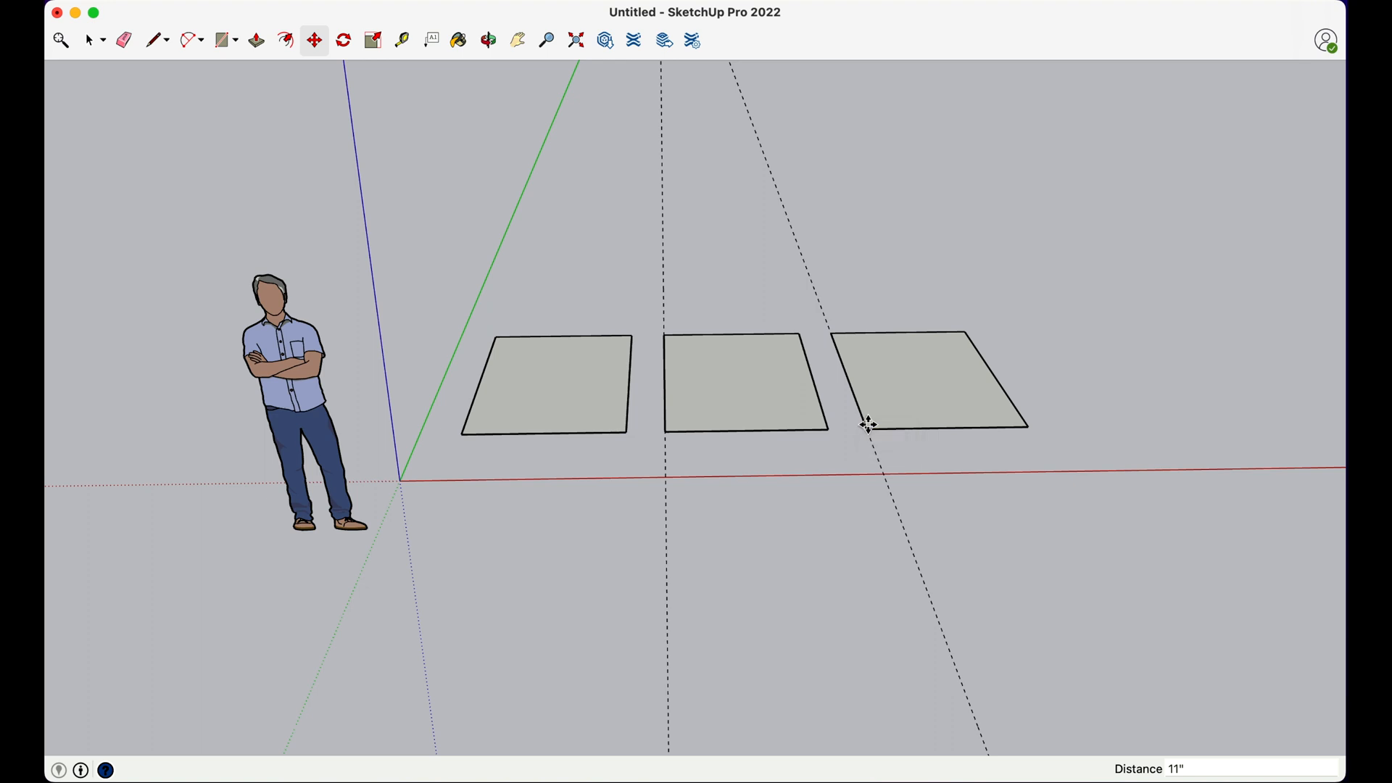
{"action": "left_click", "coordinate": [932, 381]}
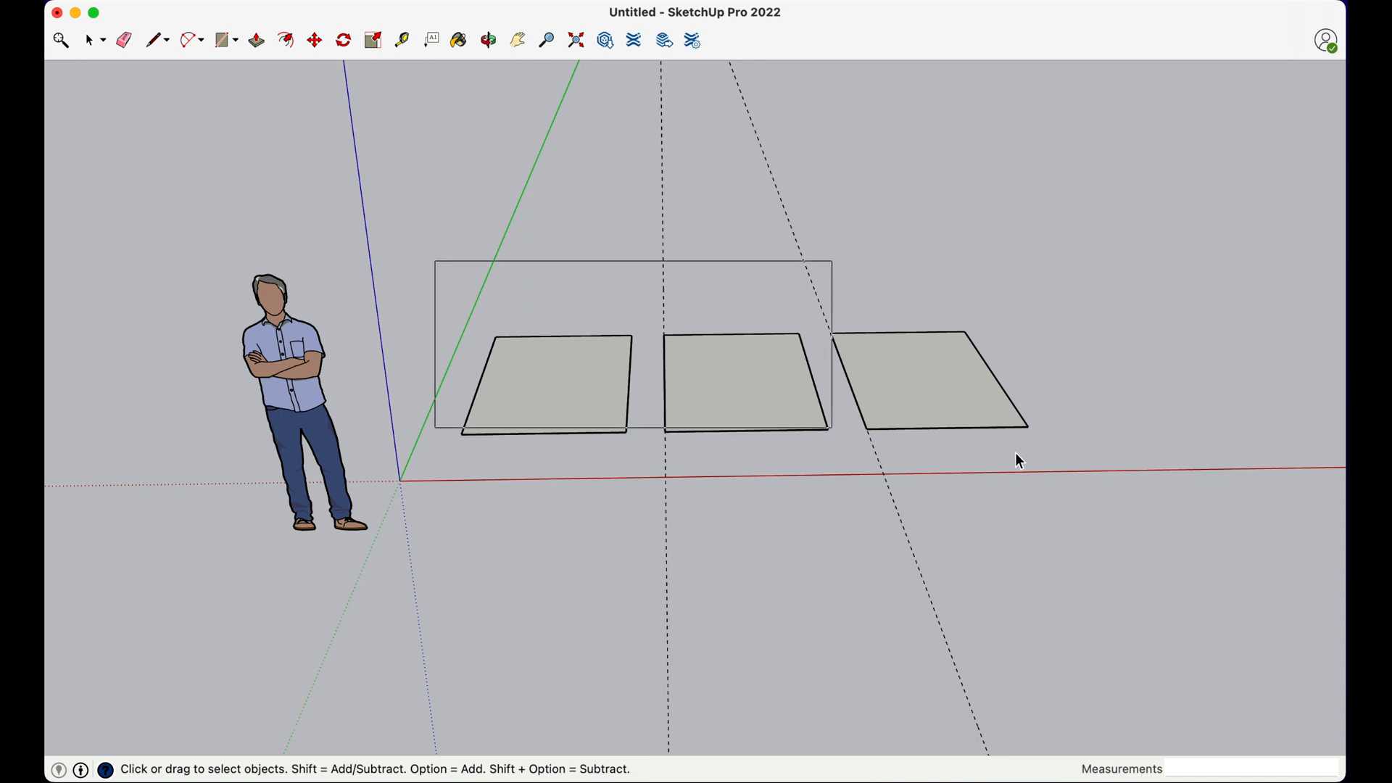
Delete the extra squares and guides, then group the remaining square.
{"action": "key", "text": "Delete"}
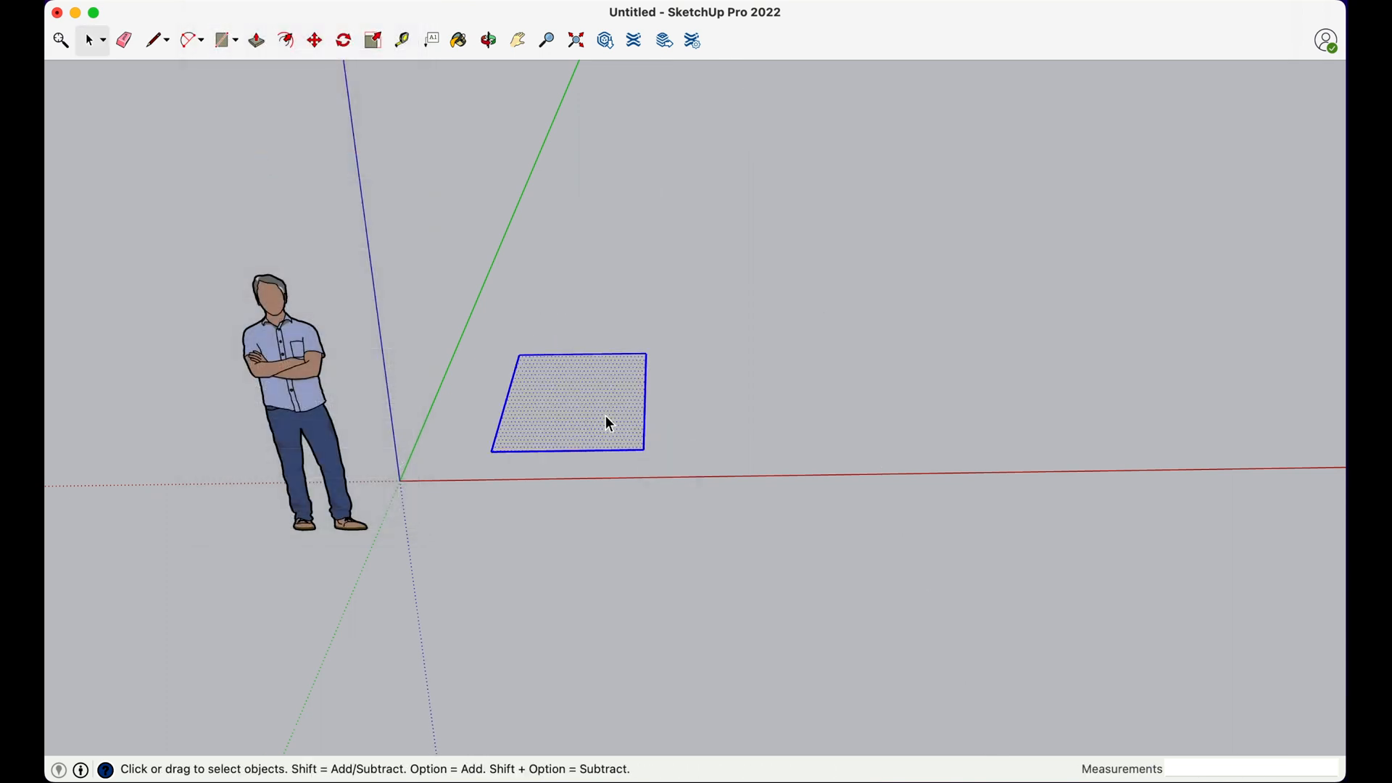
{"action": "right_click", "coordinate": [608, 423]}
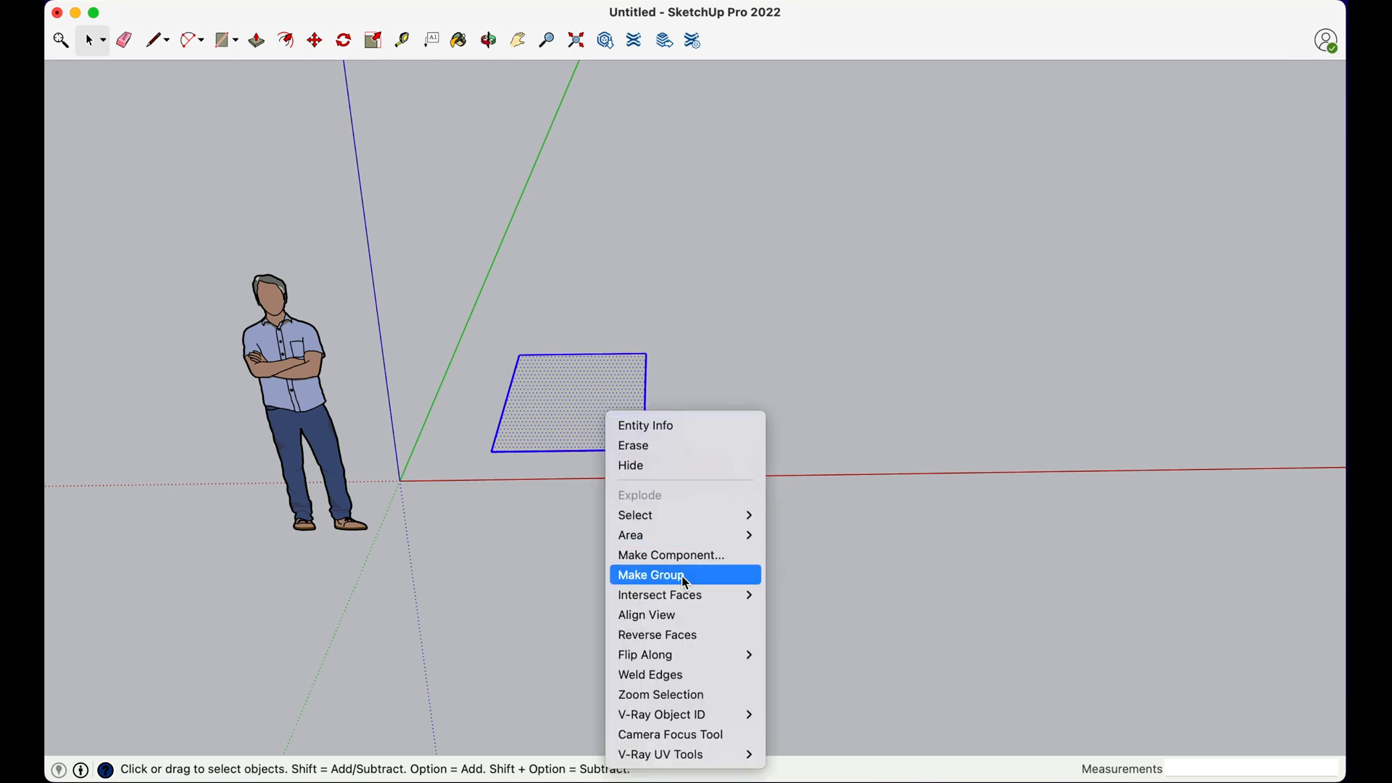
{"action": "left_click", "coordinate": [650, 574]}
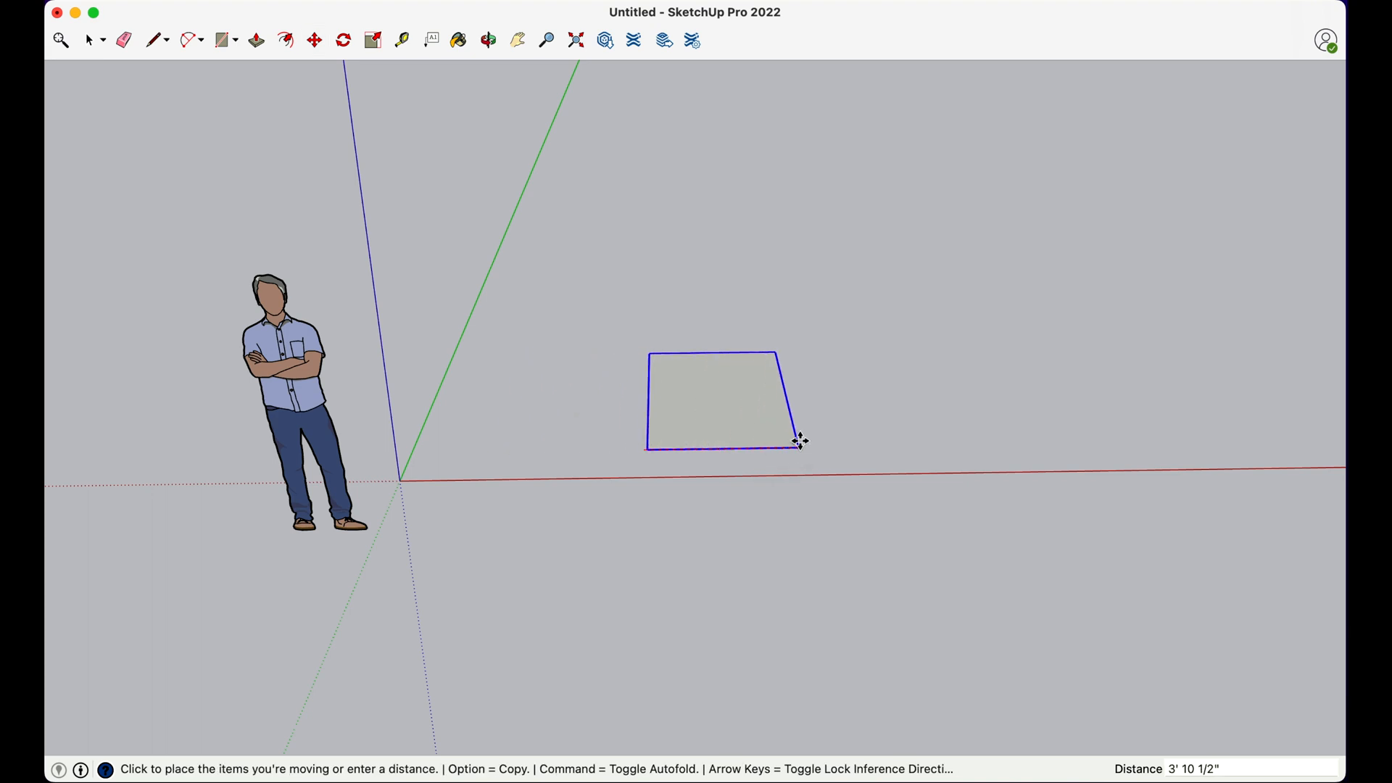
Set the group down, then start an Option-copy of it along the red axis.
{"action": "left_click", "coordinate": [800, 439]}
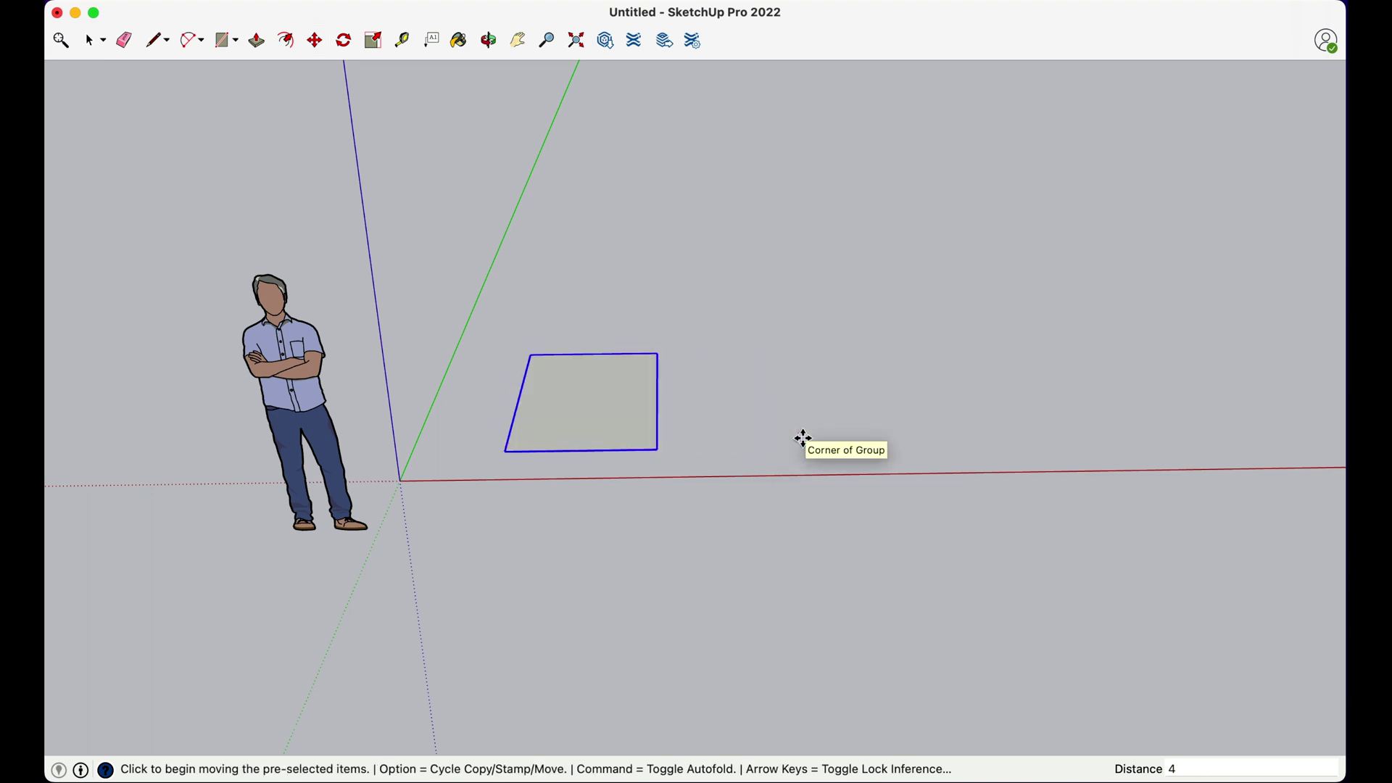
{"action": "left_click", "coordinate": [802, 438]}
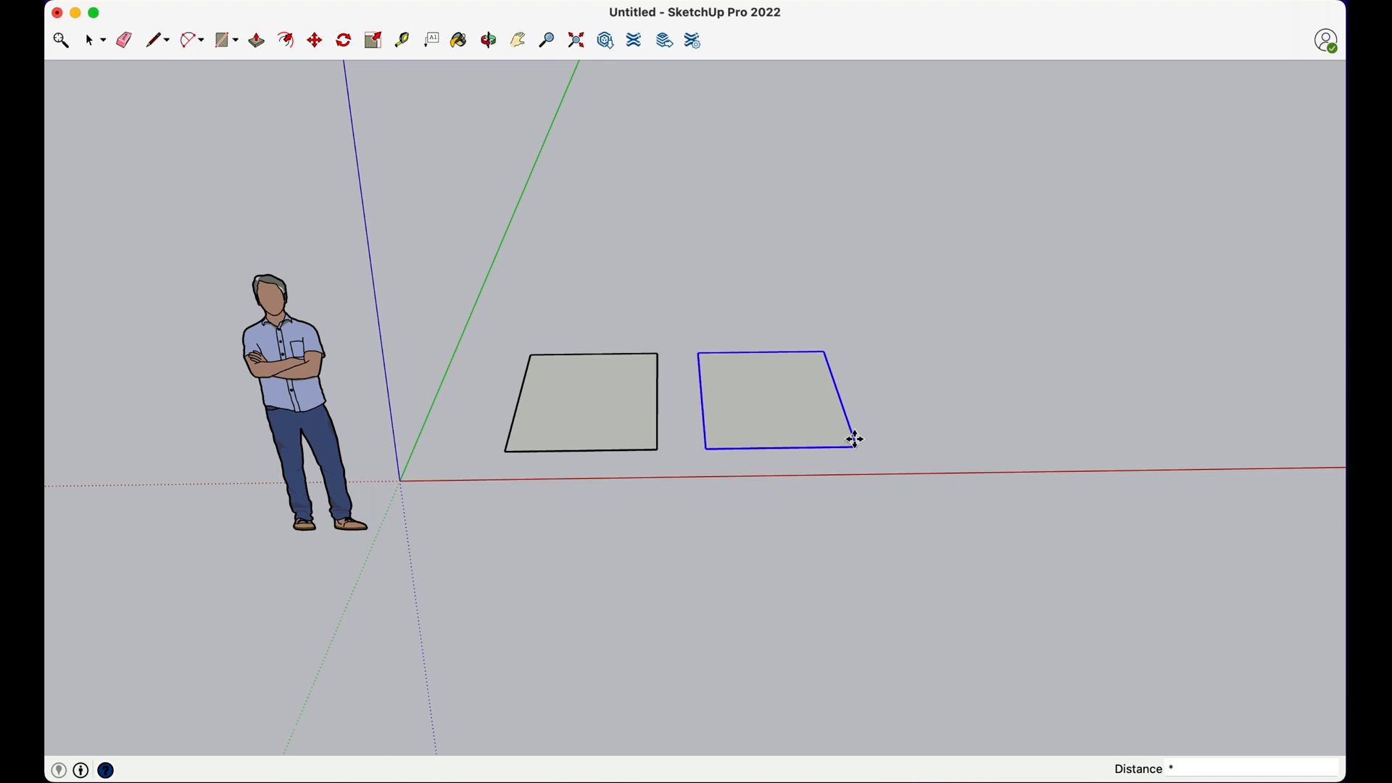
Enter a multiplier so the copy becomes a row of evenly spaced squares.
{"action": "type", "text": "2"}
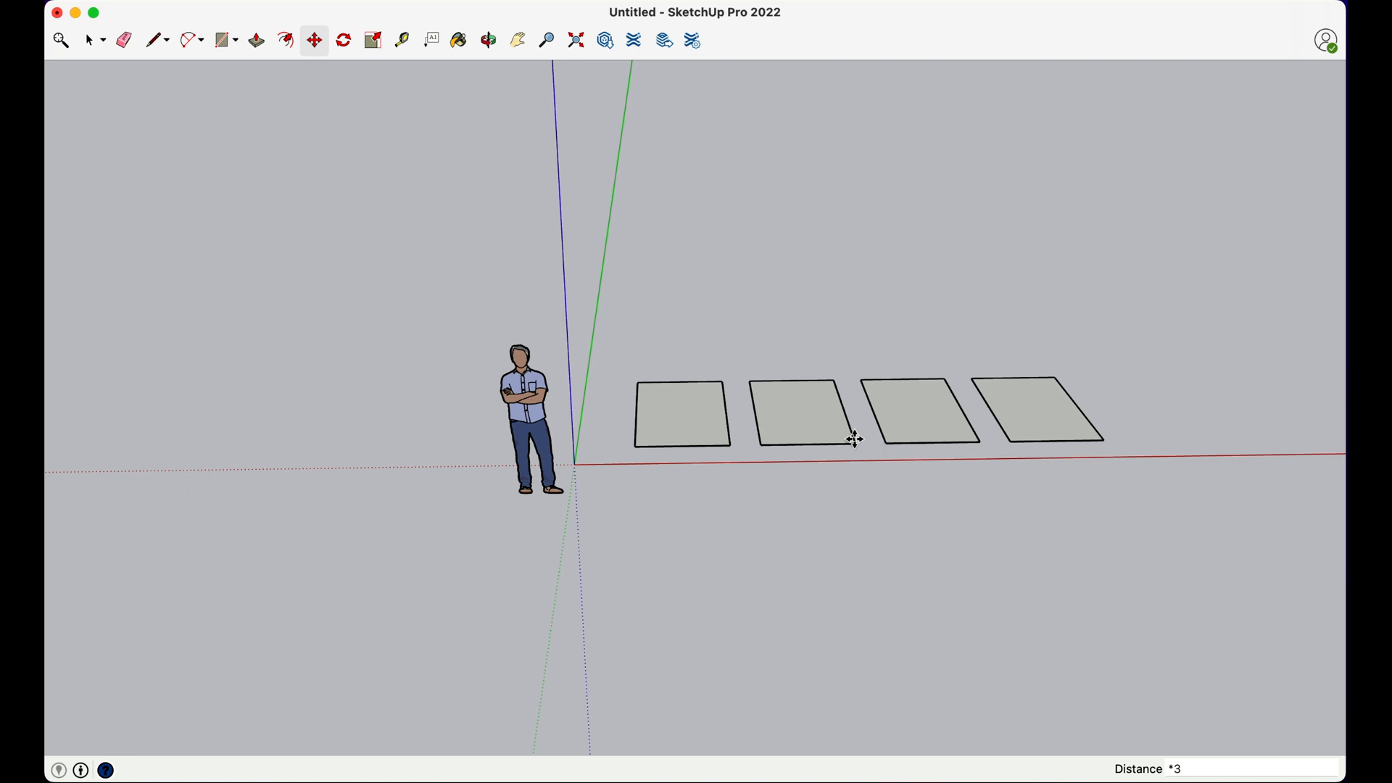
{"action": "mouse_move", "coordinate": [921, 303]}
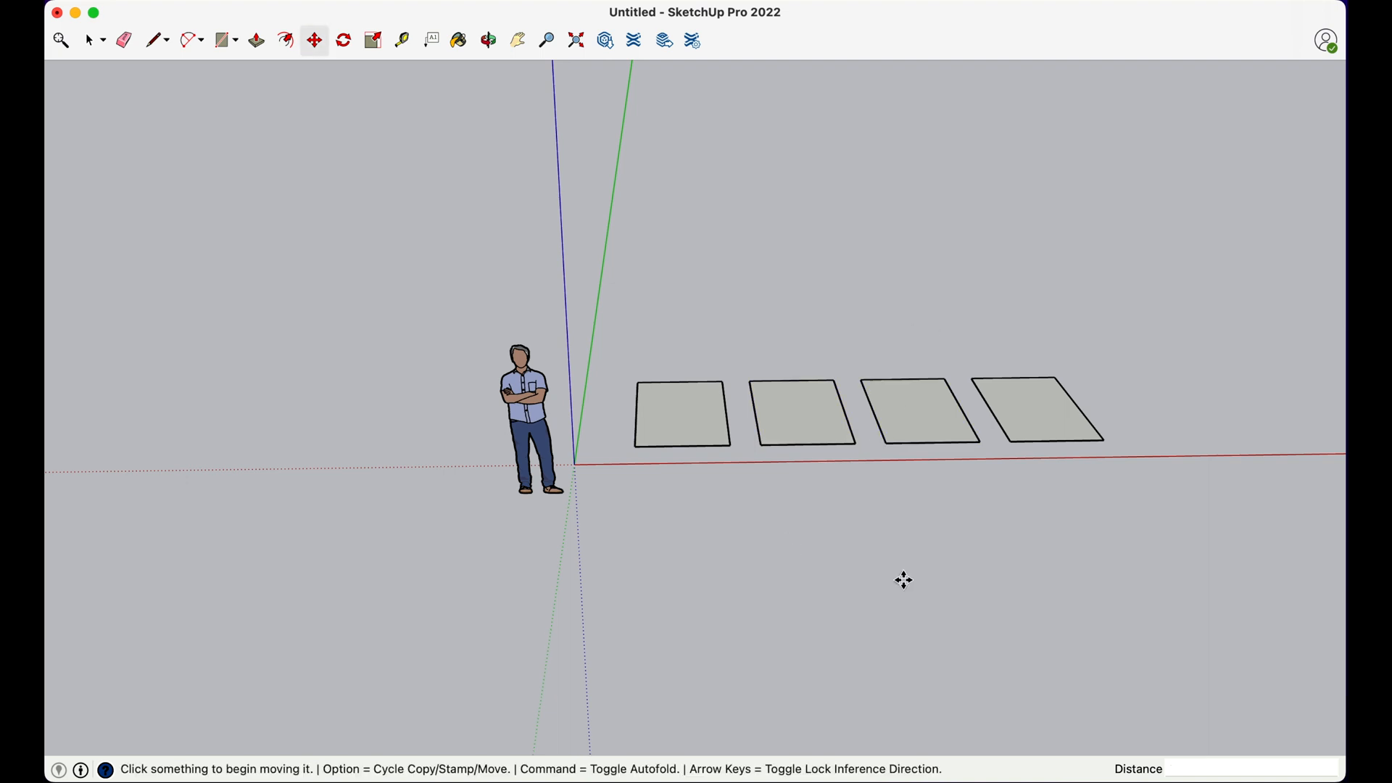
{"action": "mouse_move", "coordinate": [1192, 731]}
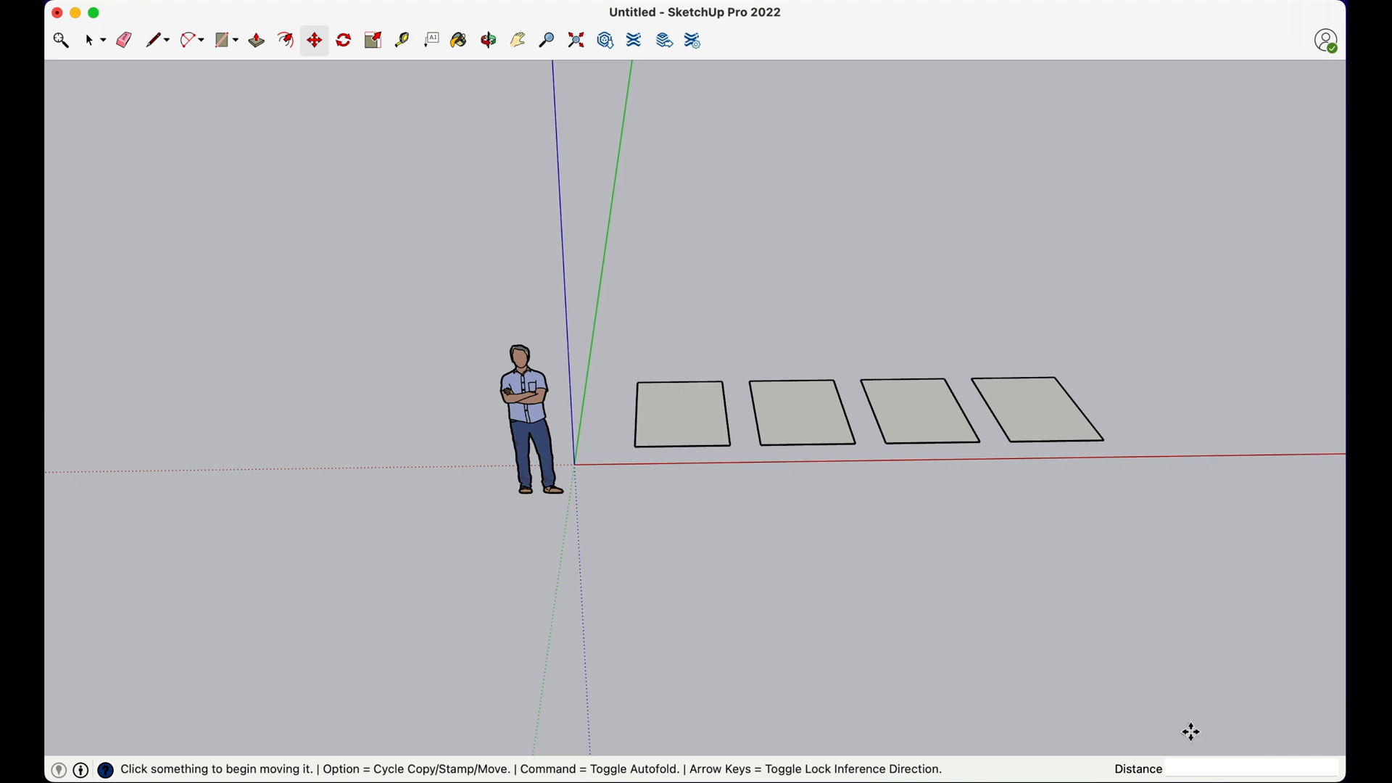
{"action": "mouse_move", "coordinate": [1091, 593]}
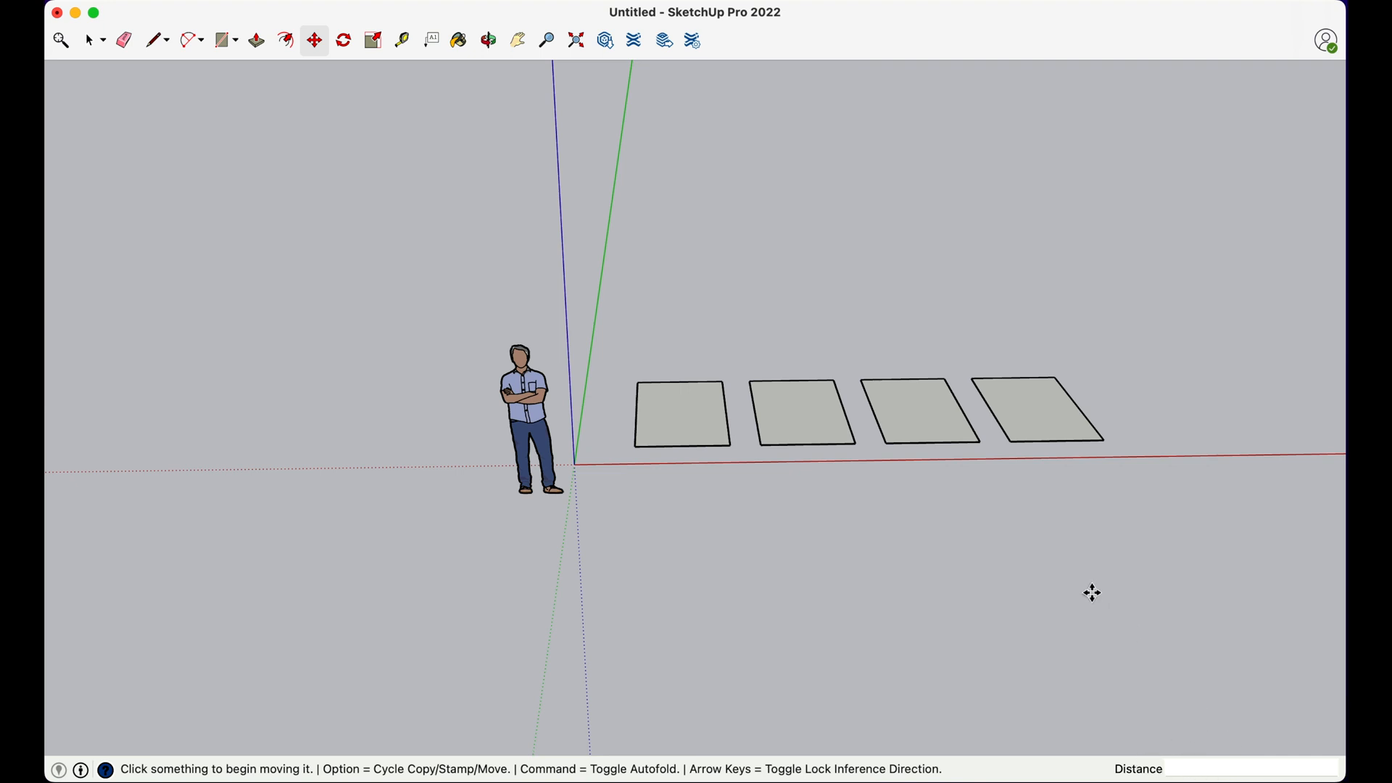
{"action": "mouse_move", "coordinate": [1159, 650]}
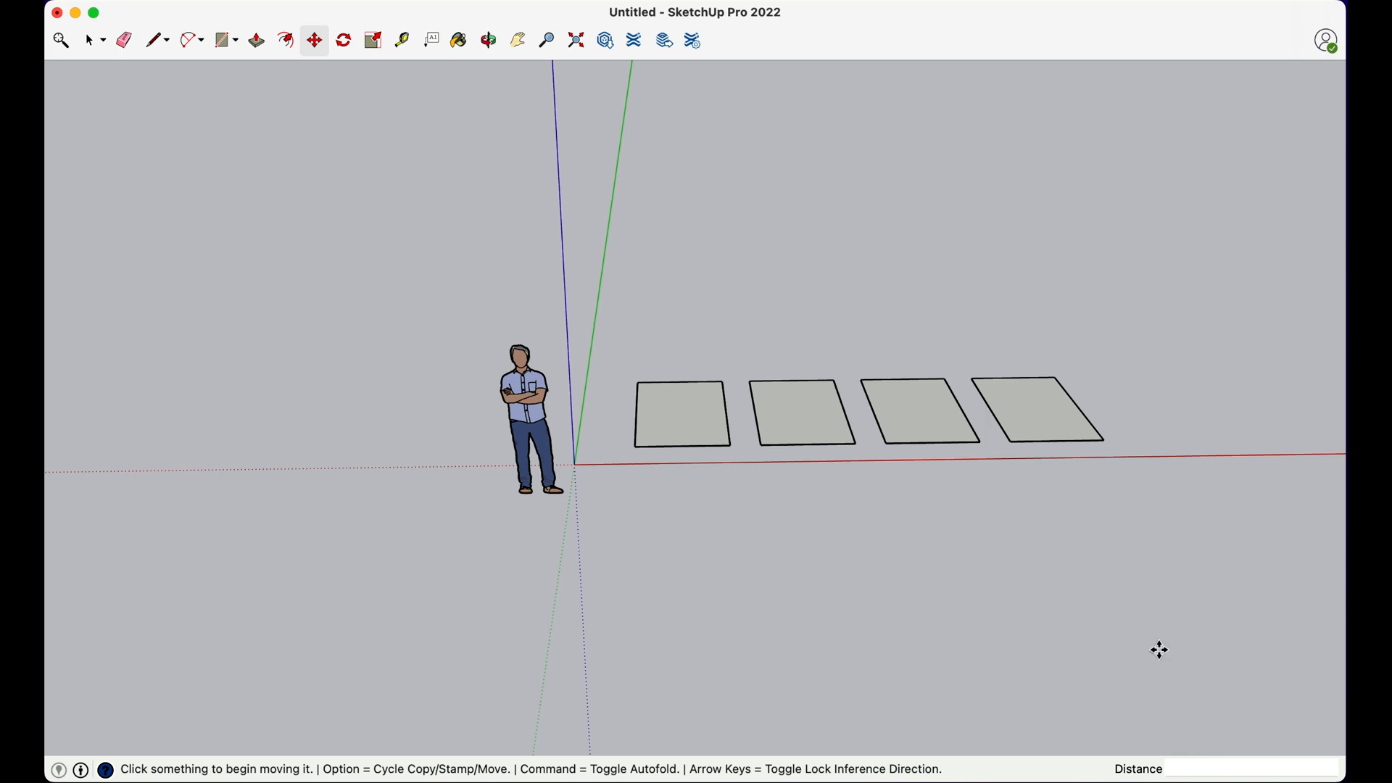
{"action": "mouse_move", "coordinate": [662, 409]}
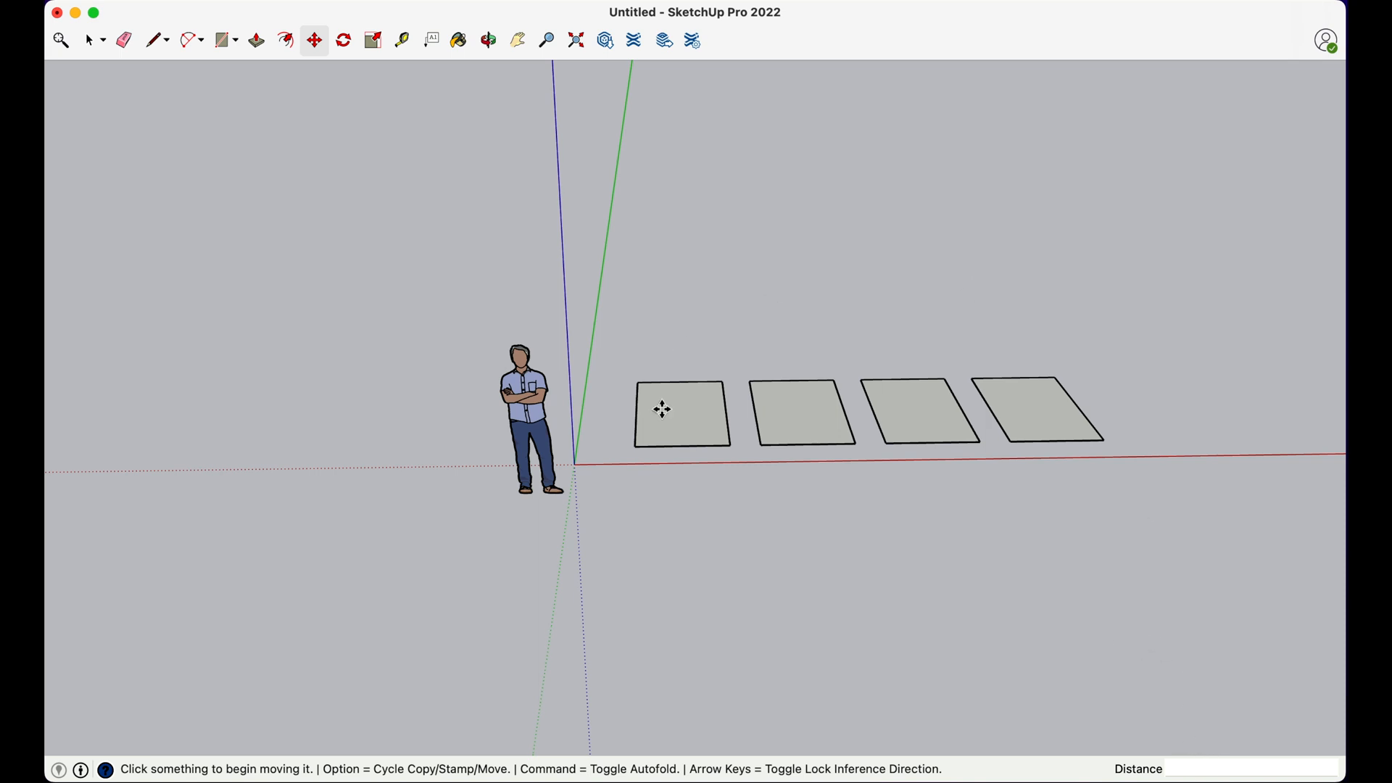
{"action": "mouse_move", "coordinate": [1121, 581]}
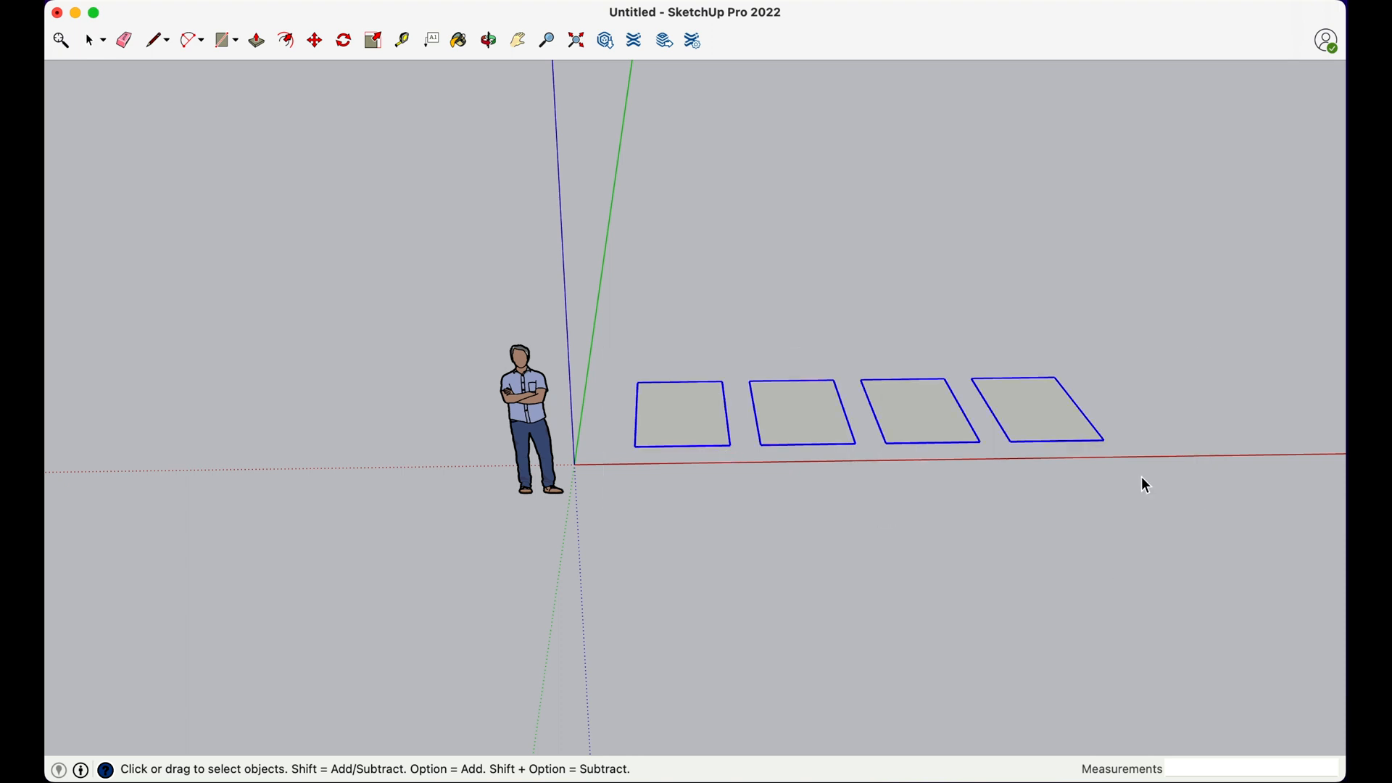
Copy the row of four squares 10' back along the green axis for the grid.
{"action": "left_click", "coordinate": [313, 41]}
{"action": "type", "text": "5'"}
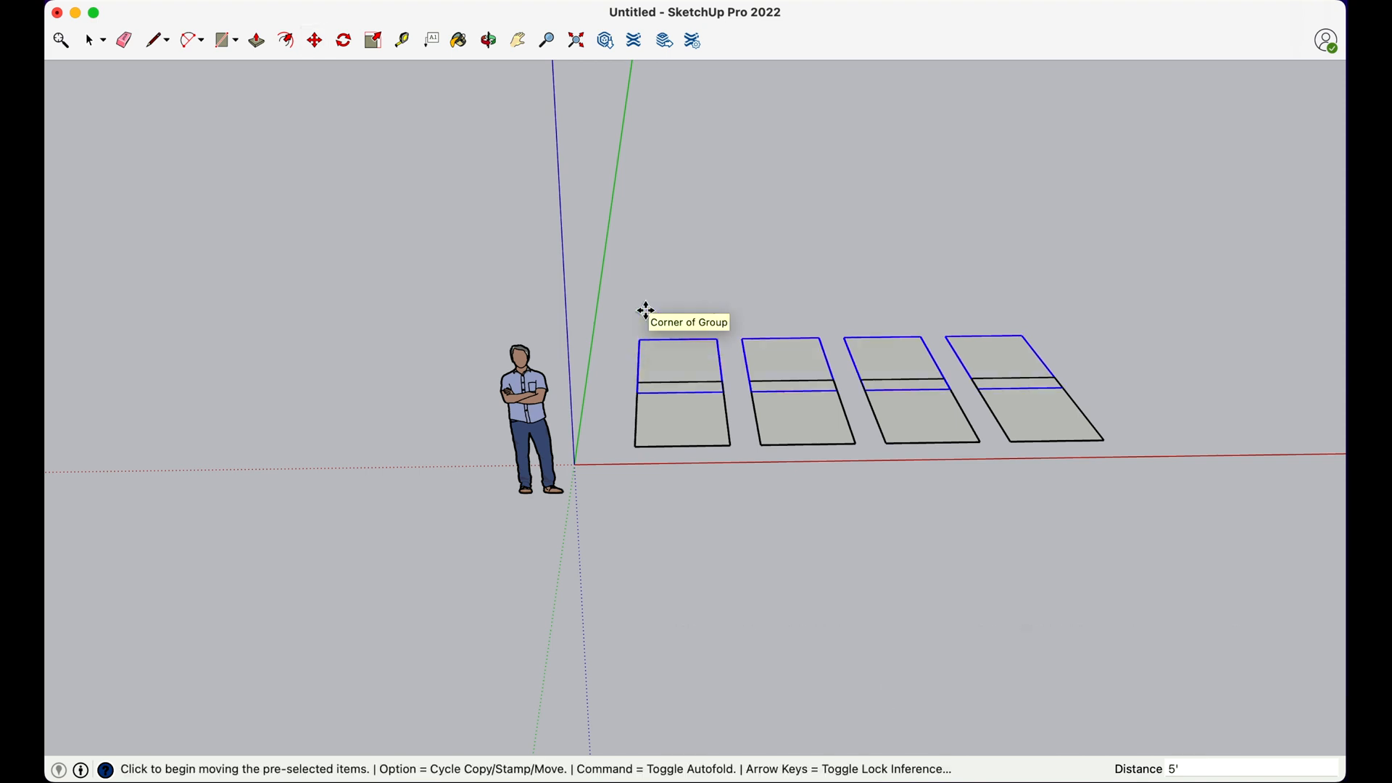
{"action": "type", "text": "10'"}
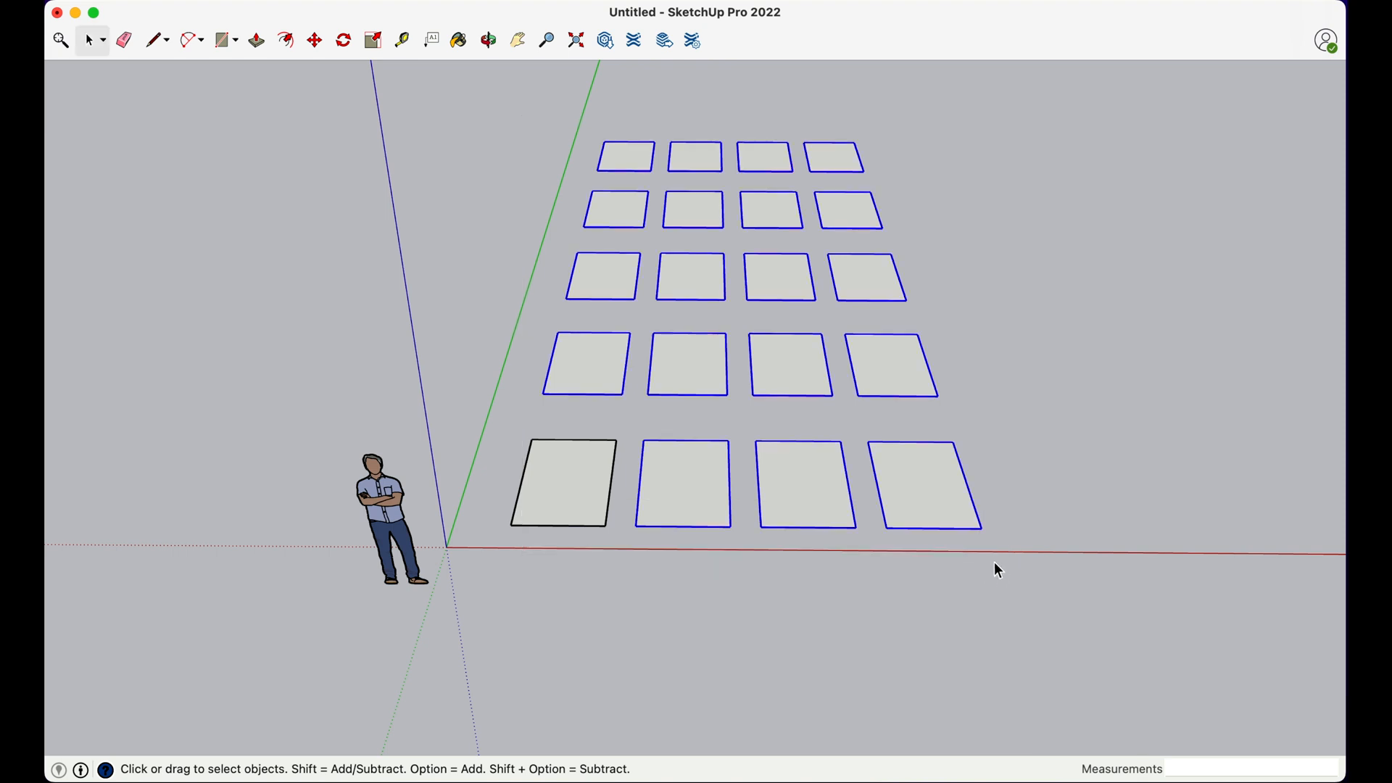
Delete the grid, copy the square far along the red axis and begin dividing the gap.
{"action": "key", "text": "Delete"}
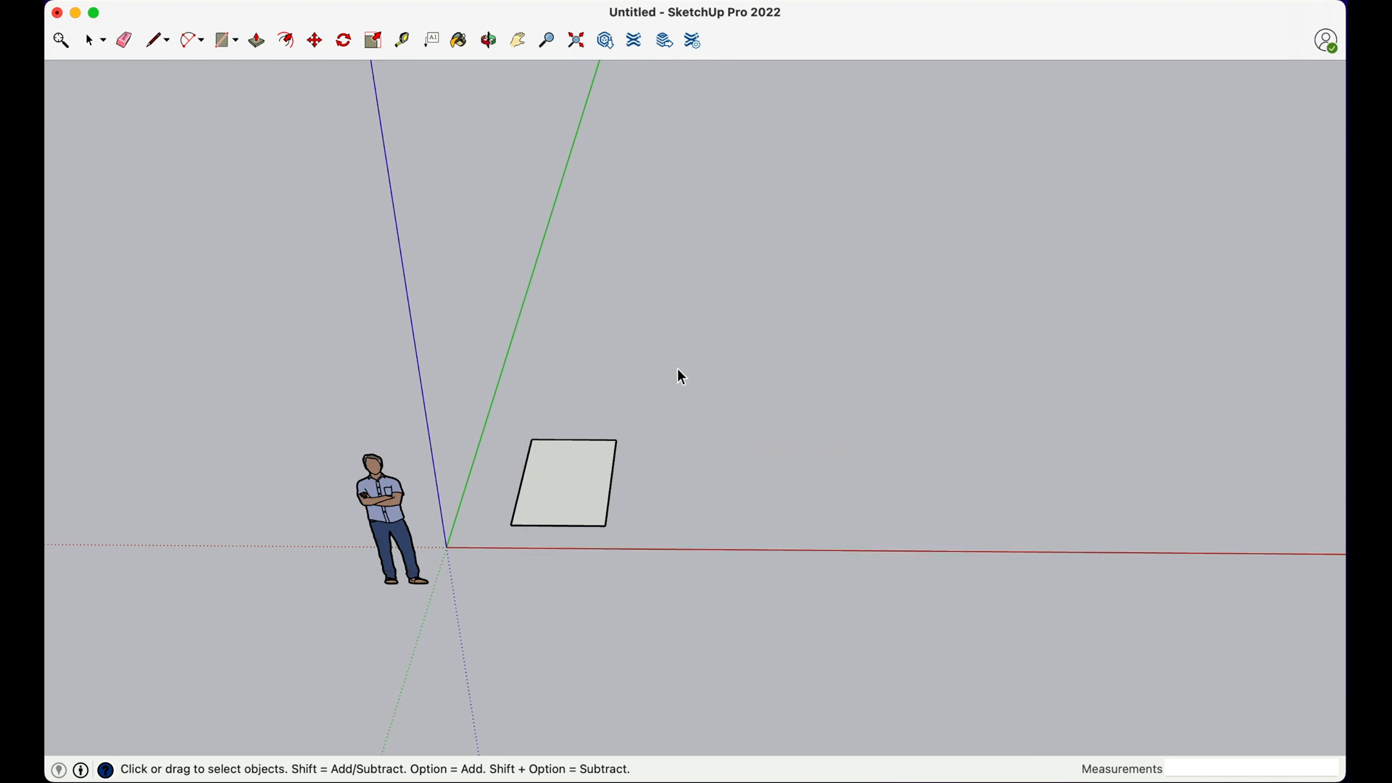
{"action": "mouse_move", "coordinate": [619, 406]}
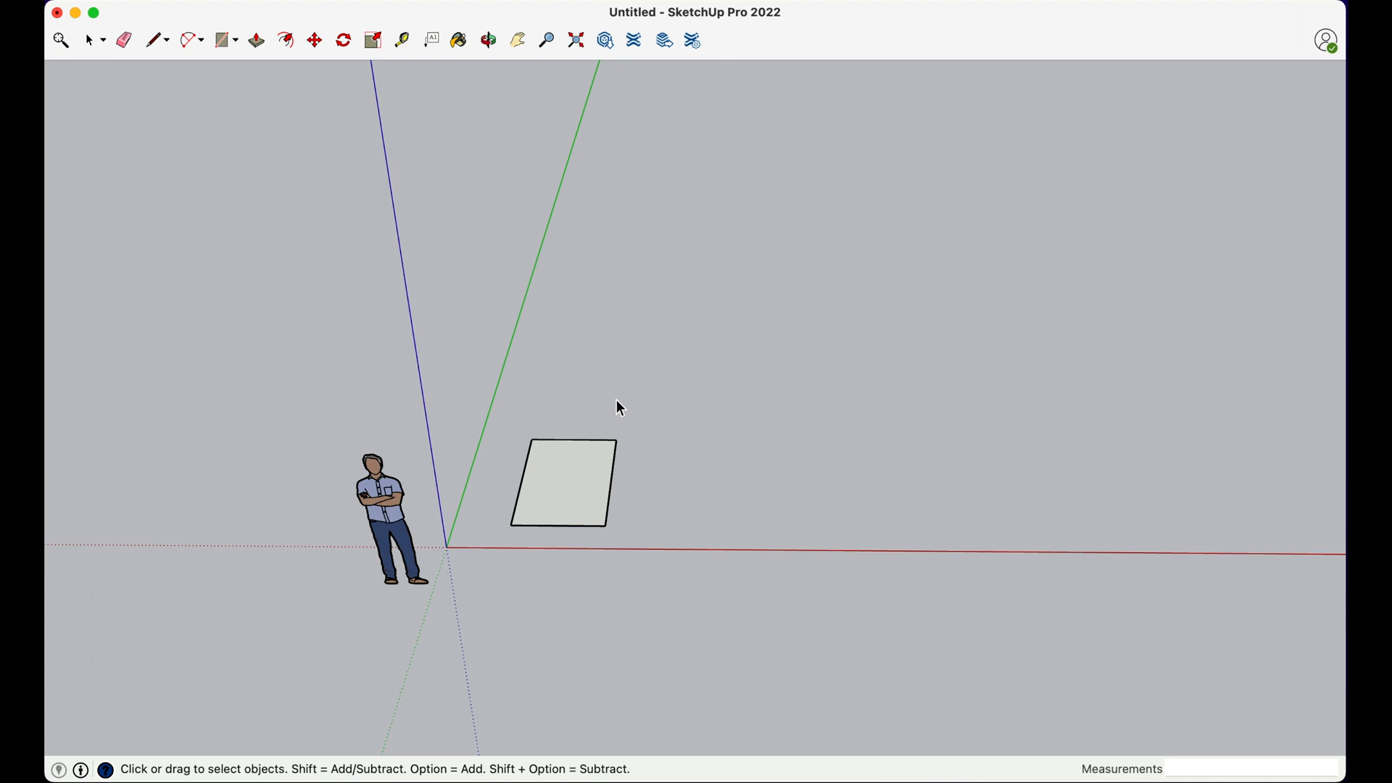
{"action": "mouse_move", "coordinate": [599, 397]}
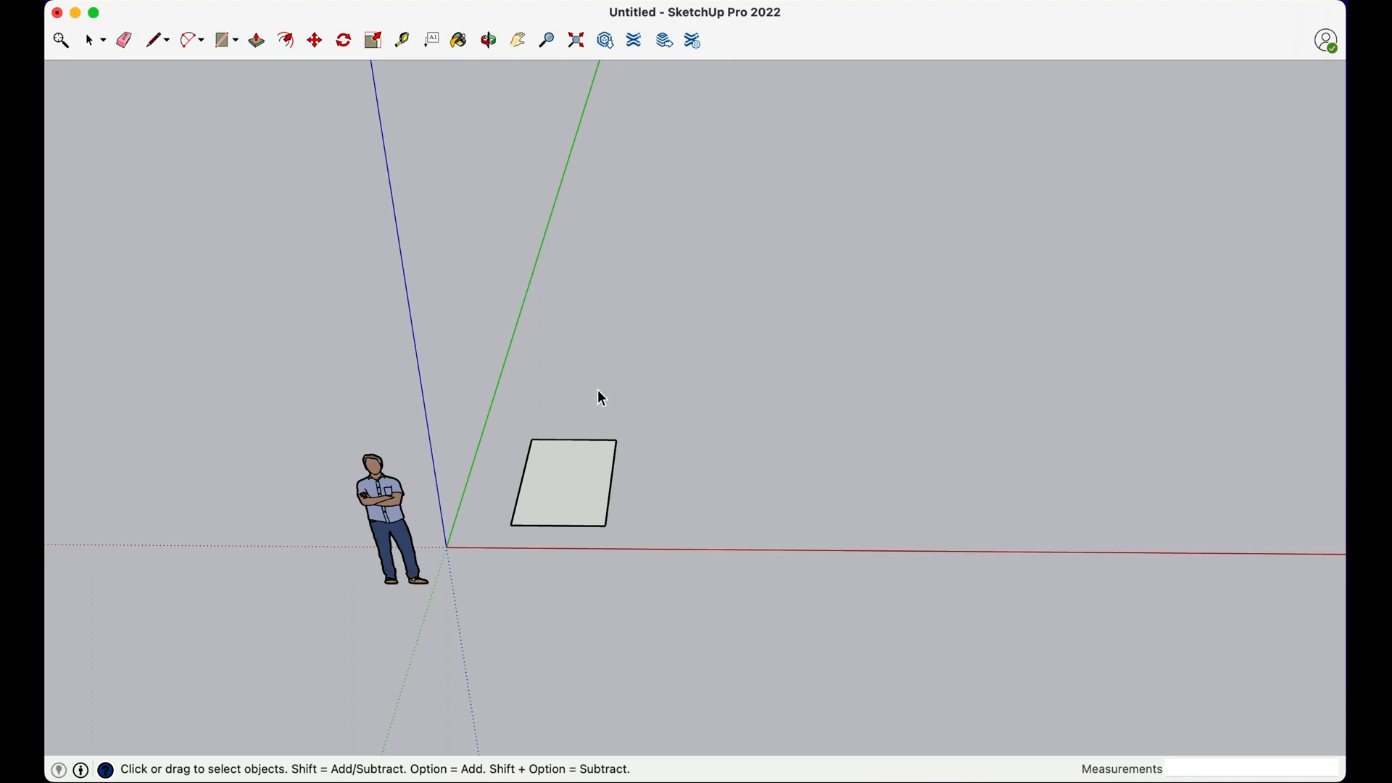
{"action": "left_click", "coordinate": [313, 40]}
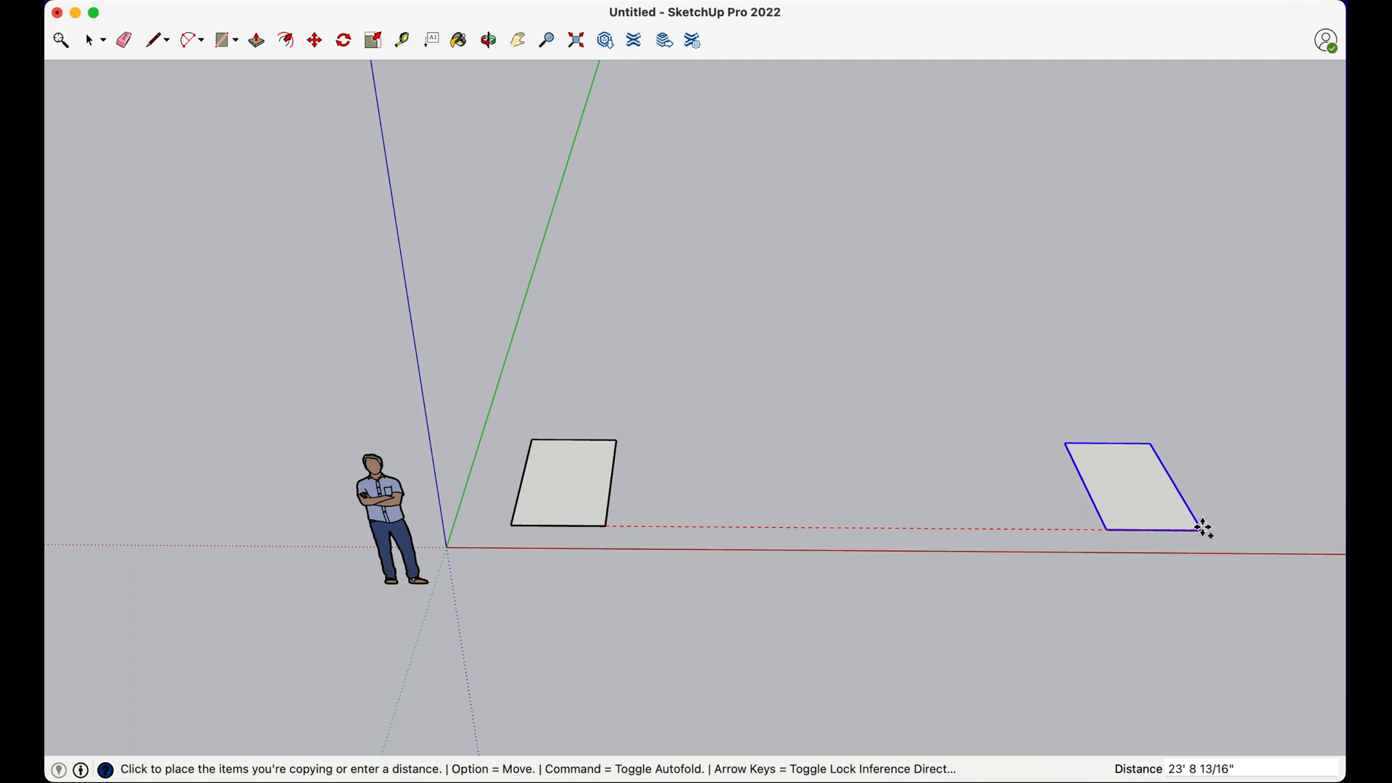
{"action": "mouse_move", "coordinate": [1203, 528]}
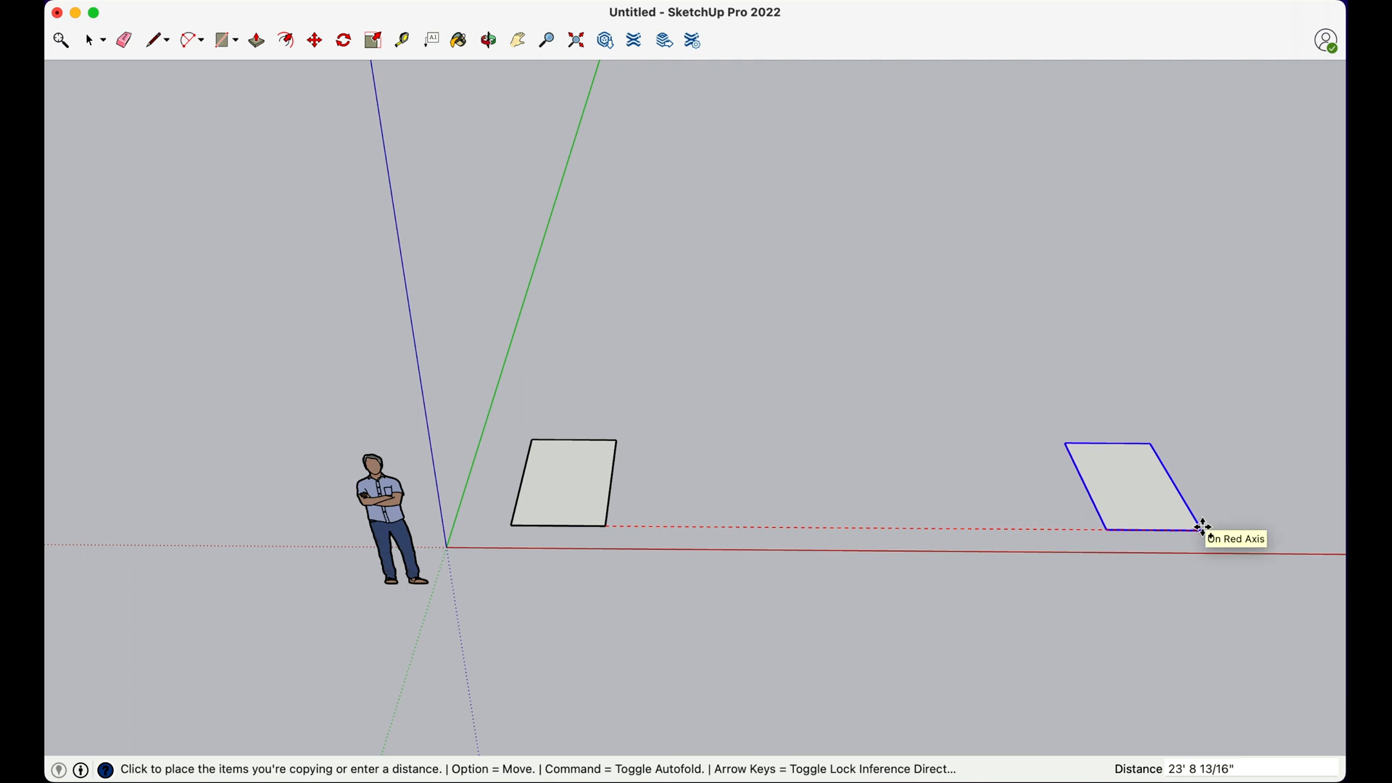
{"action": "left_click", "coordinate": [1204, 526]}
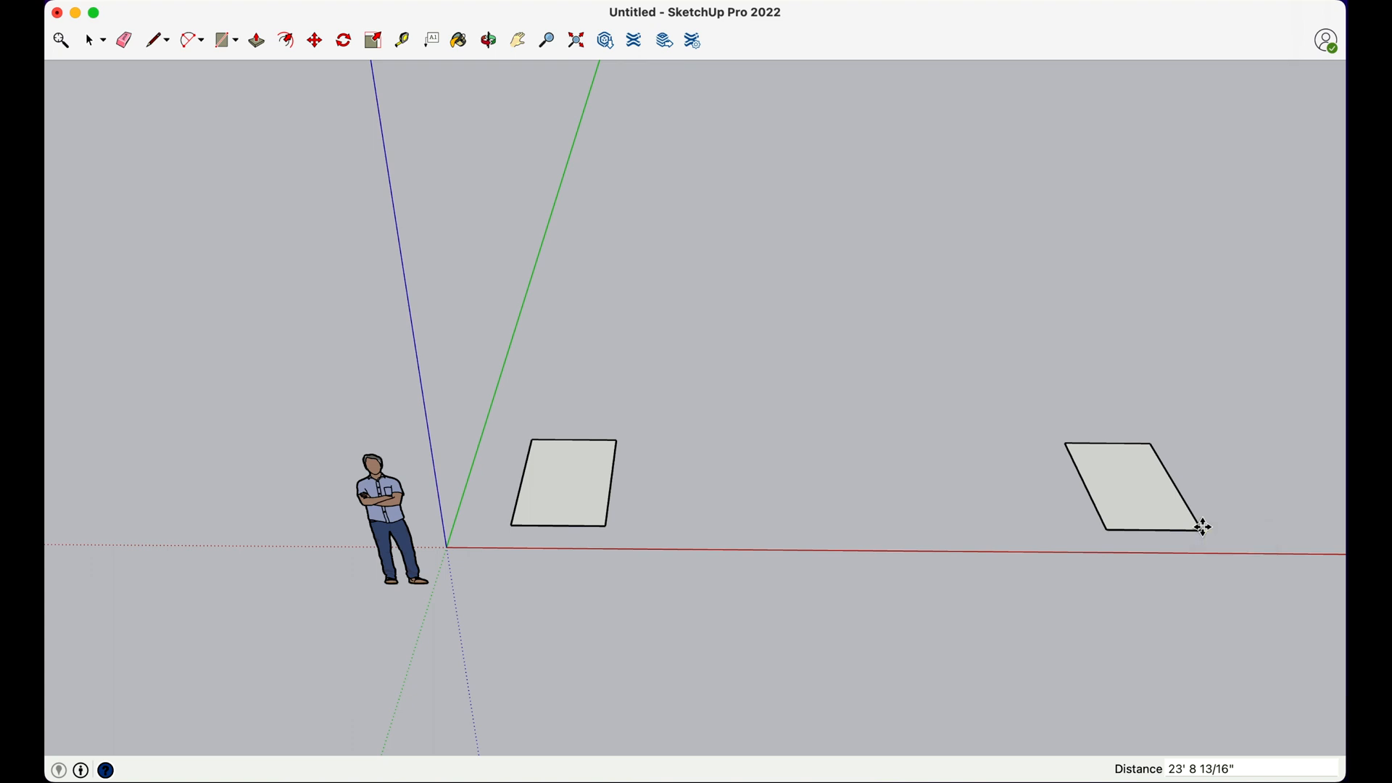
{"action": "key", "text": "/"}
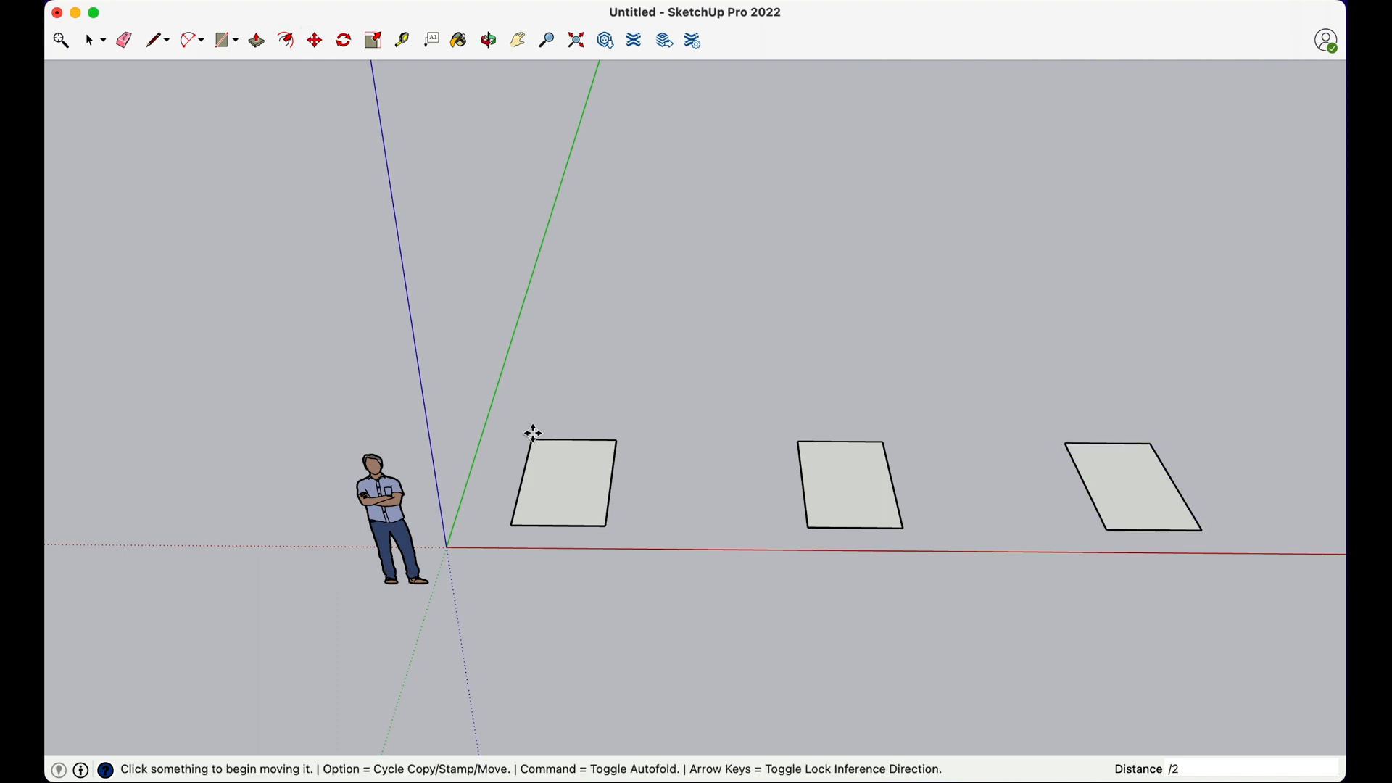
{"action": "mouse_move", "coordinate": [1145, 387]}
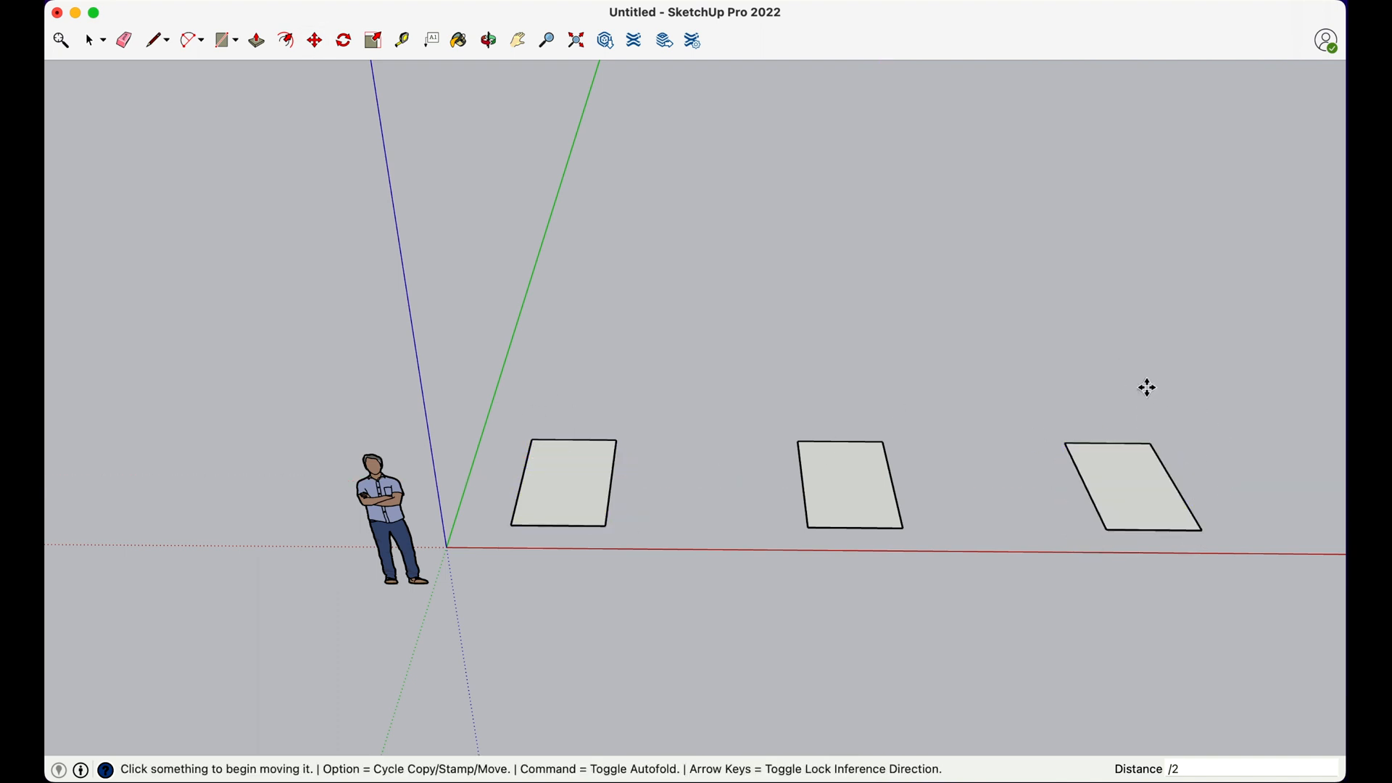
{"action": "mouse_move", "coordinate": [1071, 366]}
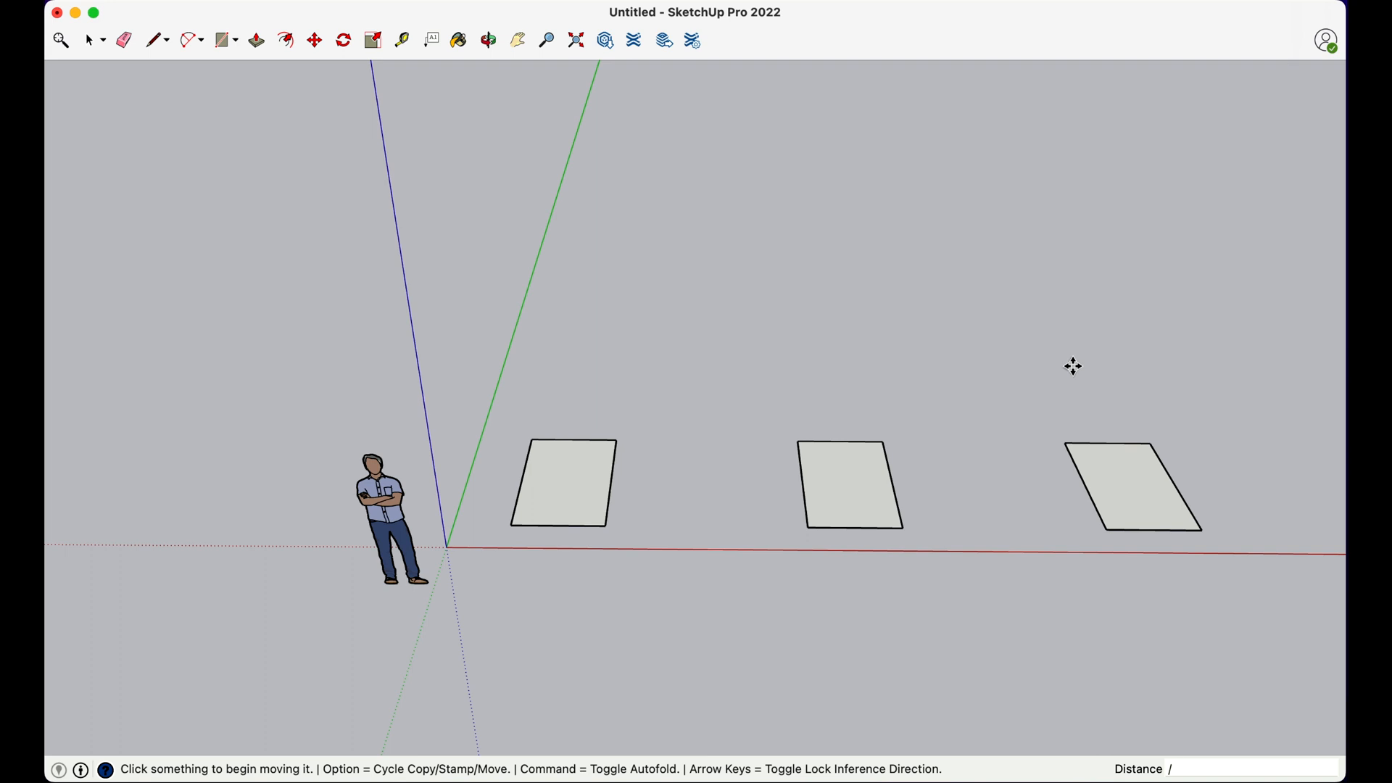
Divide the spacing with /5, /10, 5 and /3, finishing with four evenly spaced squares.
{"action": "type", "text": "/5"}
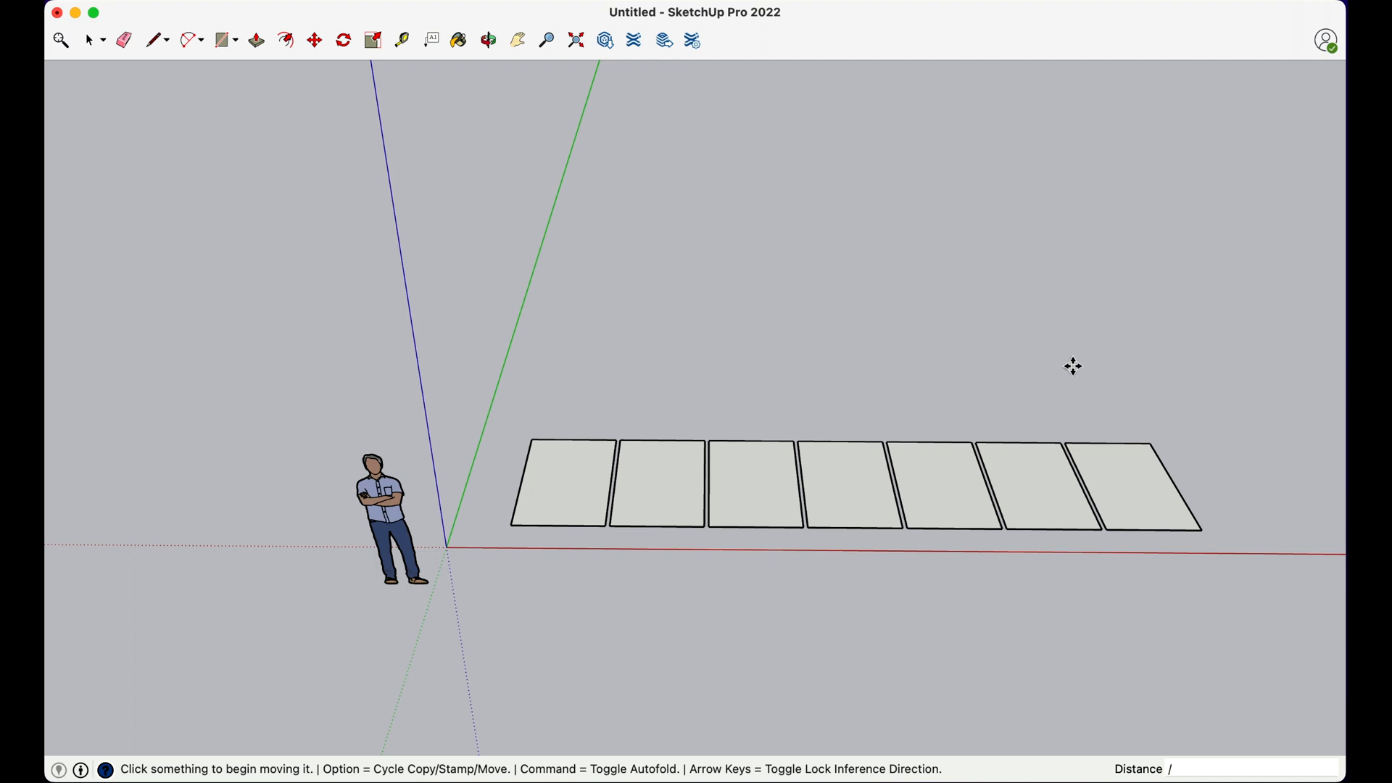
{"action": "type", "text": "/10"}
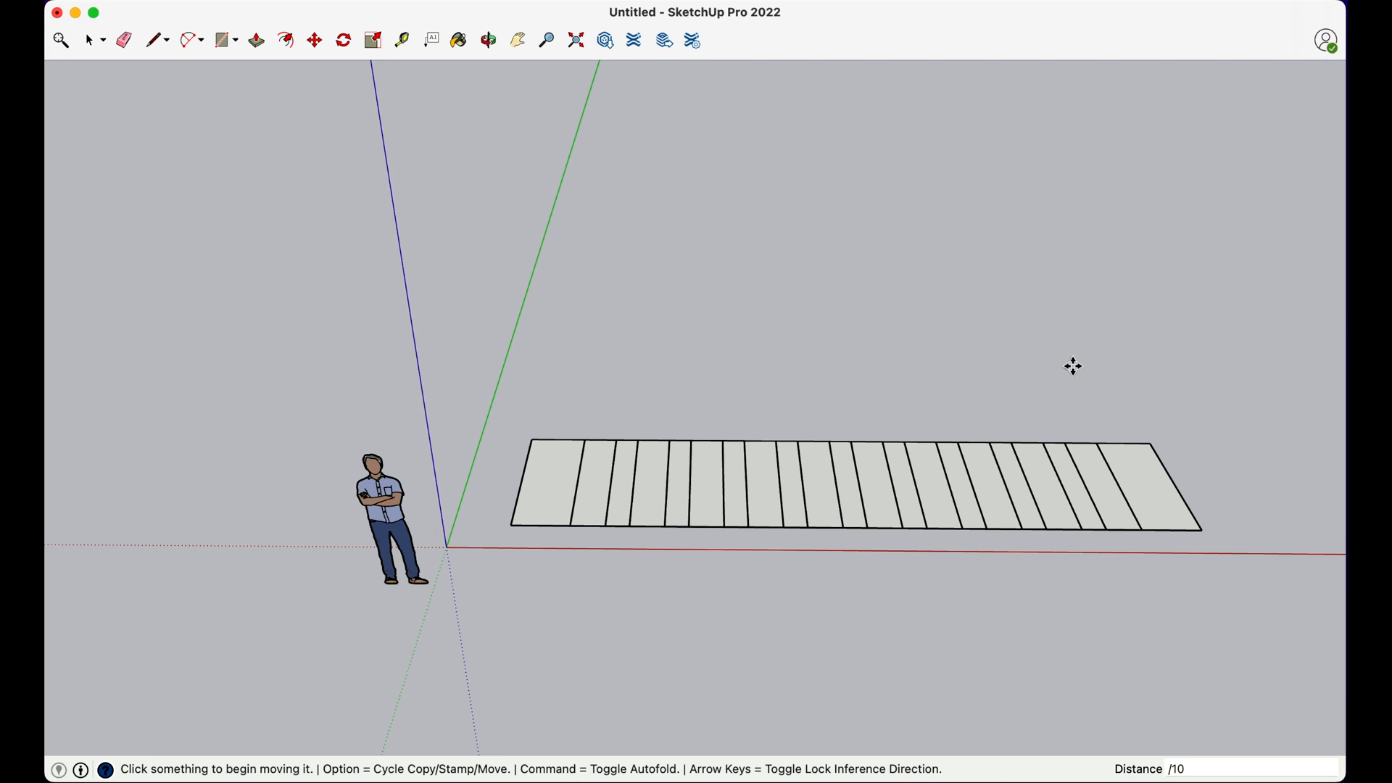
{"action": "type", "text": "5"}
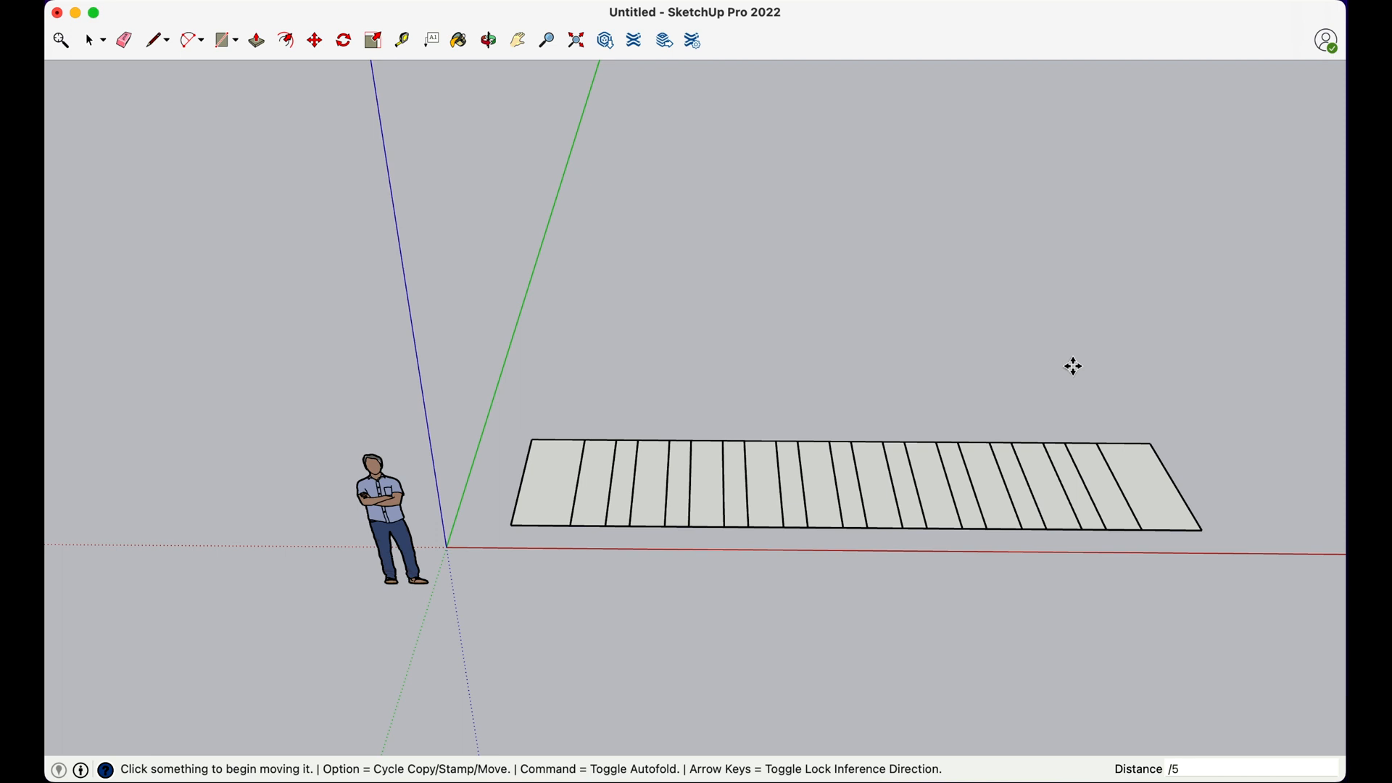
{"action": "type", "text": "/3"}
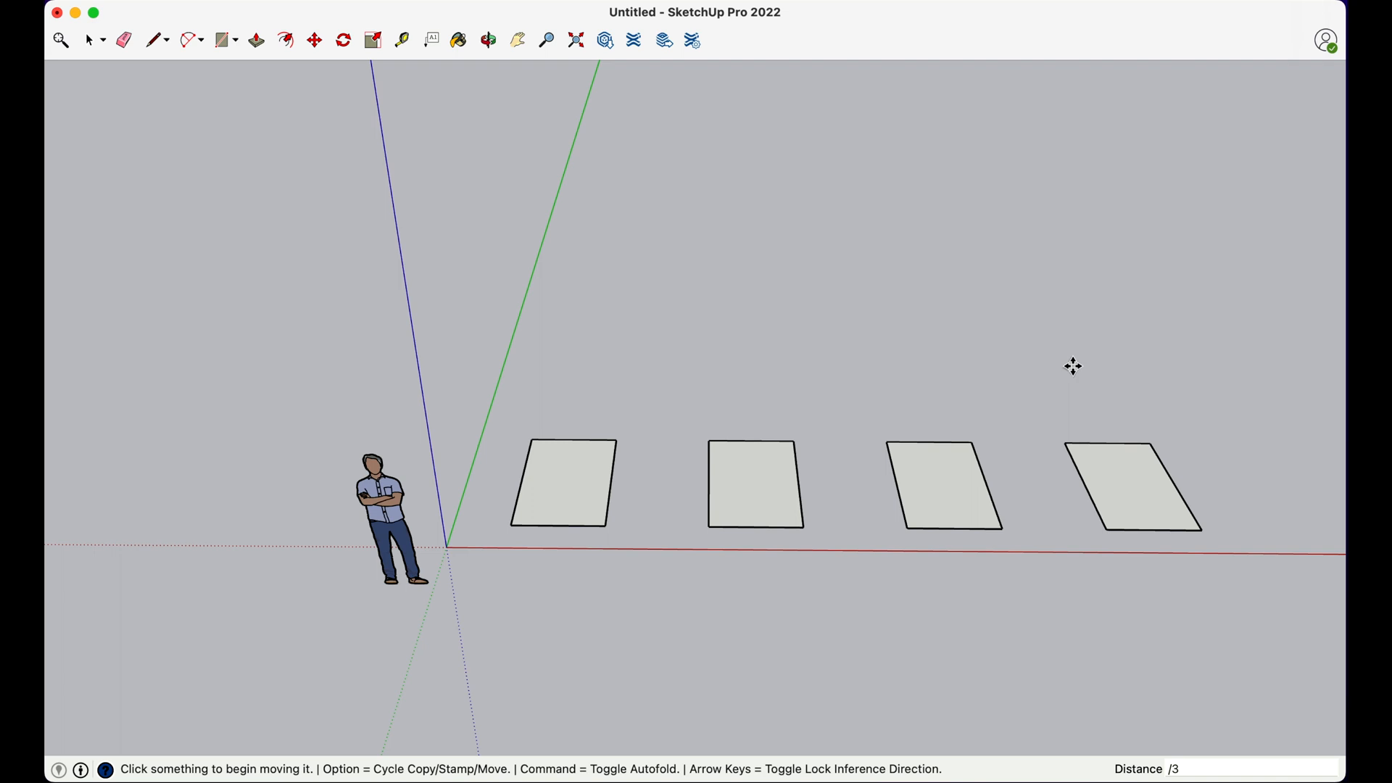
{"action": "left_click", "coordinate": [756, 483]}
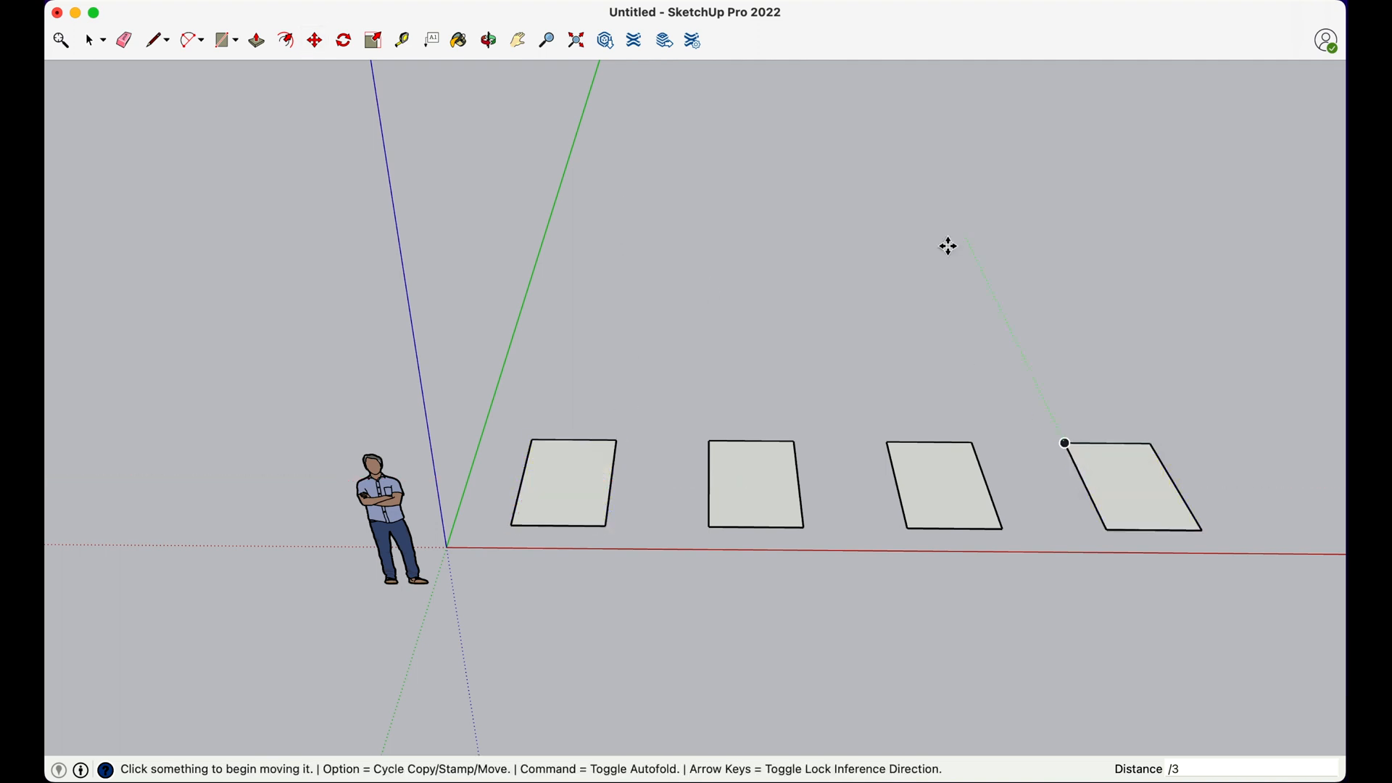
{"action": "mouse_move", "coordinate": [720, 422]}
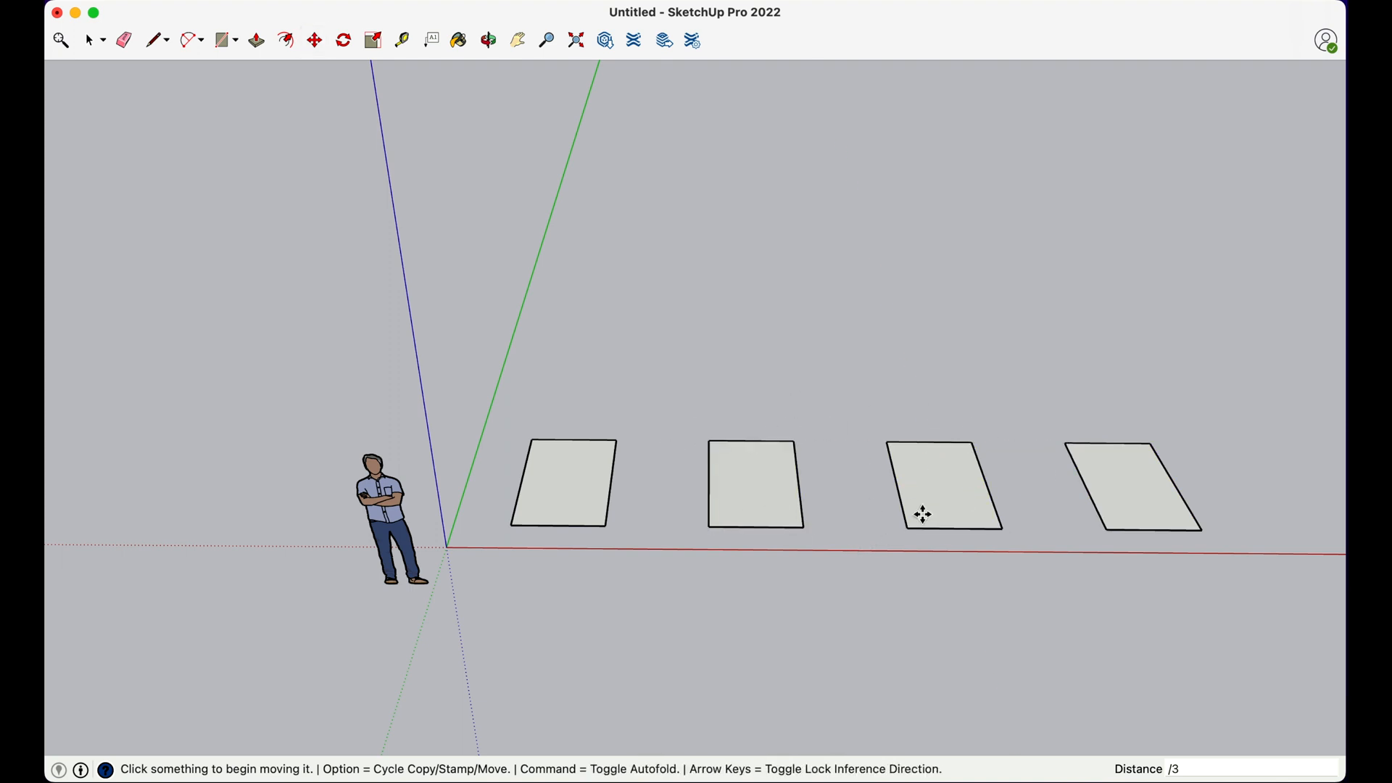
{"action": "mouse_move", "coordinate": [807, 416]}
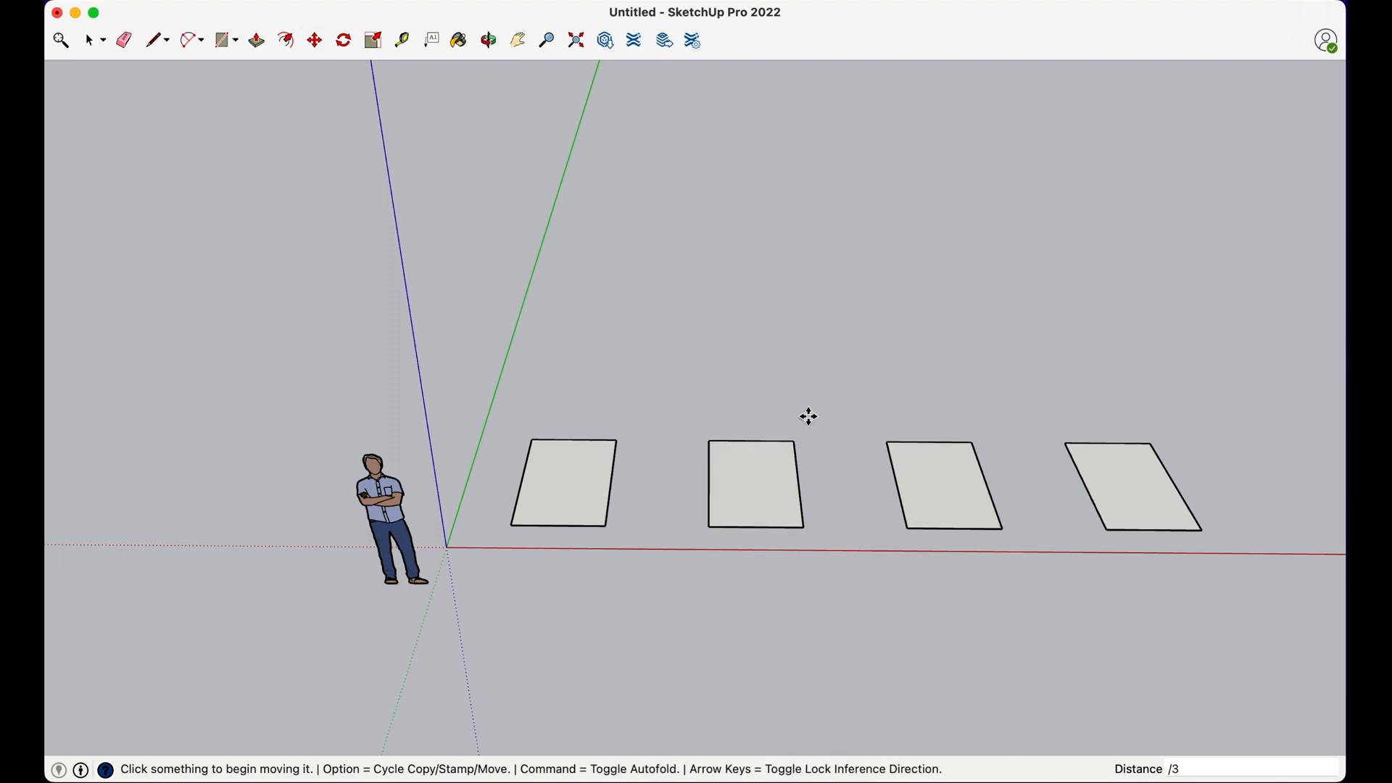
{"action": "mouse_move", "coordinate": [832, 442]}
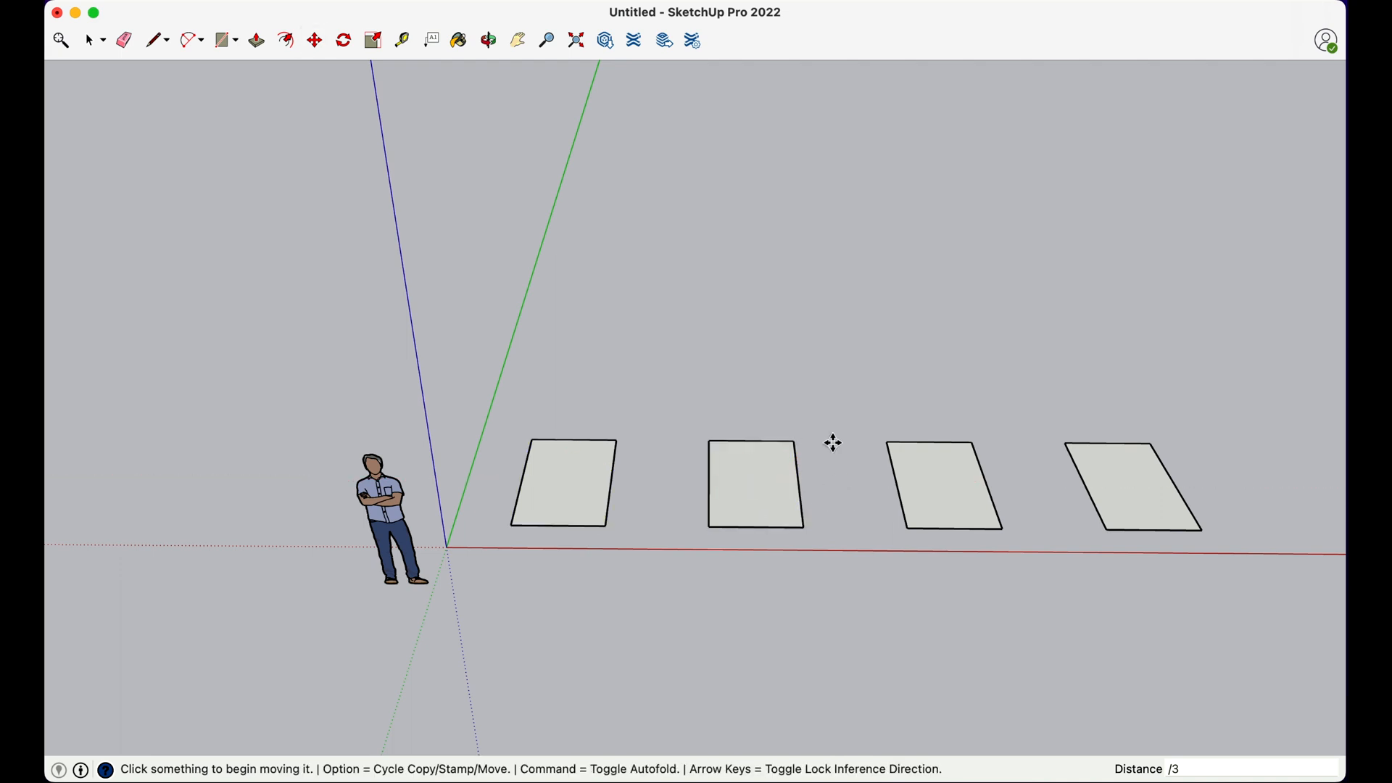
{"action": "mouse_move", "coordinate": [827, 351]}
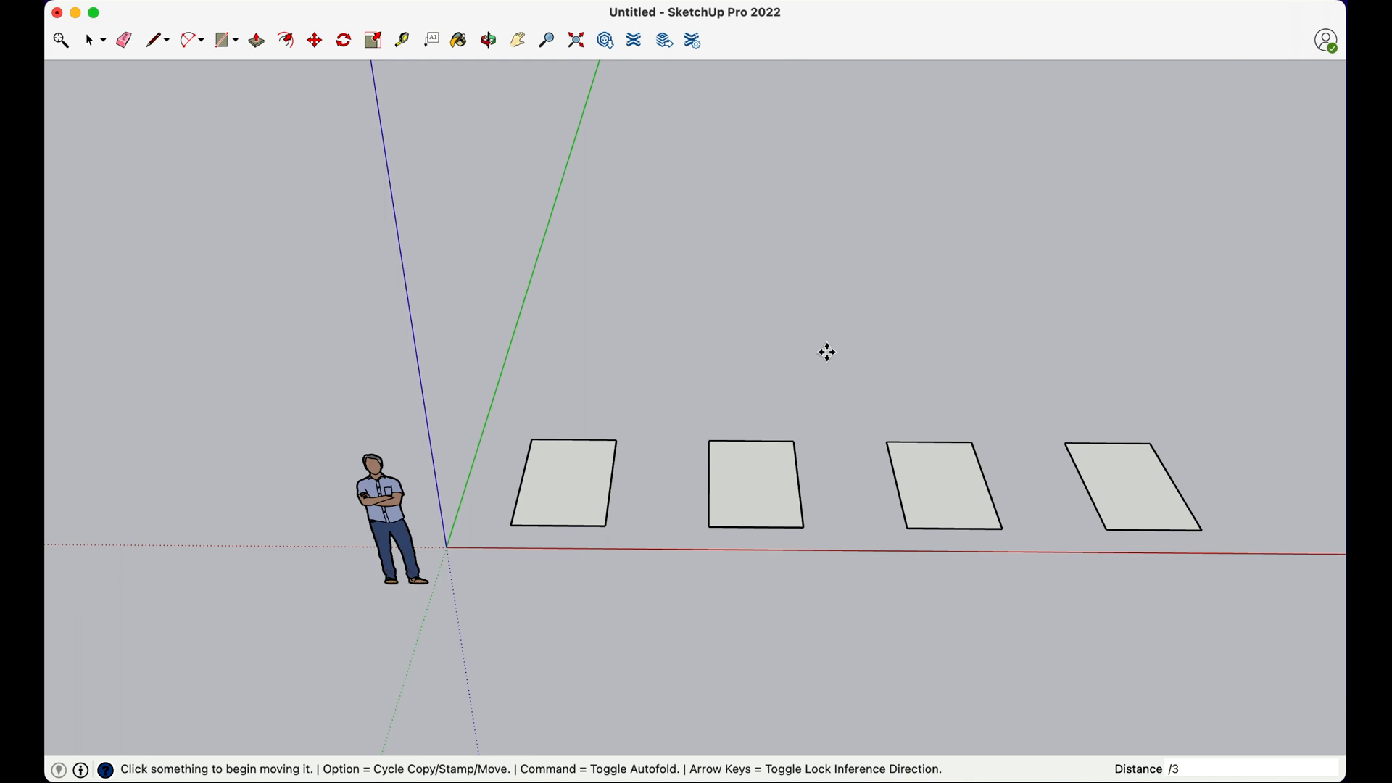
{"action": "mouse_move", "coordinate": [622, 385]}
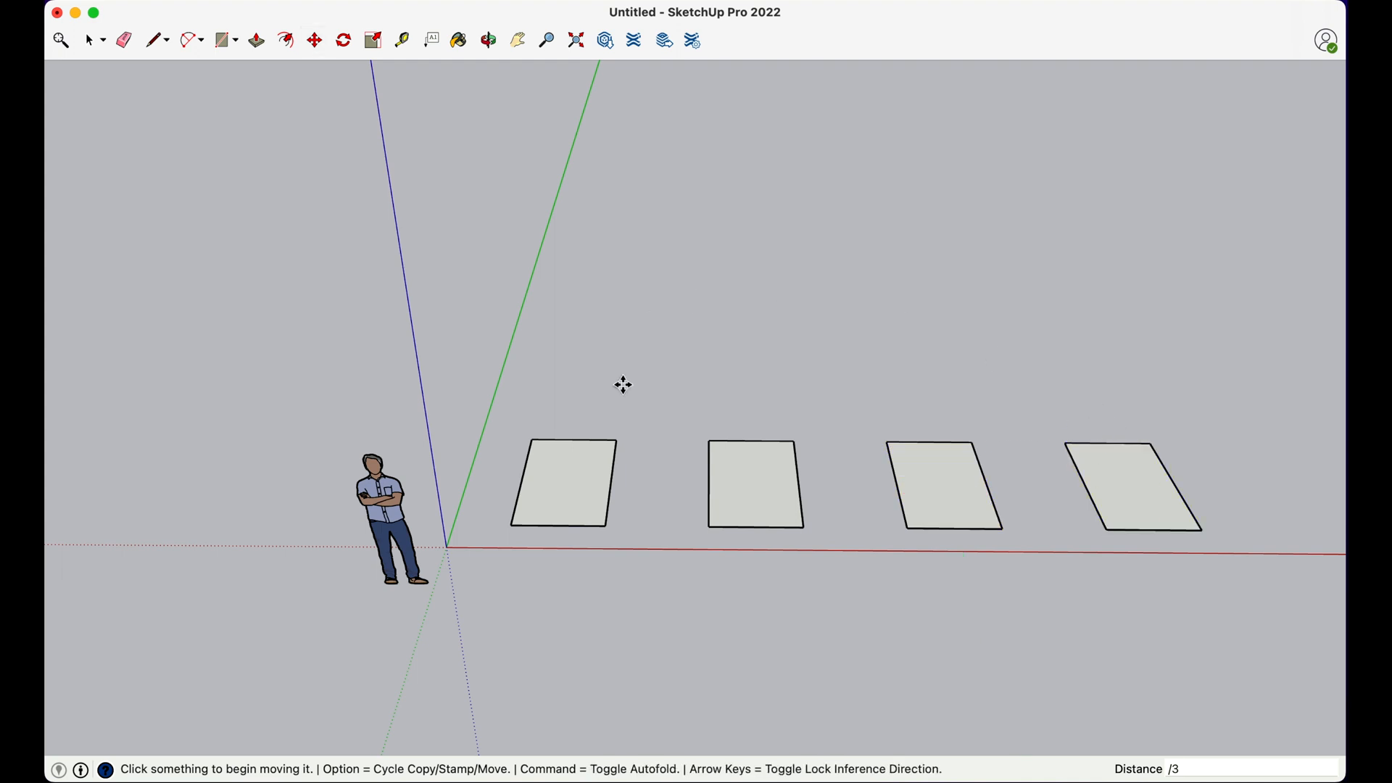
{"action": "mouse_move", "coordinate": [1157, 716]}
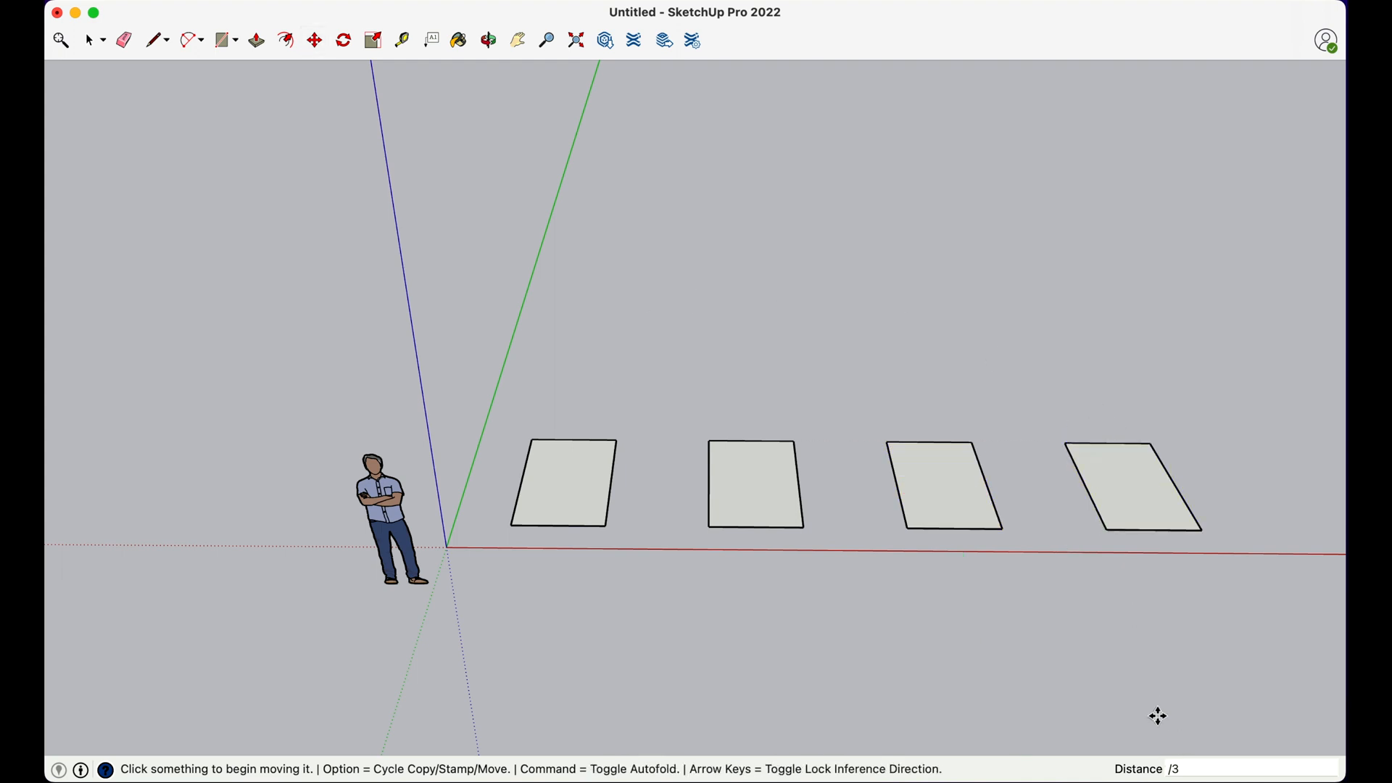
{"action": "mouse_move", "coordinate": [1172, 761]}
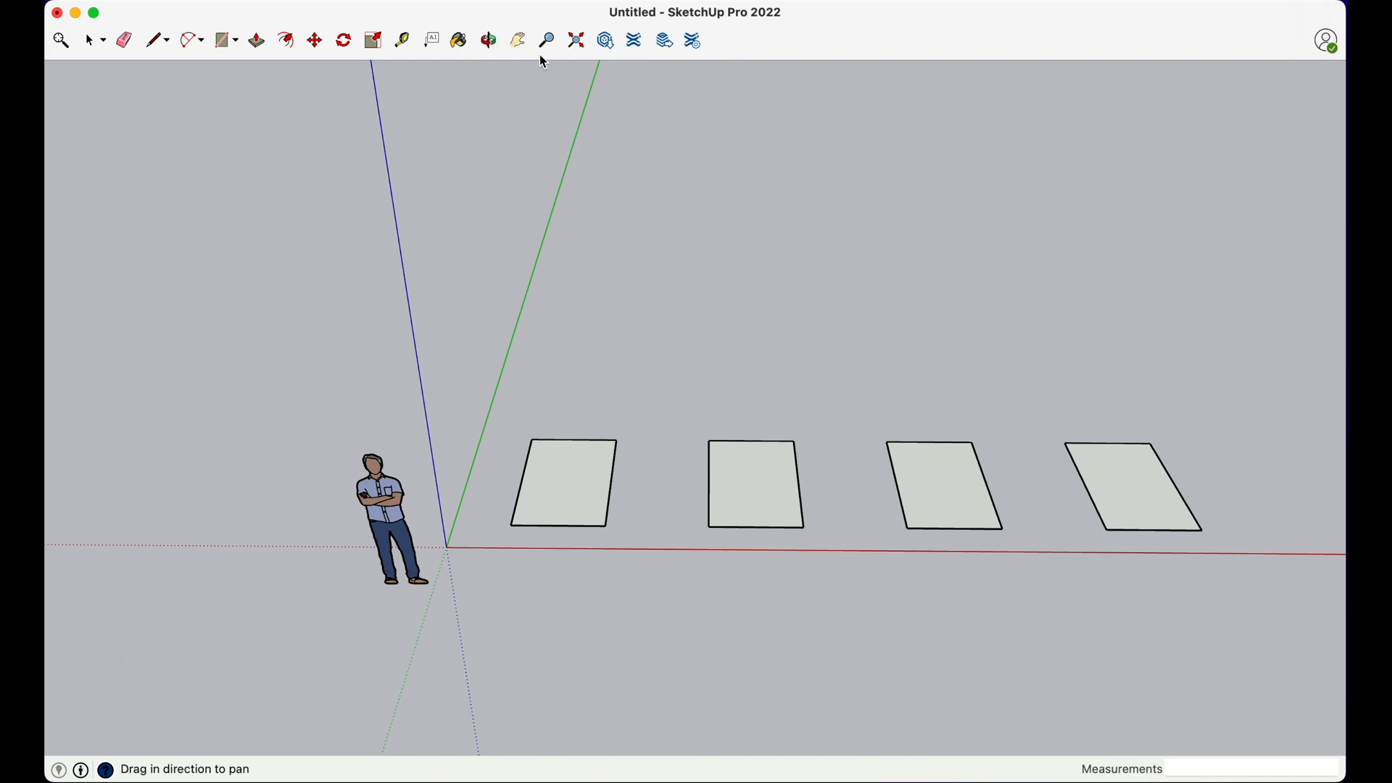
Pan the view so the four squares and figure sit further left and higher, then return to Select.
{"action": "left_click_drag", "start_coordinate": [539, 59], "coordinate": [569, 131]}
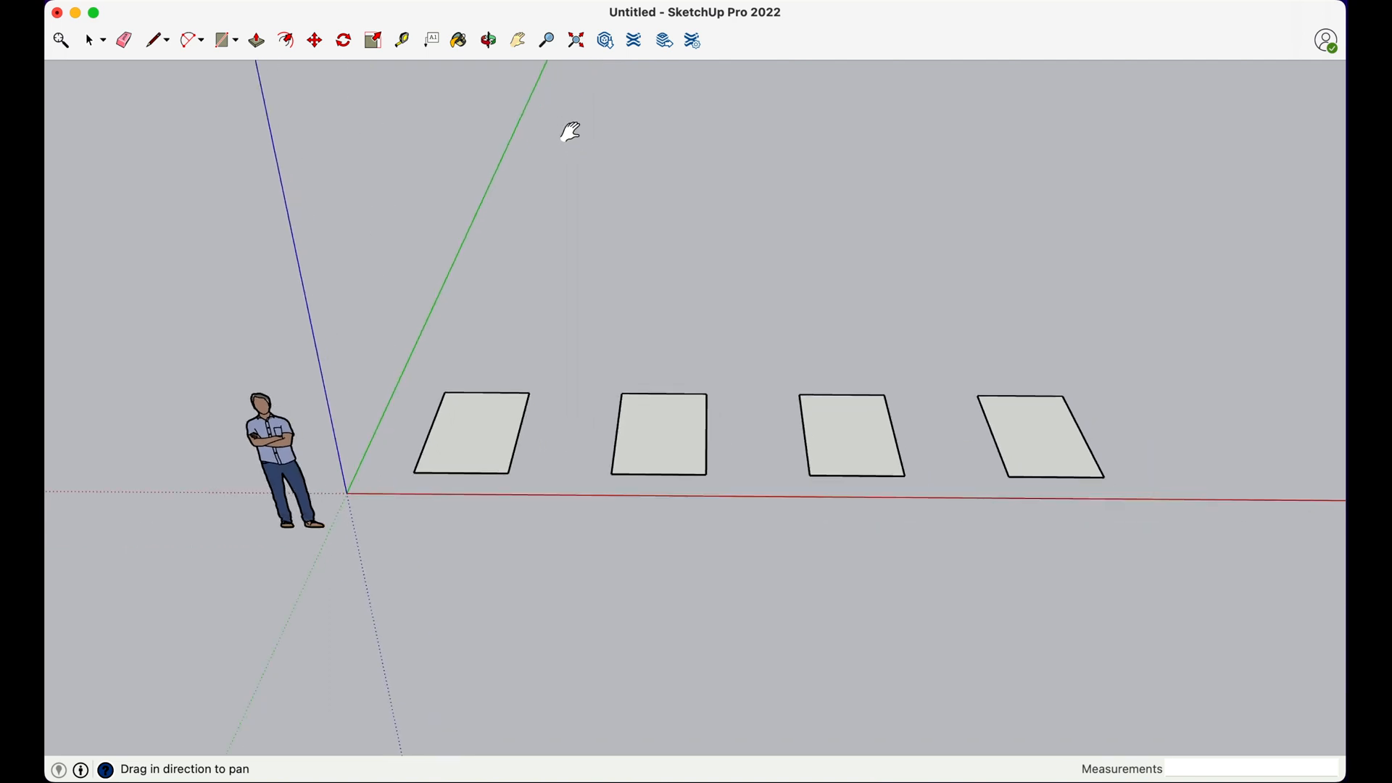
{"action": "left_click", "coordinate": [90, 40]}
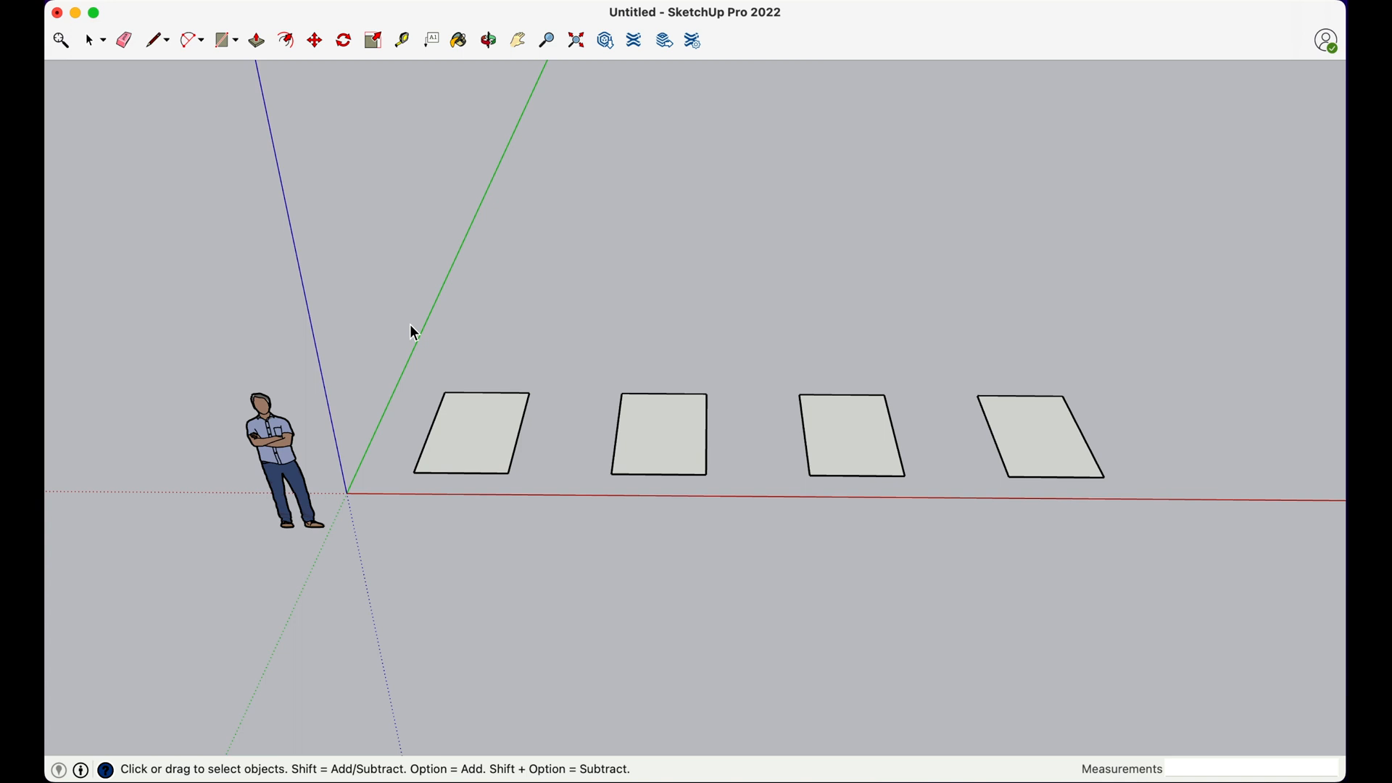
{"action": "mouse_move", "coordinate": [600, 333]}
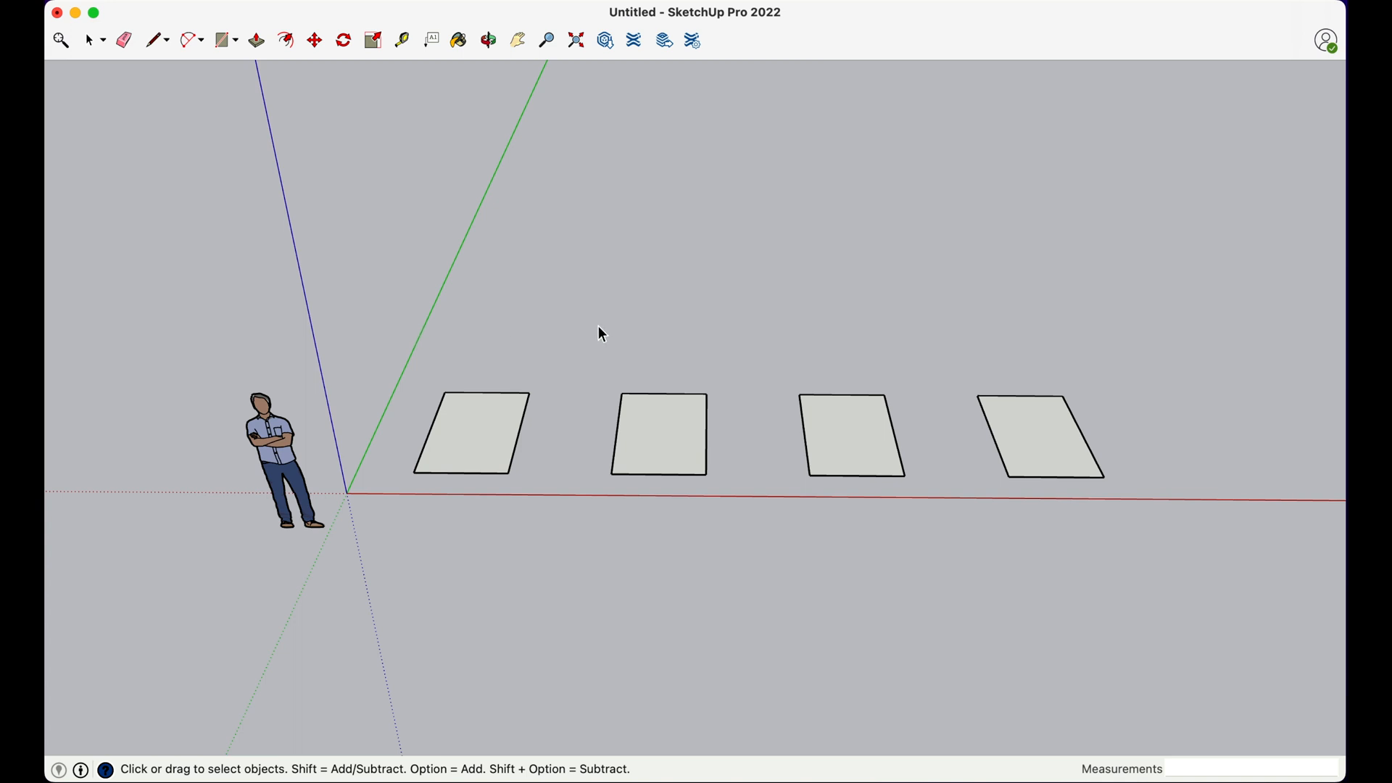